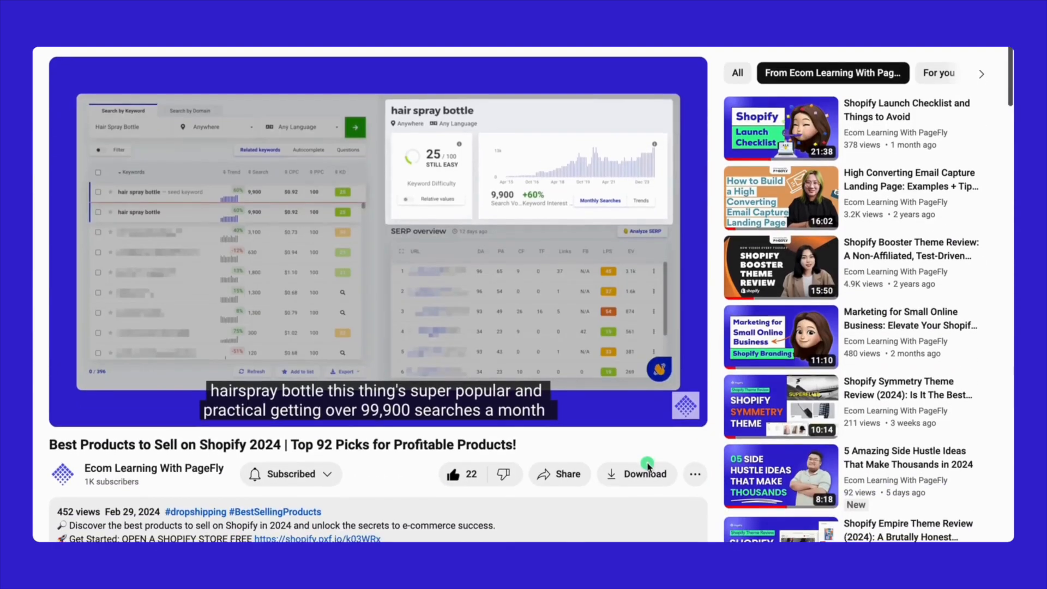
# Scroll down to the expanded video description with chapters from Intro to Dog Toys Niche.
pyautogui.scroll(-3)
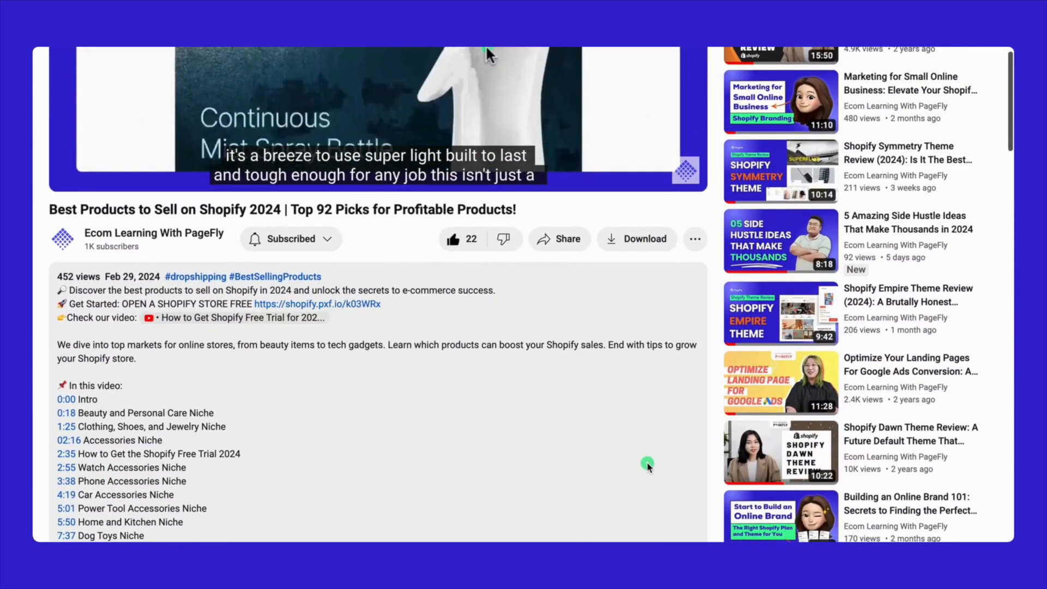
pyautogui.moveTo(366, 327)
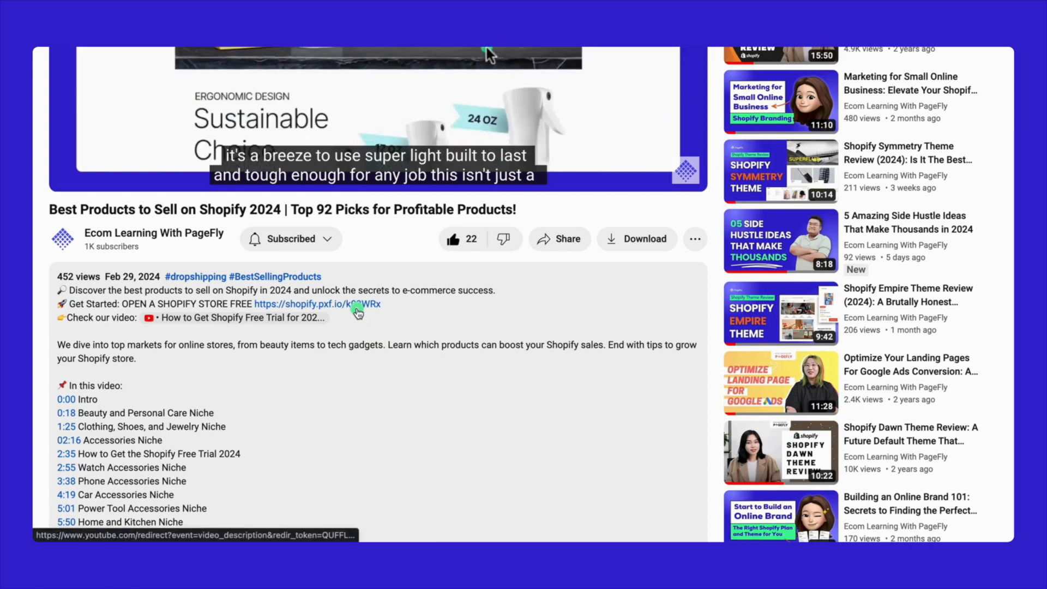
# Start the Shopify free trial from the offer page and create the trial store account.
pyautogui.click(356, 303)
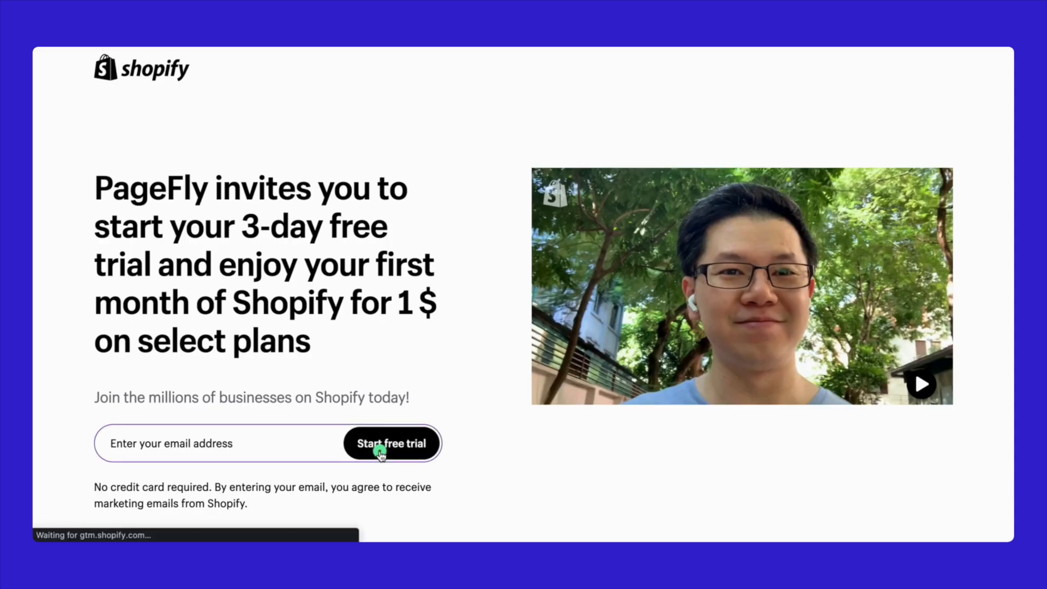
pyautogui.click(383, 454)
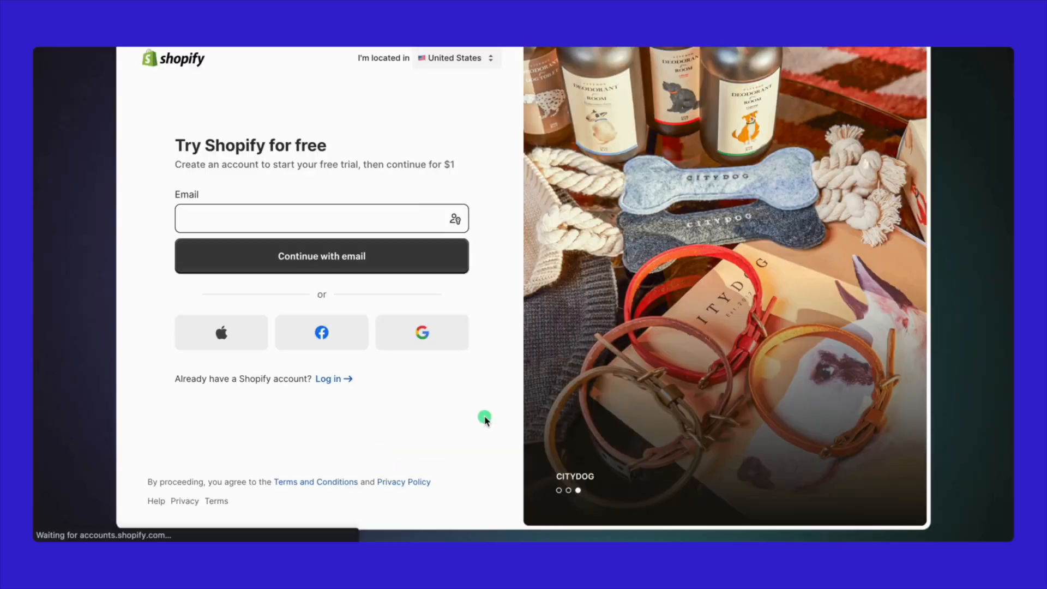
pyautogui.click(421, 331)
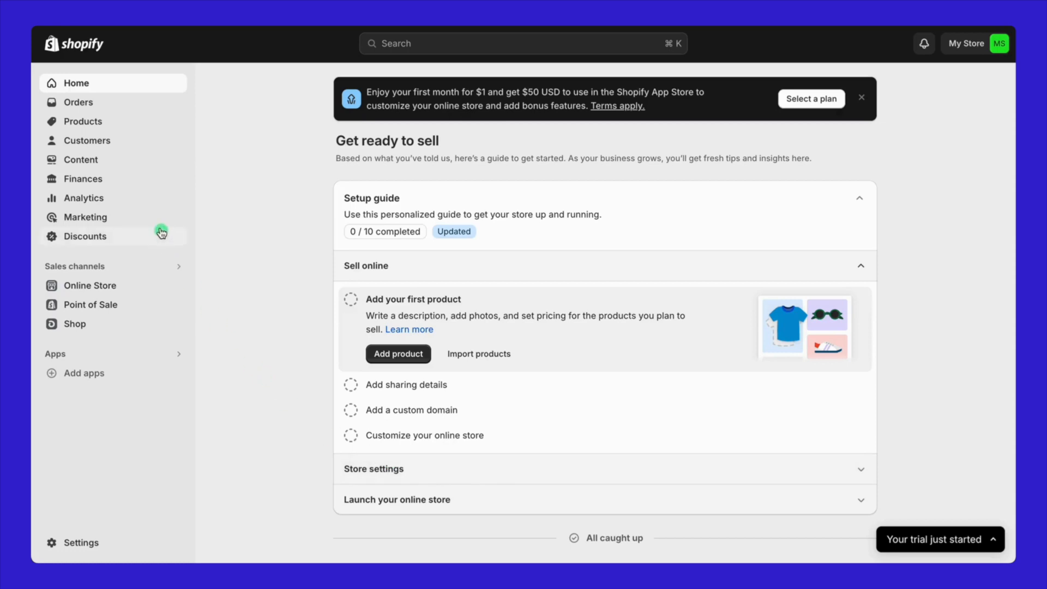
pyautogui.moveTo(111, 127)
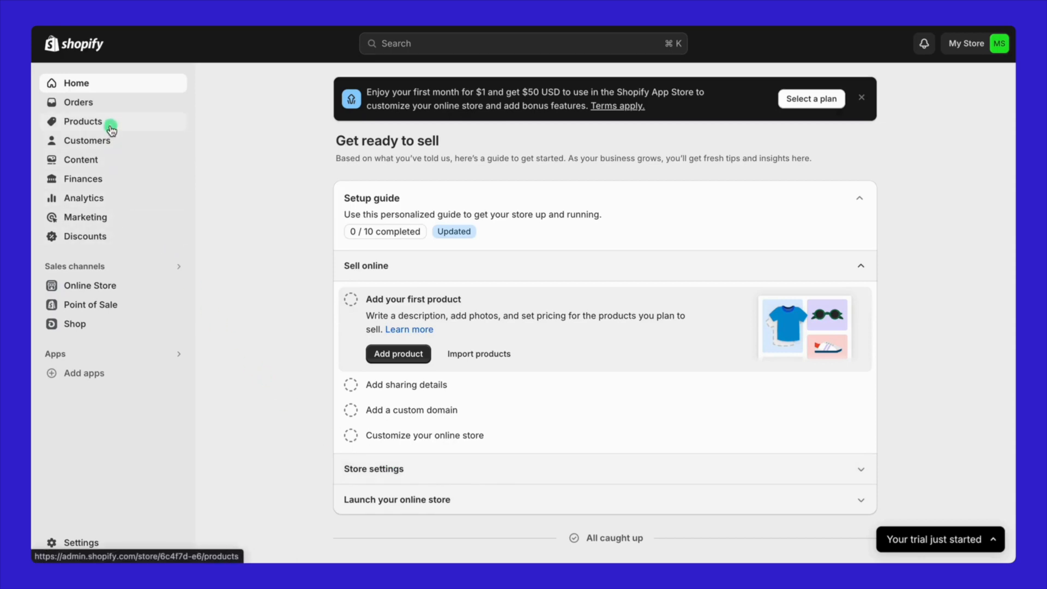
# Add a new product from the Products list and begin its title 'Basic Crew Neck T-shirt'.
pyautogui.click(82, 121)
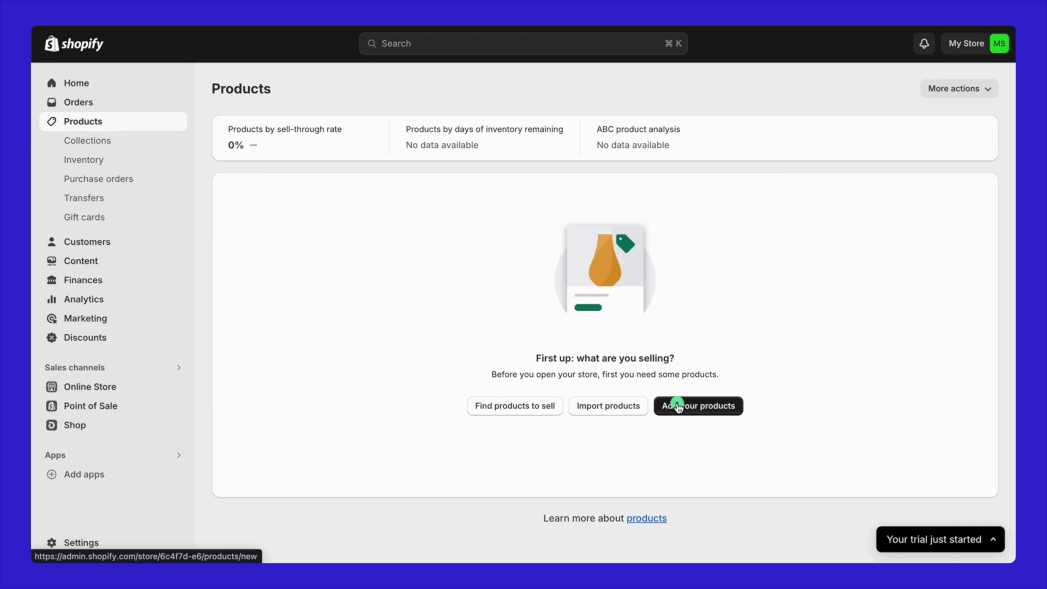
pyautogui.click(679, 405)
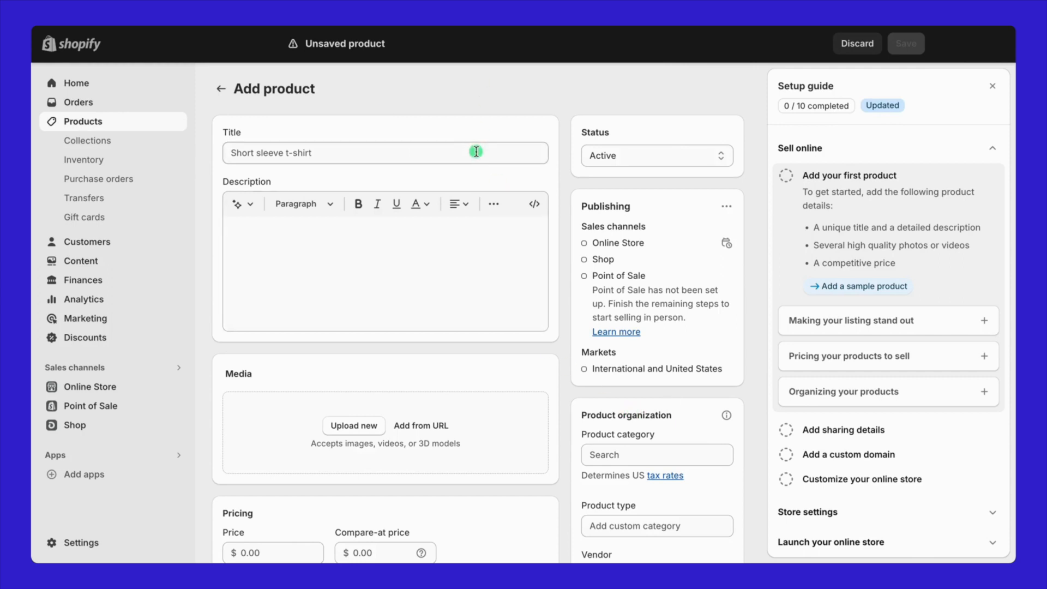
pyautogui.write('Basic Crew Neck T-shirt')
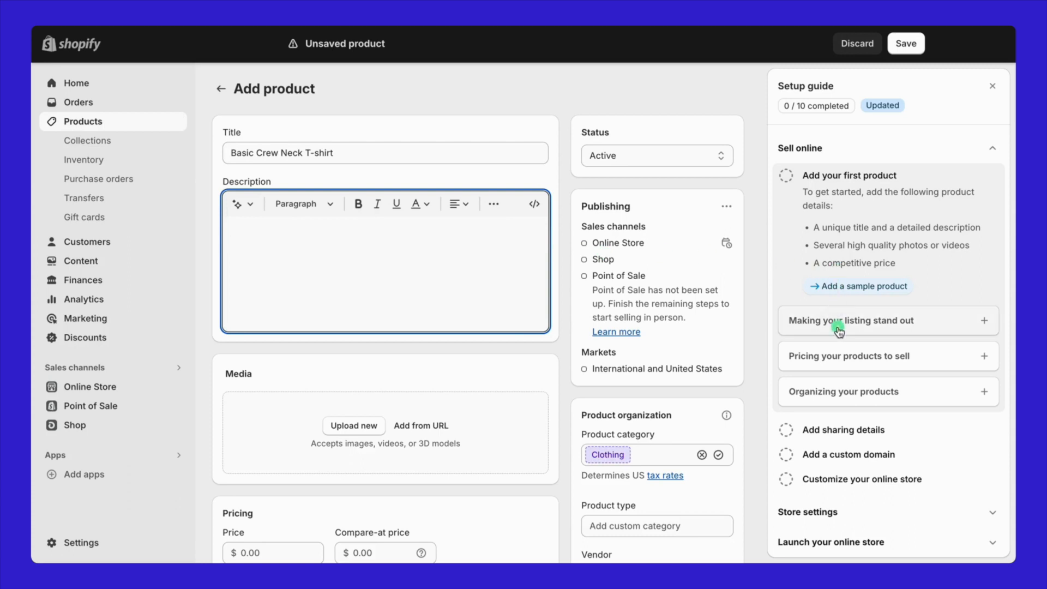
# Expand the listing tips and choose the Sophisticated tone for the generated description.
pyautogui.click(851, 321)
pyautogui.write('soft fabric, no itch. crafted for a modern, athletic vibe. the model is 6\'0". Size: from S - 2XL')
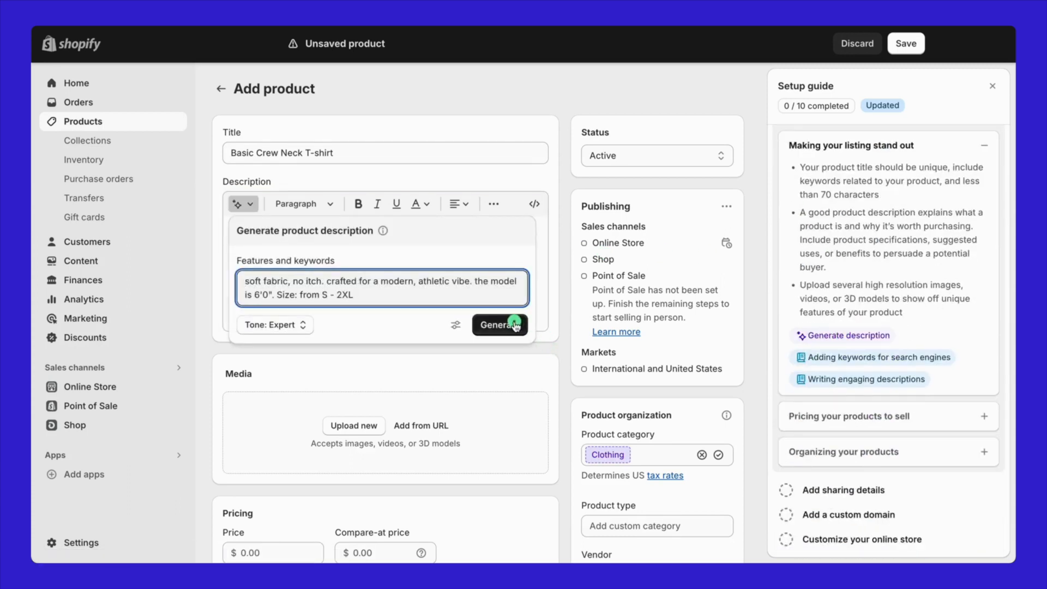
pyautogui.click(275, 325)
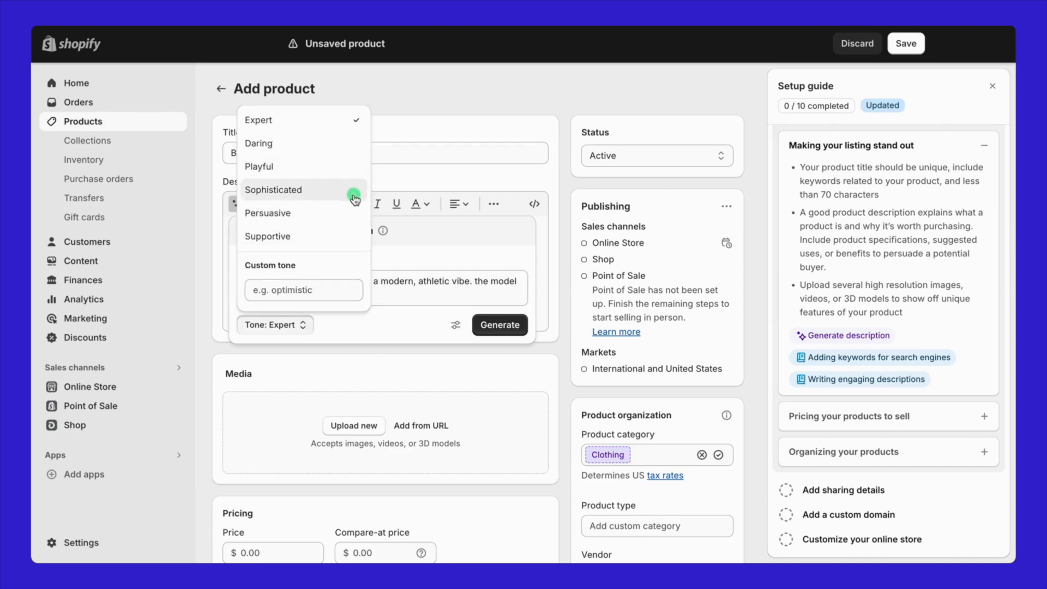
pyautogui.click(267, 214)
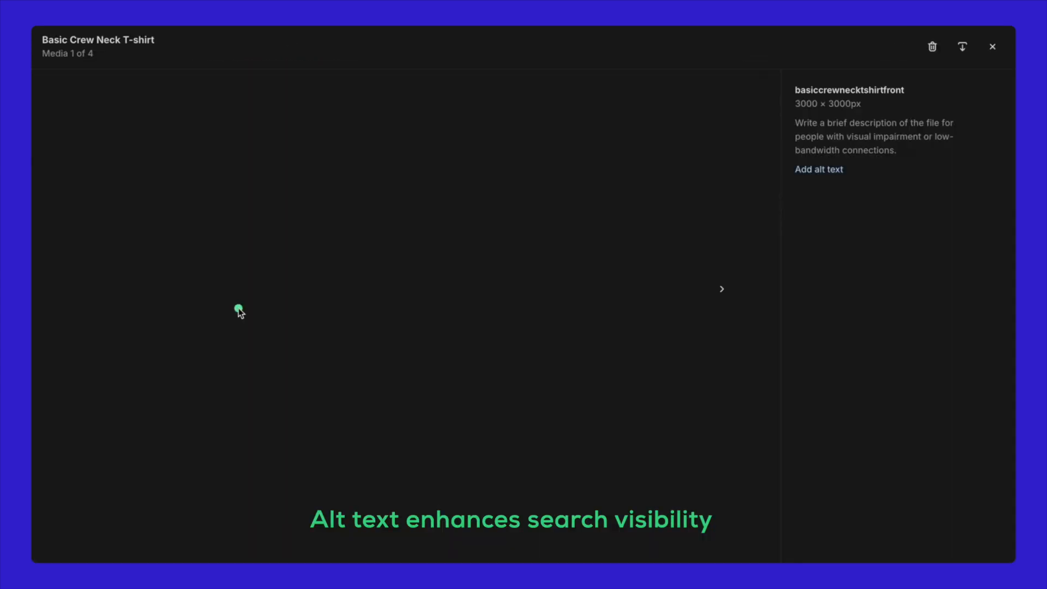
# Save alt text 'basic crew neck t shirt front' on the front photo and return to the product.
pyautogui.click(818, 169)
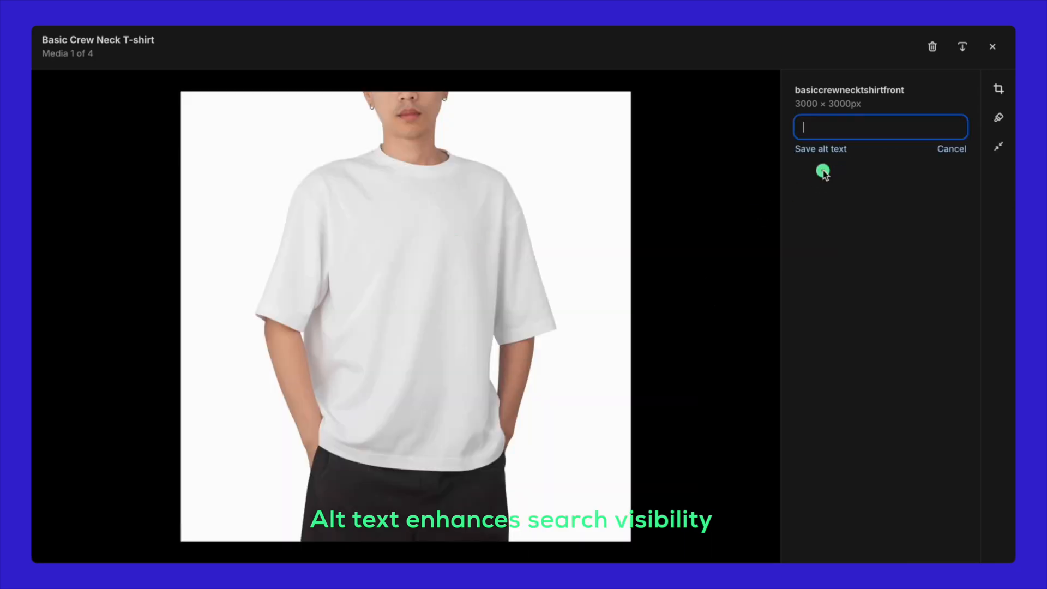
pyautogui.write('basic crew neck t shirt')
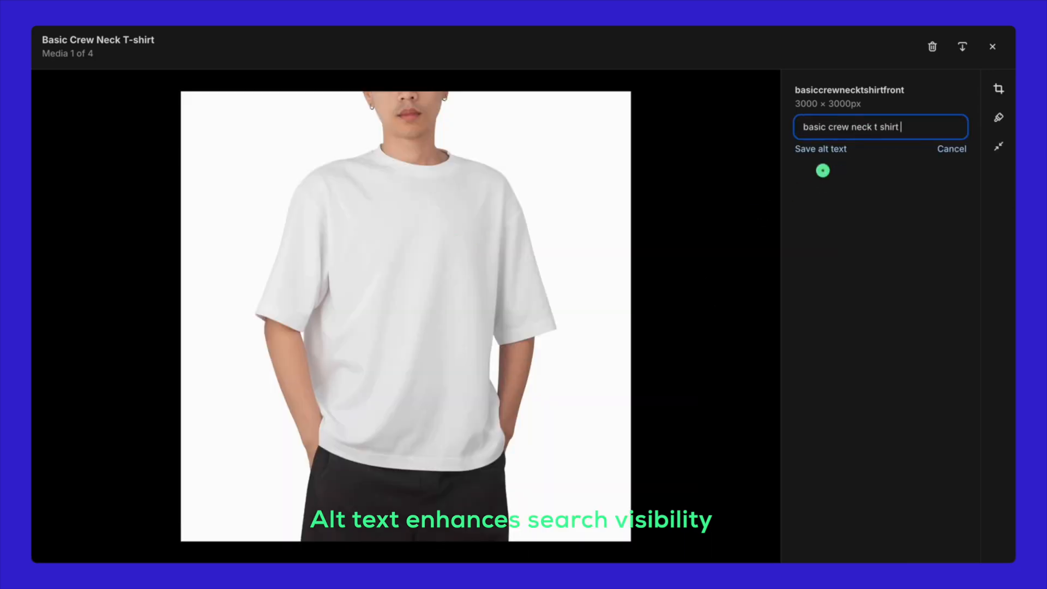
pyautogui.click(820, 148)
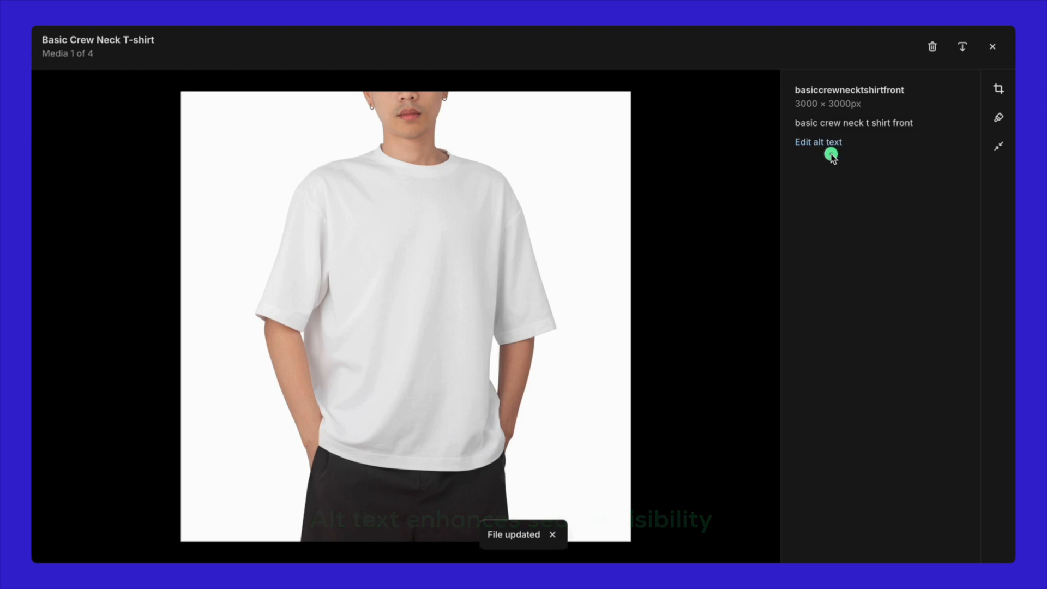
pyautogui.click(993, 46)
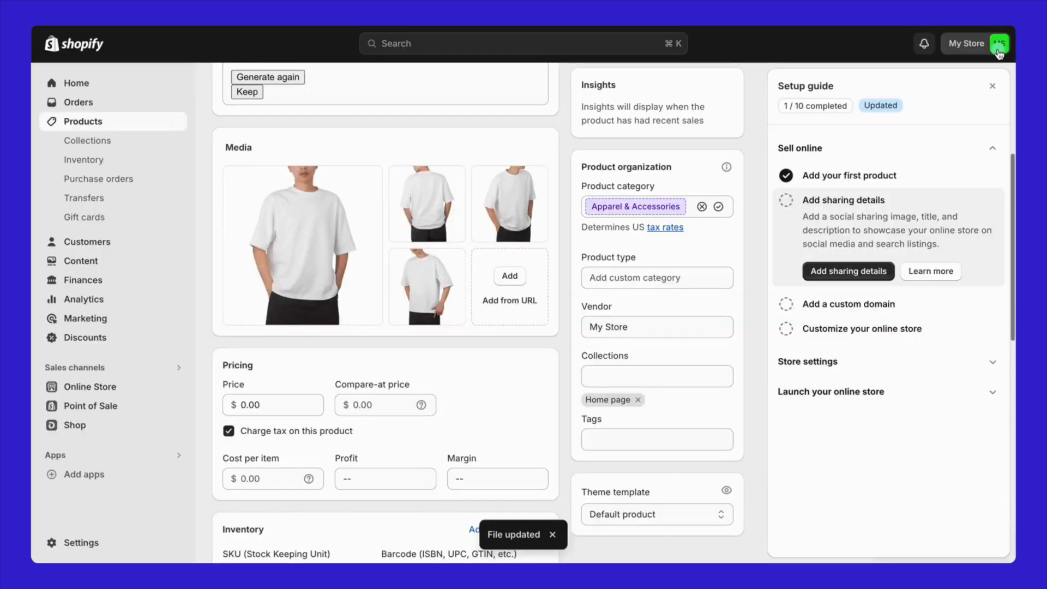
pyautogui.moveTo(403, 292)
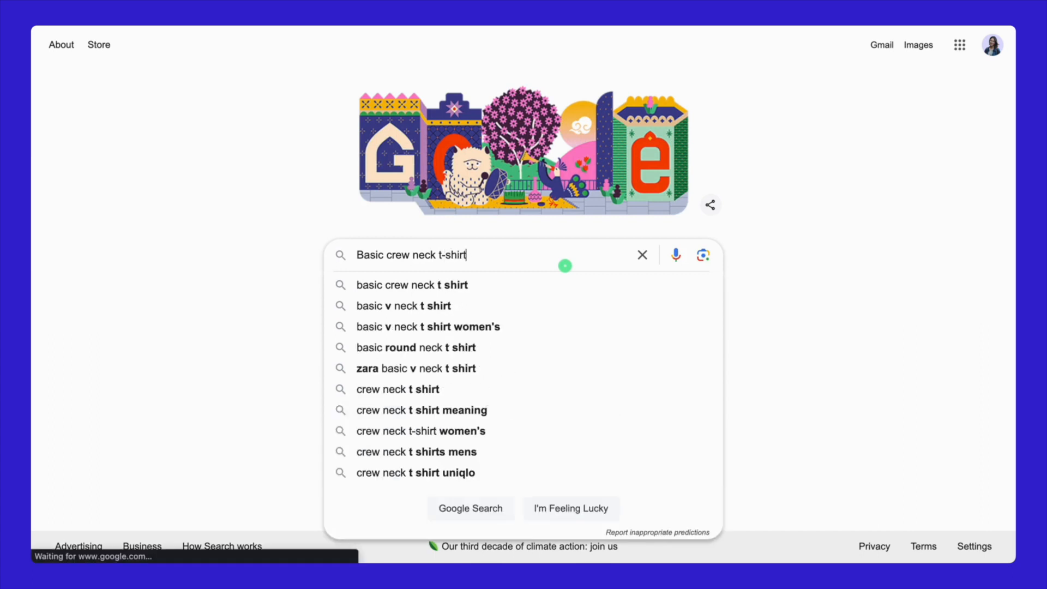
# Search Google for basic crew neck t-shirts, review competing listings, and expand the Women's Size filter.
pyautogui.press('Enter')
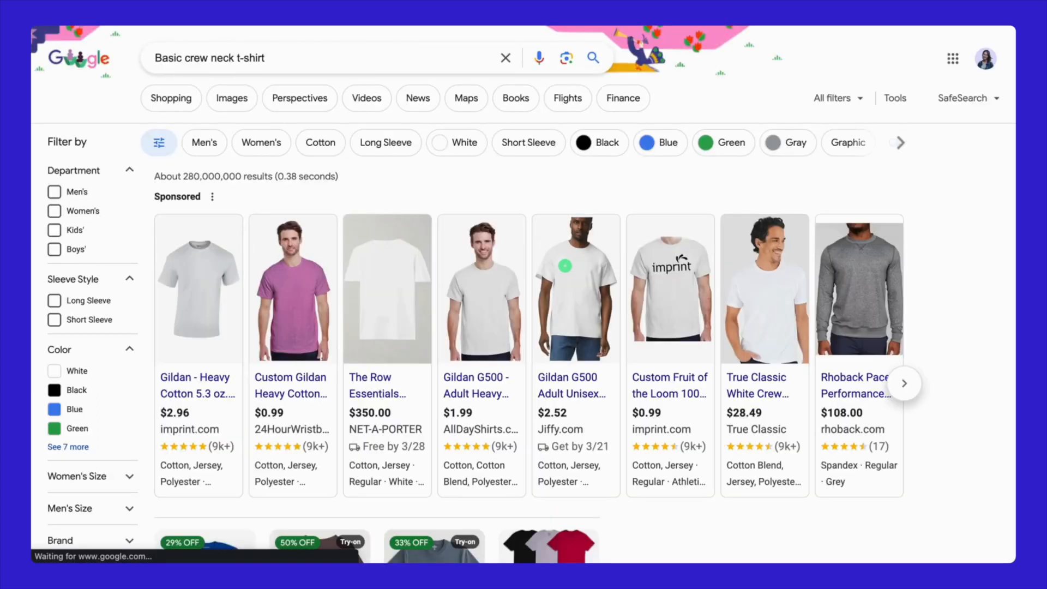
pyautogui.scroll(-3)
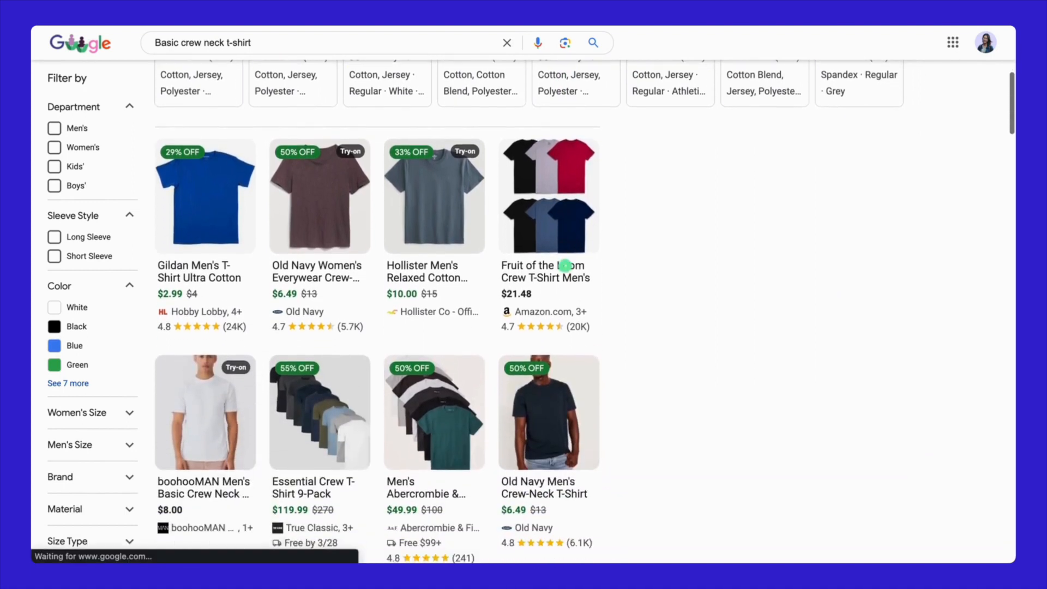
pyautogui.scroll(-3)
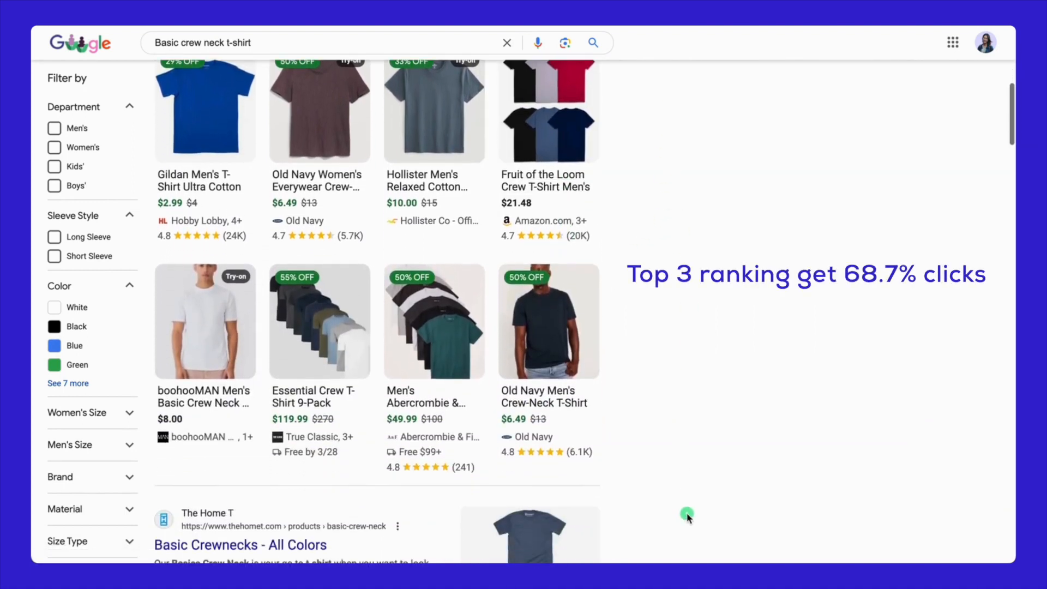
pyautogui.scroll(-3)
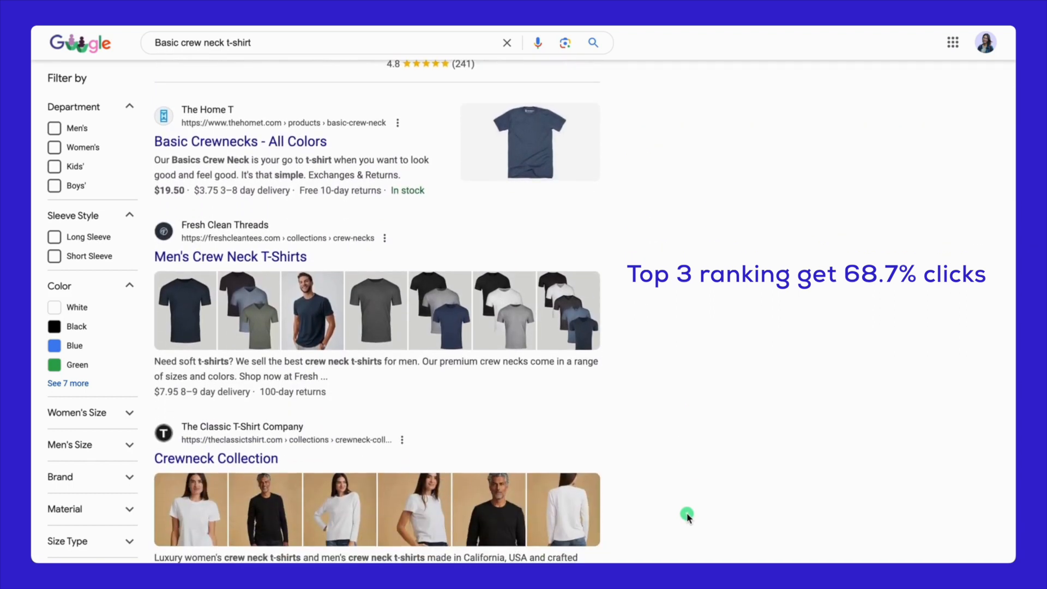
pyautogui.moveTo(231, 263)
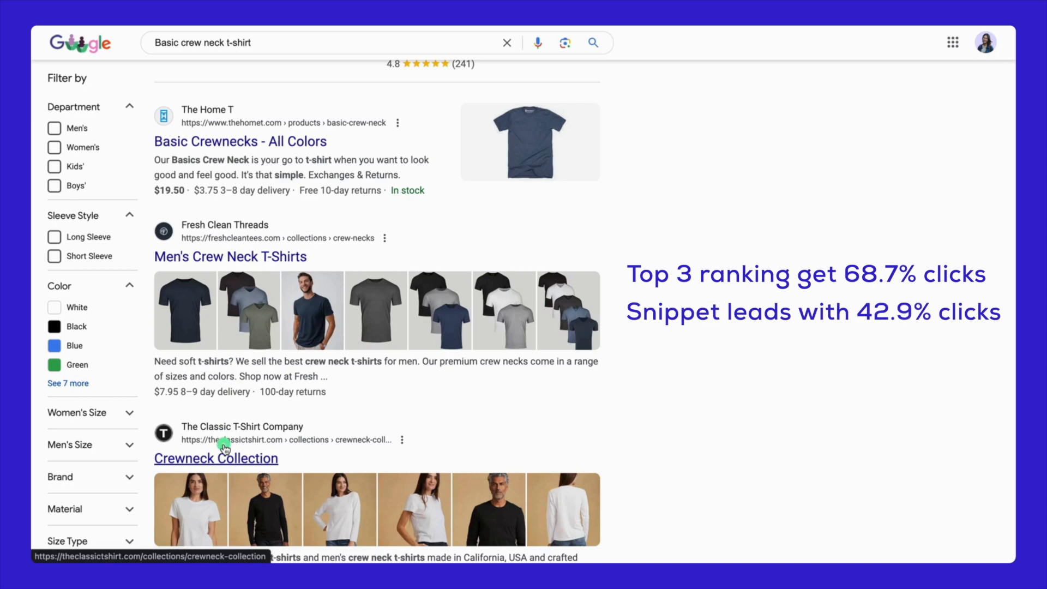
pyautogui.scroll(-3)
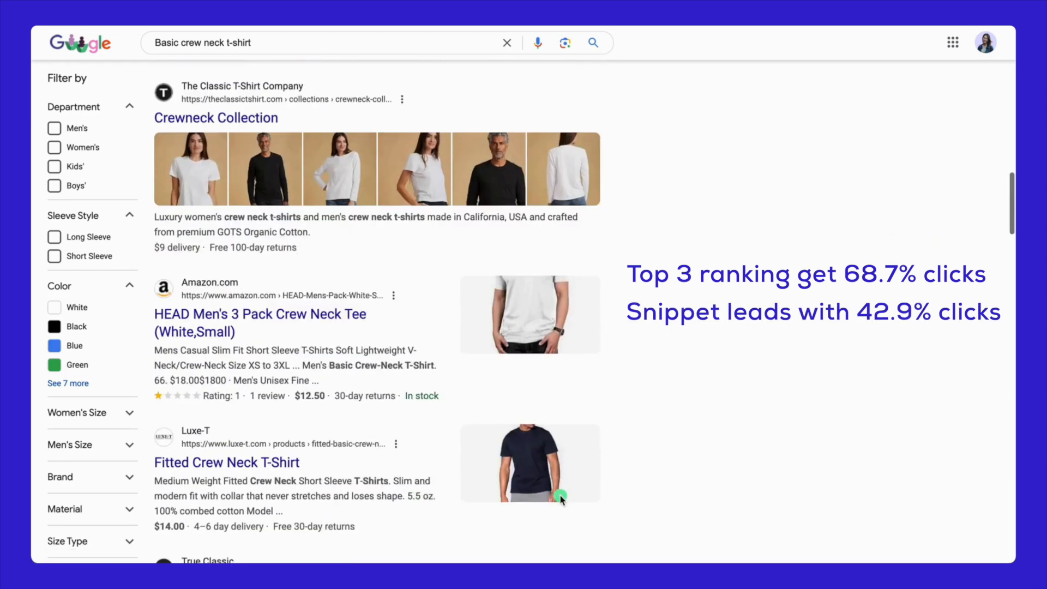
pyautogui.scroll(-3)
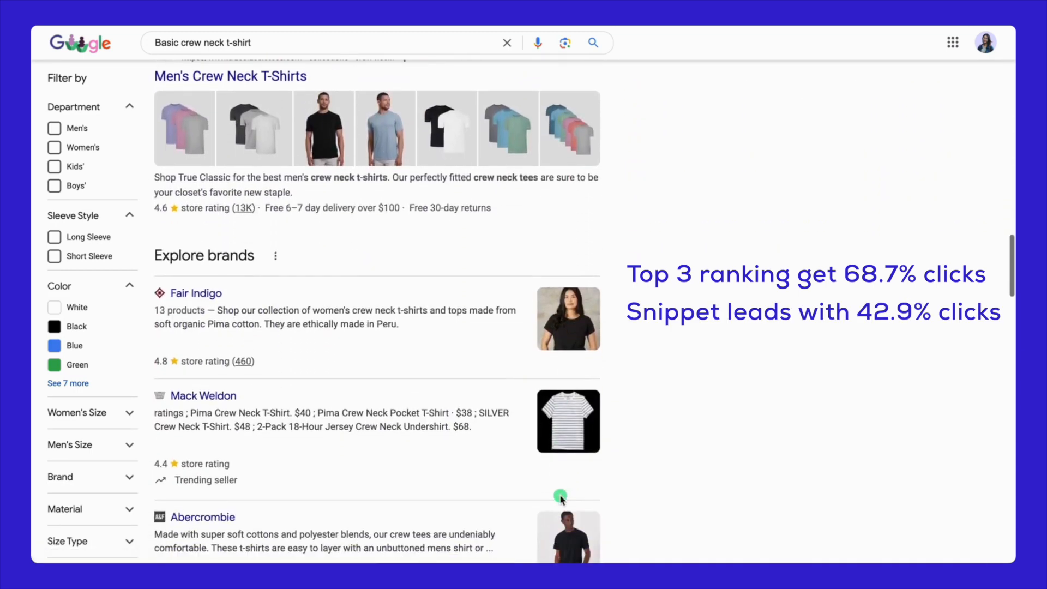
pyautogui.click(129, 412)
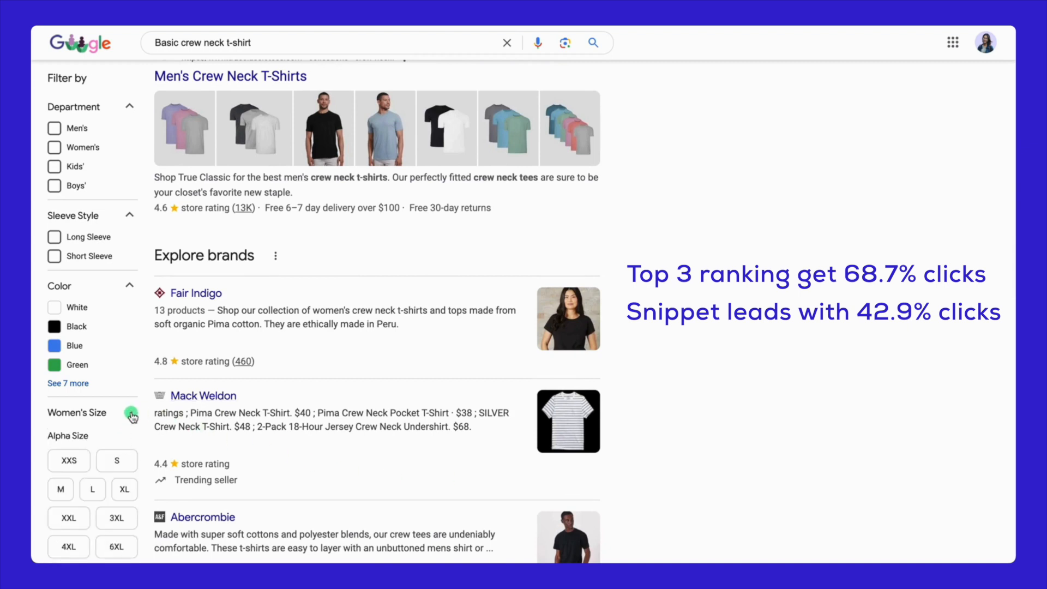
pyautogui.click(129, 417)
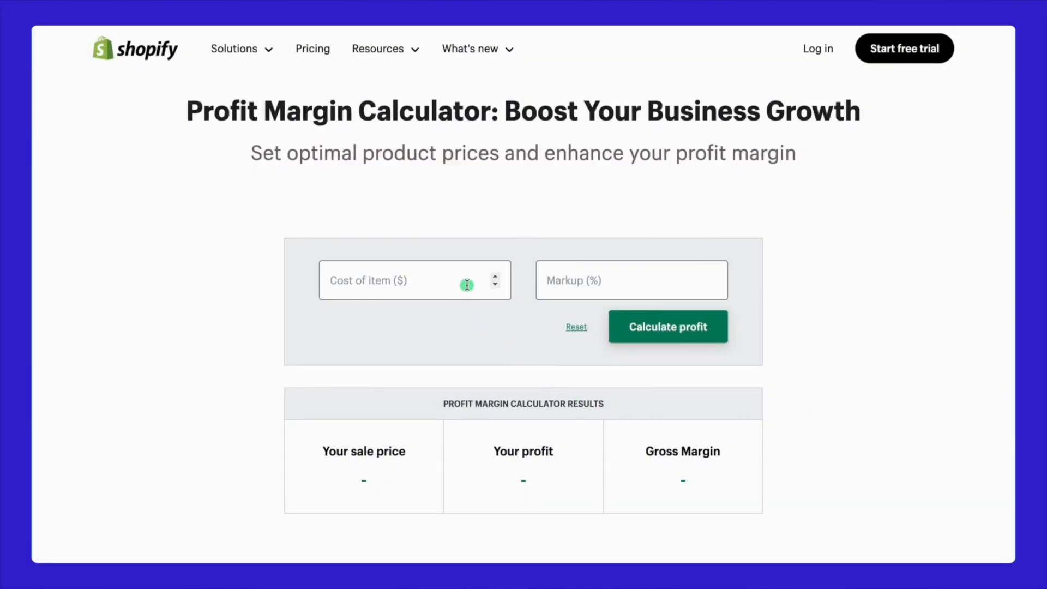
# Calculate sale prices for a $14 cost at 10%, 20% and 40% markups.
pyautogui.write('14.28')
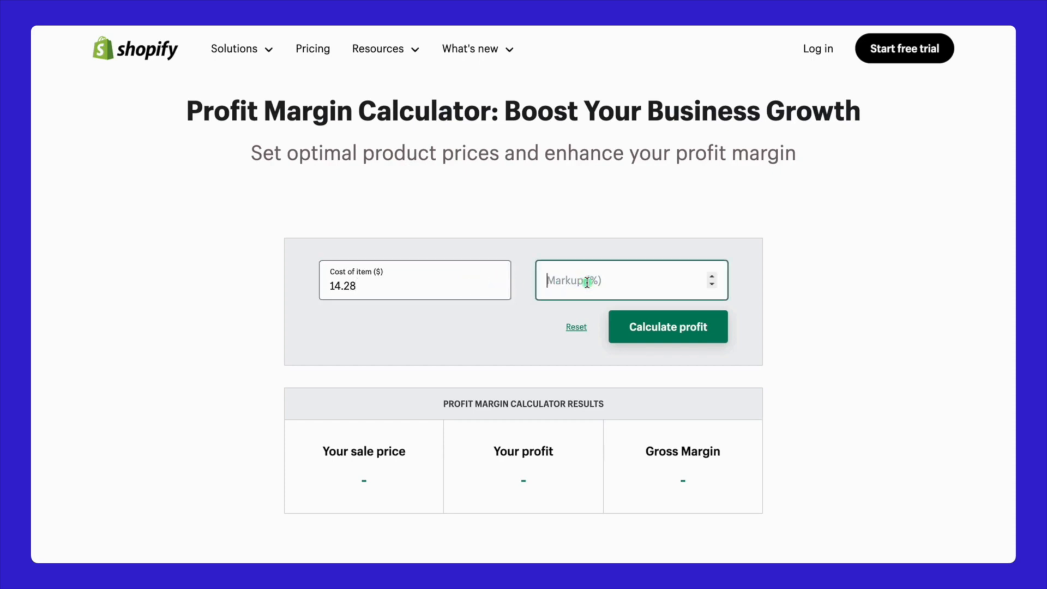
pyautogui.write('10')
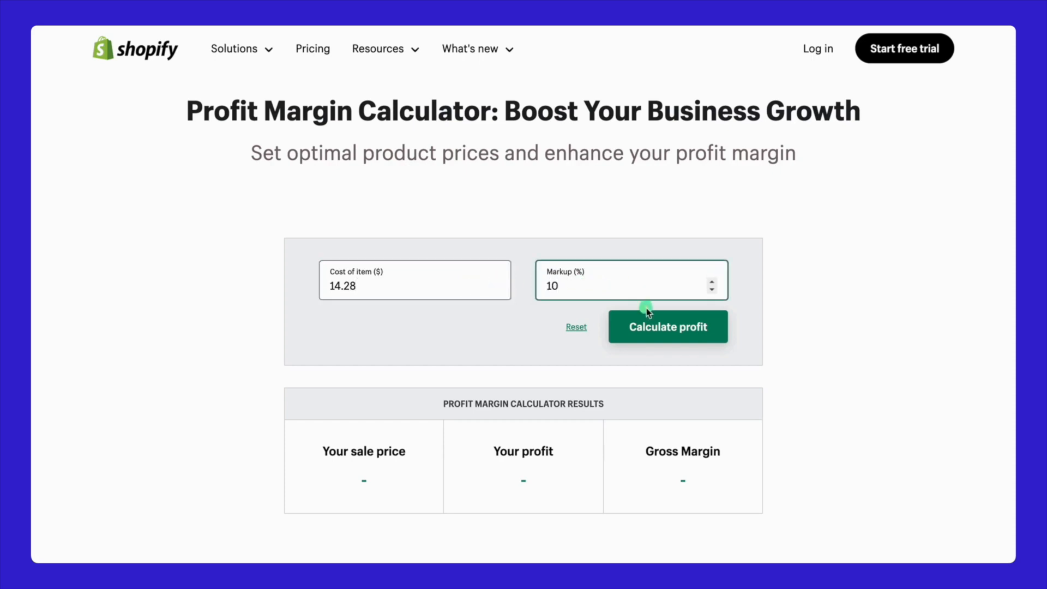
pyautogui.click(667, 327)
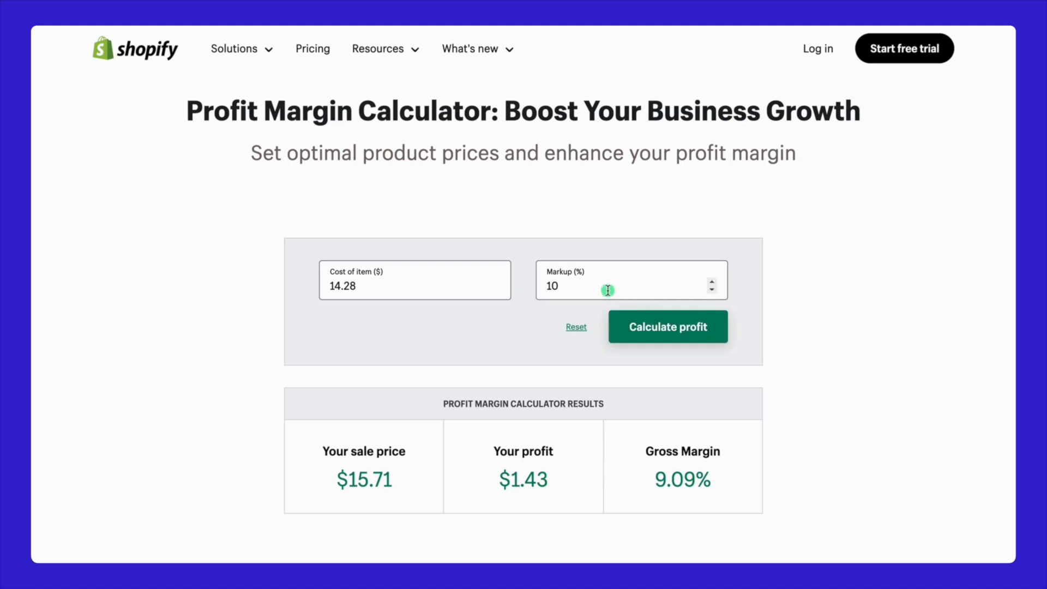
pyautogui.write('20')
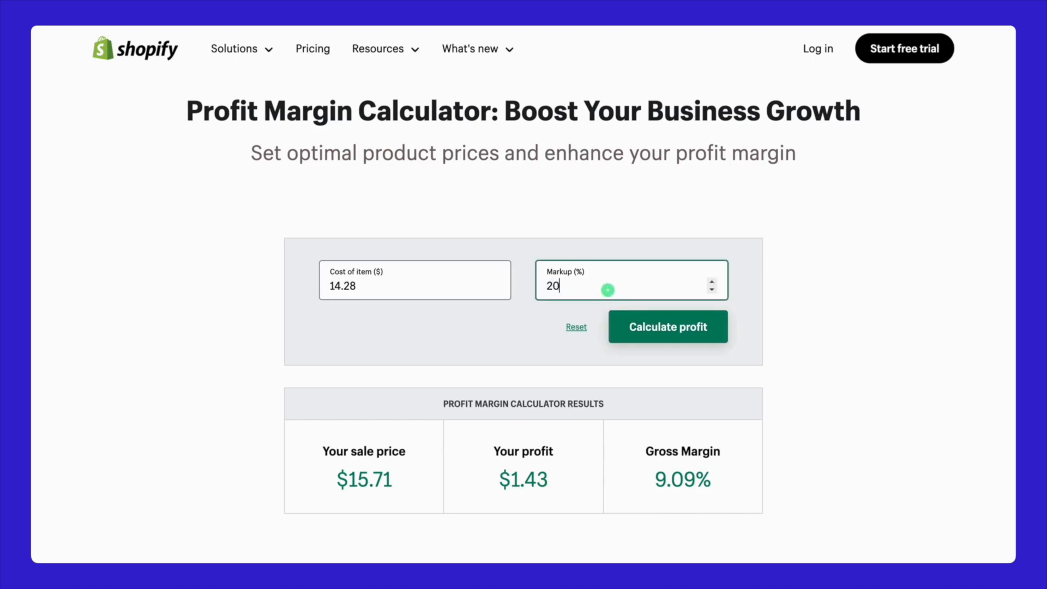
pyautogui.click(667, 327)
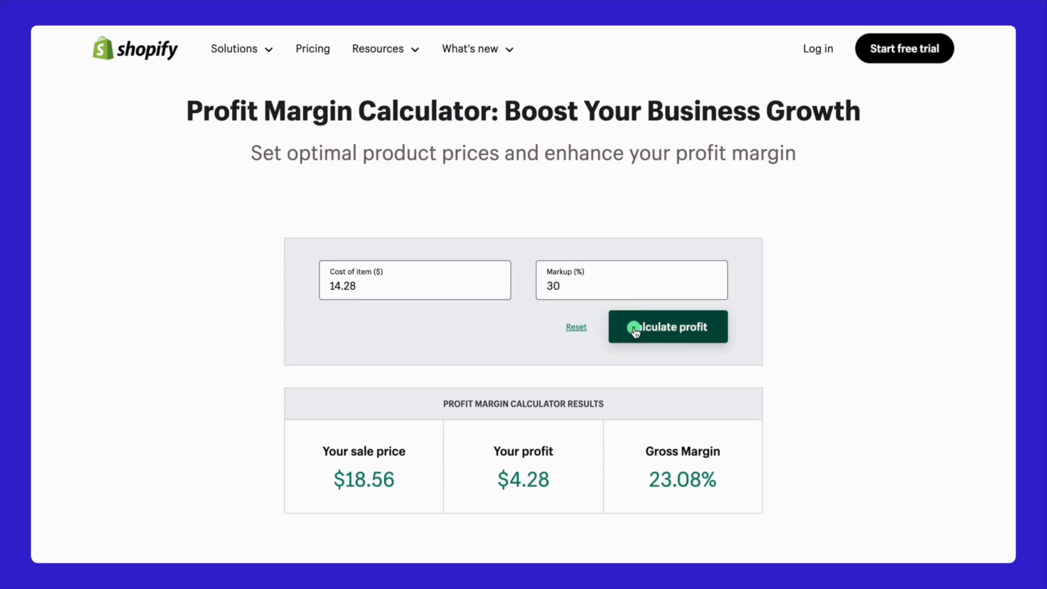
pyautogui.click(631, 290)
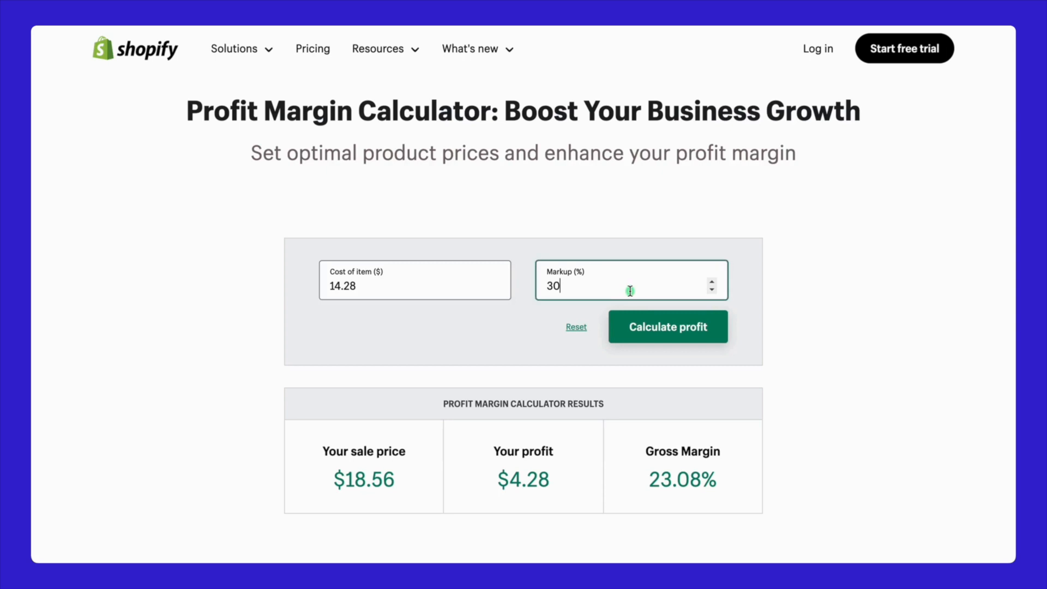
pyautogui.write('40')
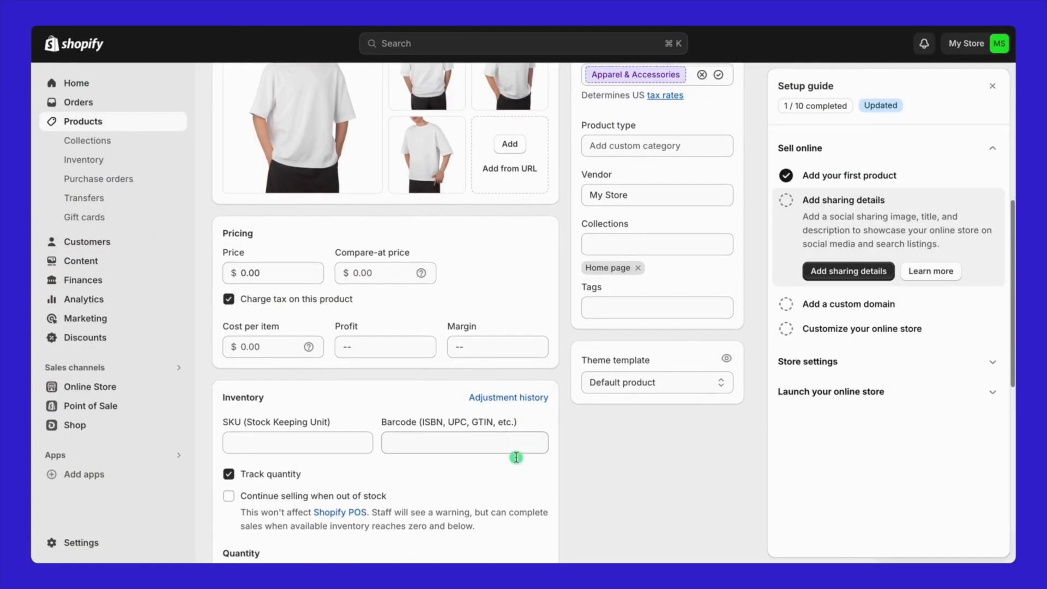
# Try a price of 16 in the Pricing section, then set the product price to $19.00.
pyautogui.scroll(-3)
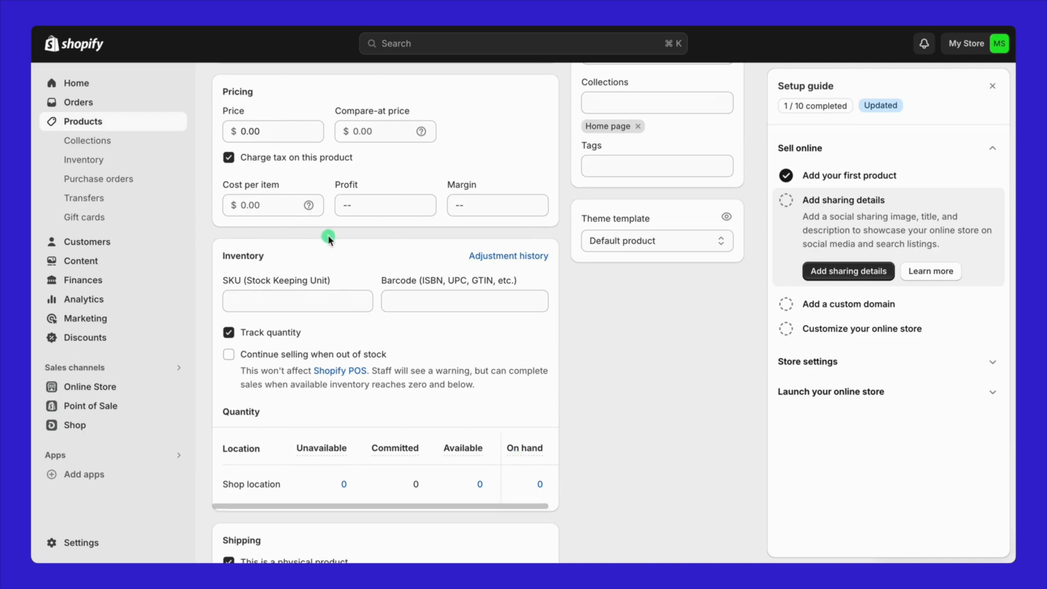
pyautogui.doubleClick(372, 111)
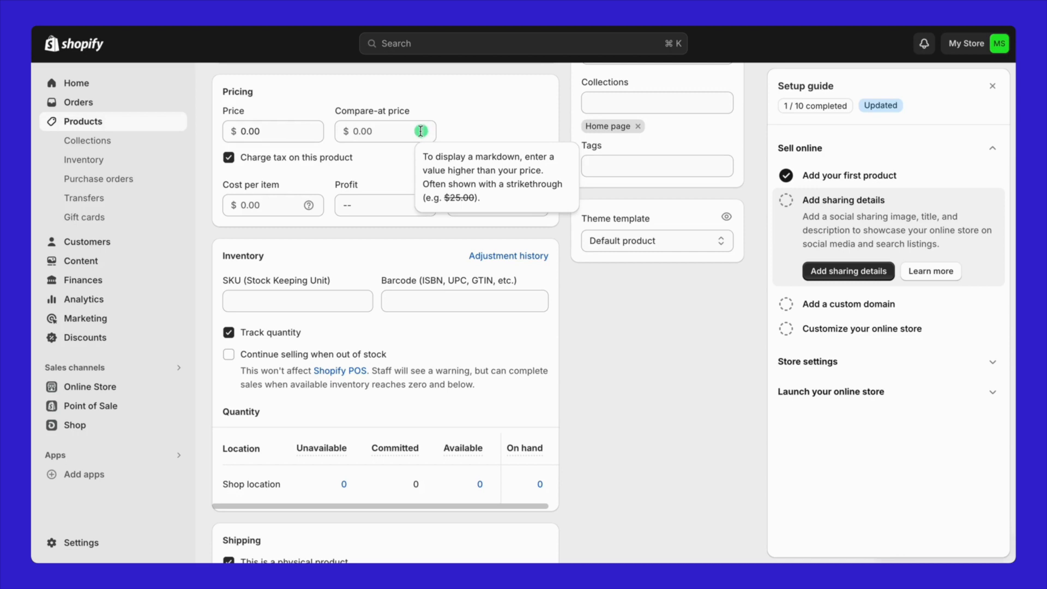
pyautogui.click(282, 131)
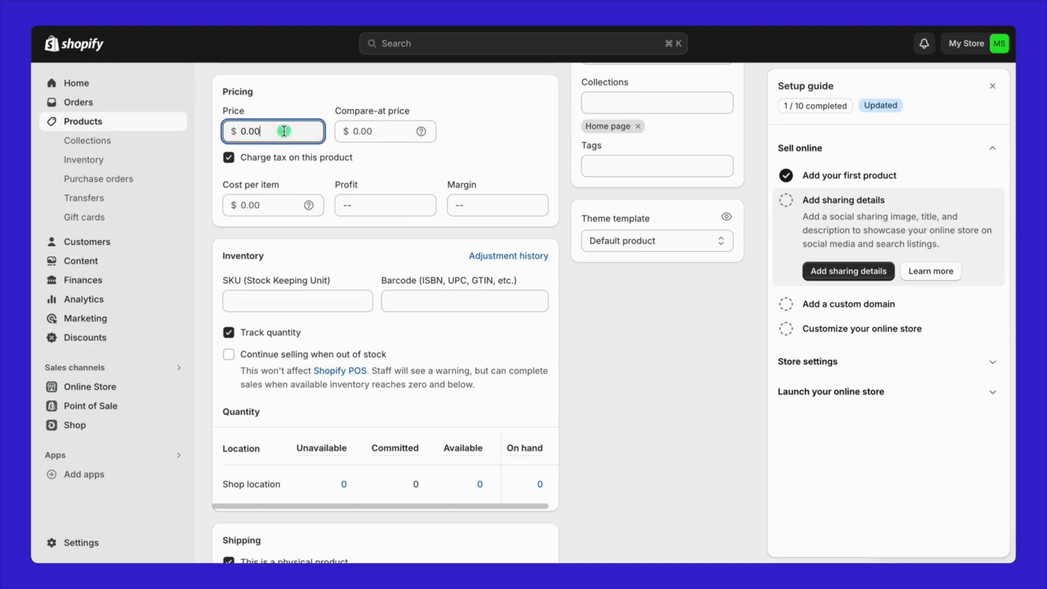
pyautogui.write('0.')
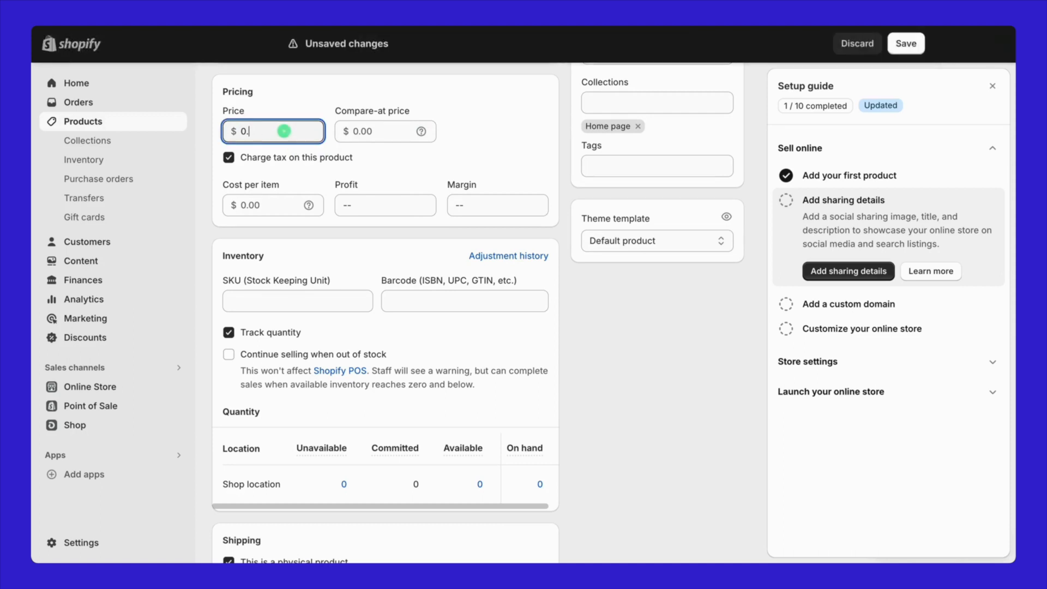
pyautogui.write('16')
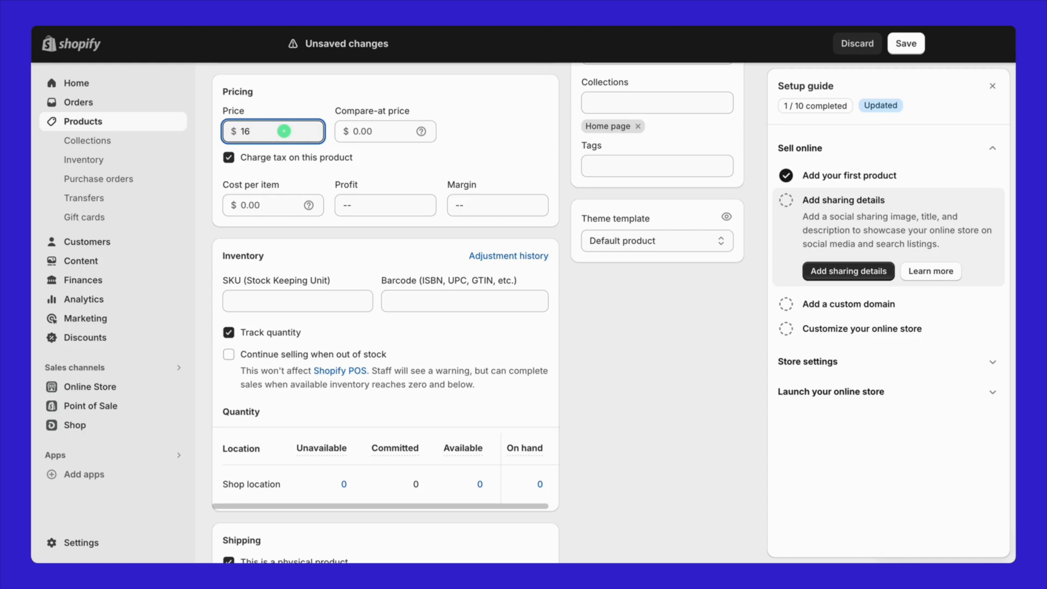
pyautogui.click(383, 131)
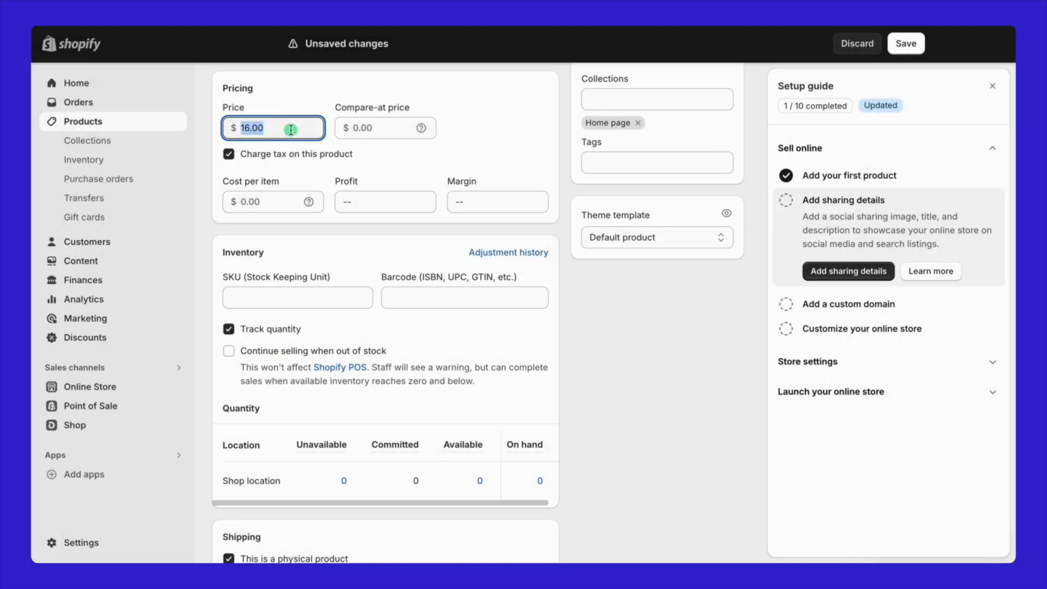
pyautogui.write('19')
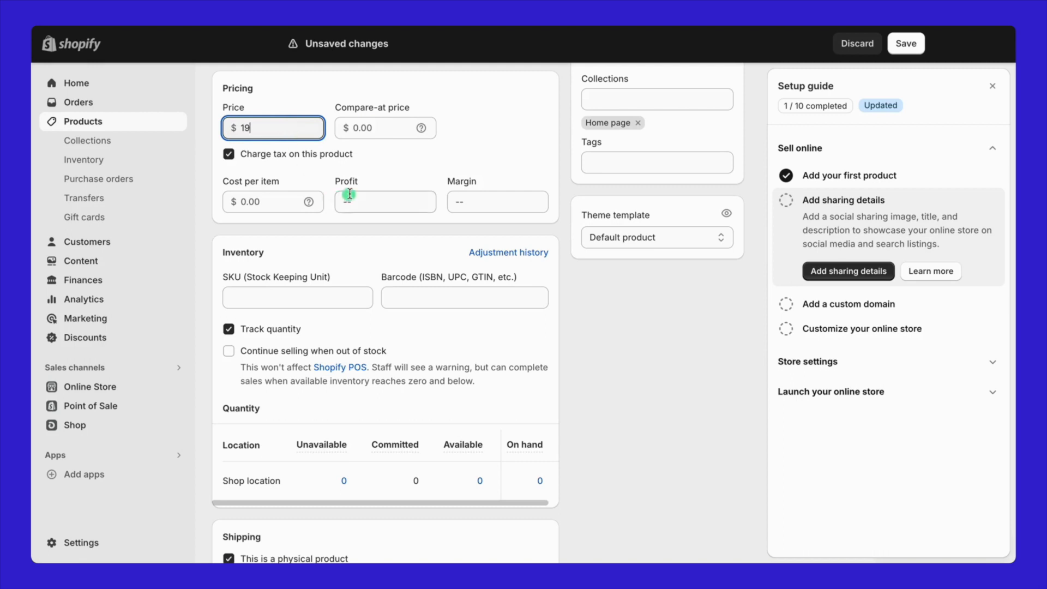
pyautogui.click(377, 218)
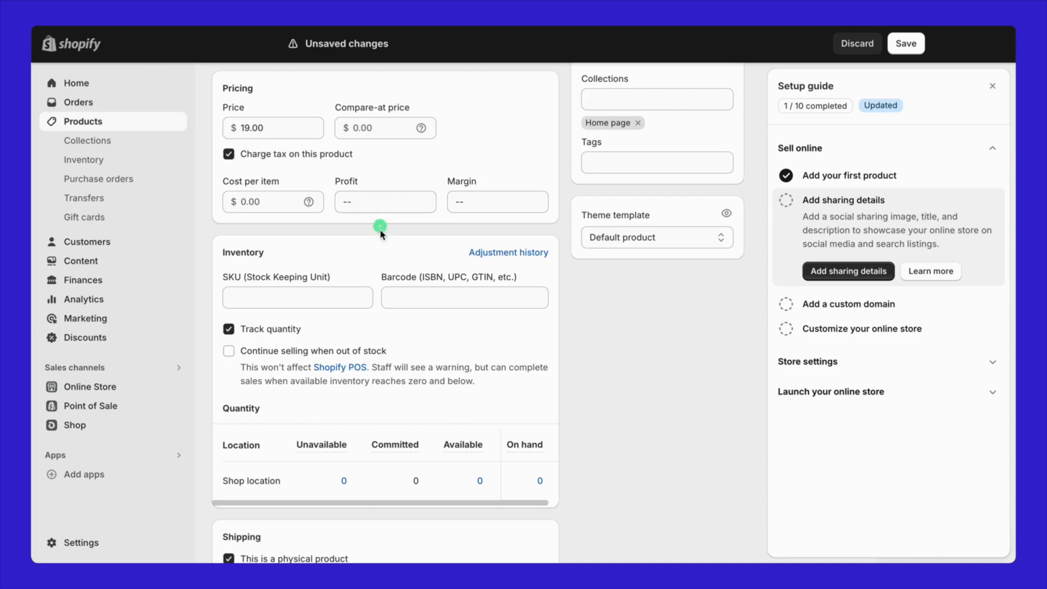
pyautogui.moveTo(386, 321)
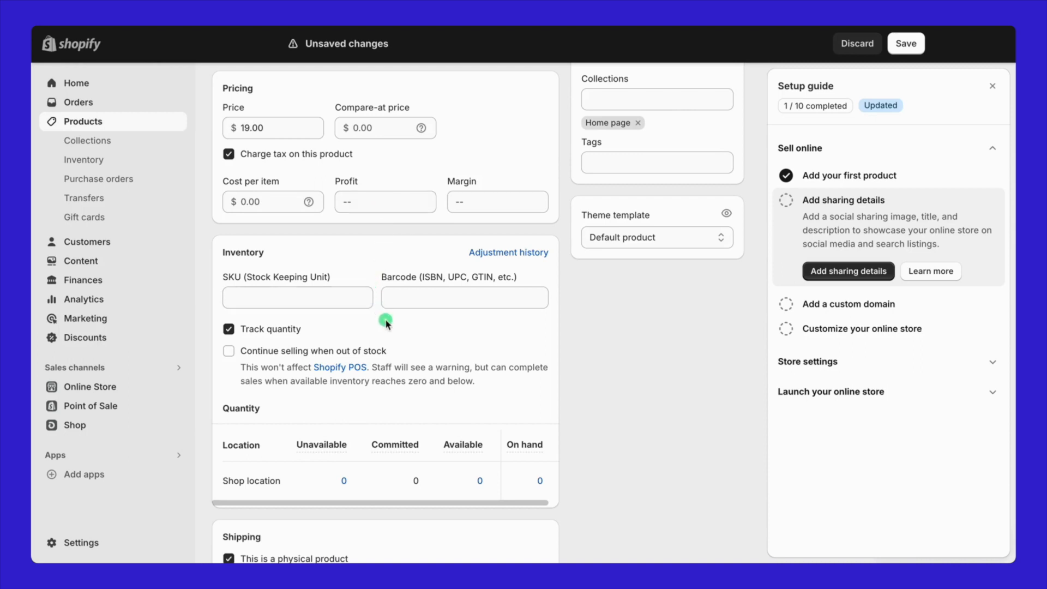
# Enter SKU 101 in the Inventory card.
pyautogui.scroll(-3)
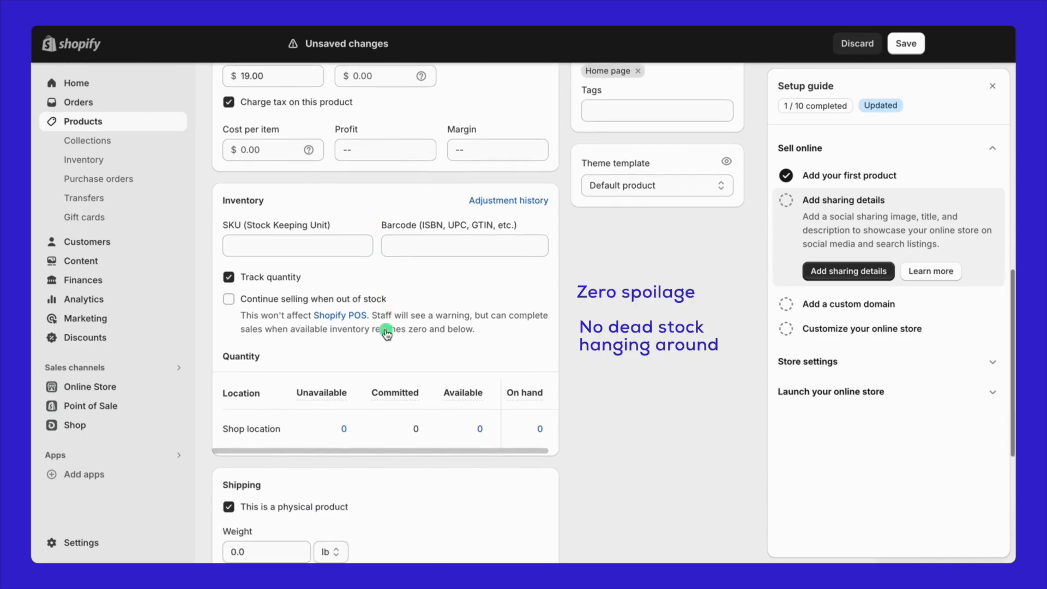
pyautogui.scroll(-3)
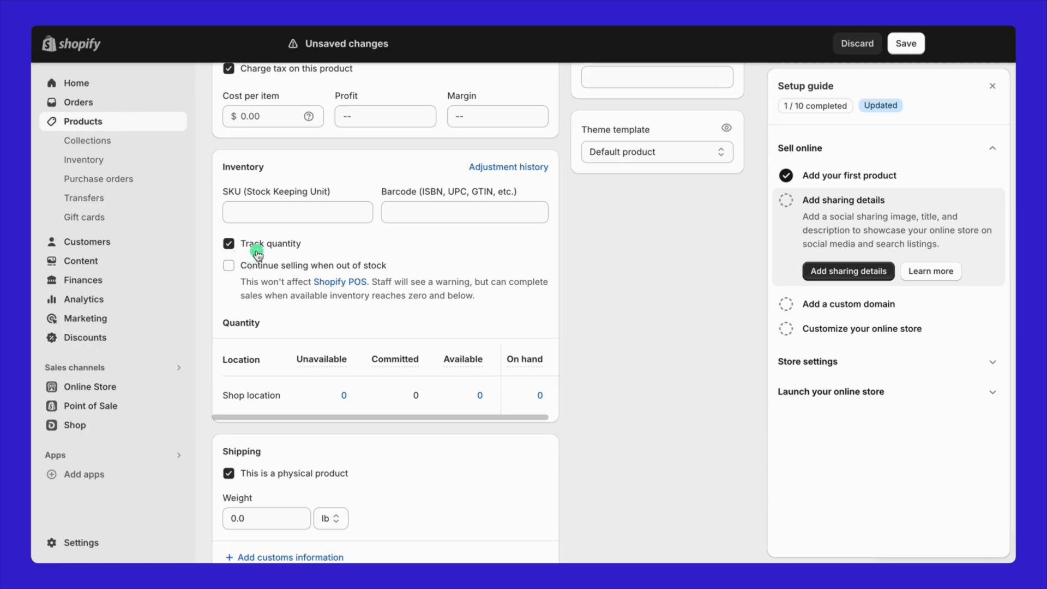
pyautogui.click(270, 217)
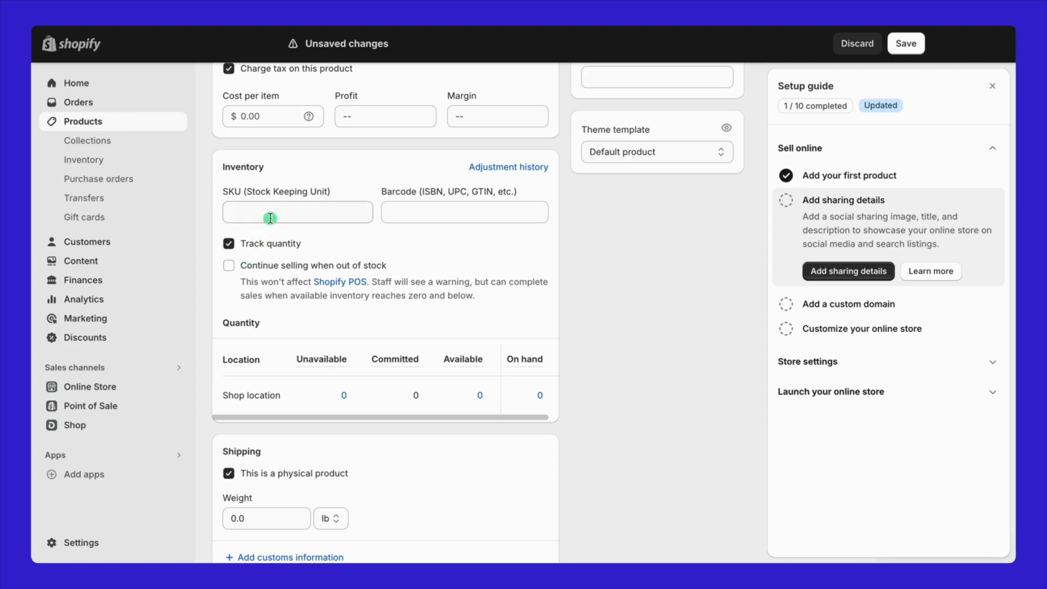
pyautogui.write('101')
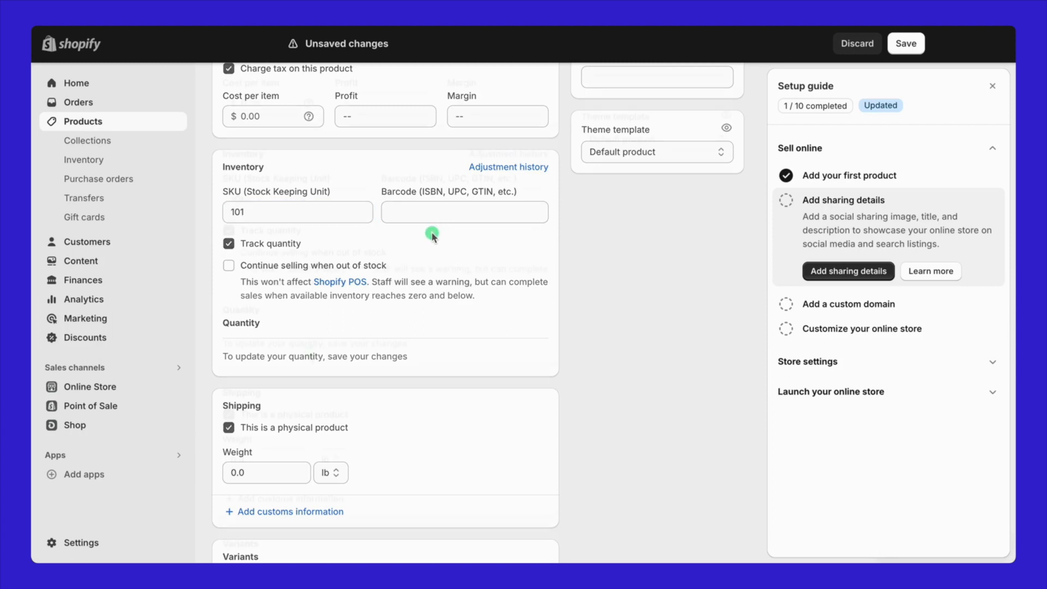
pyautogui.scroll(-3)
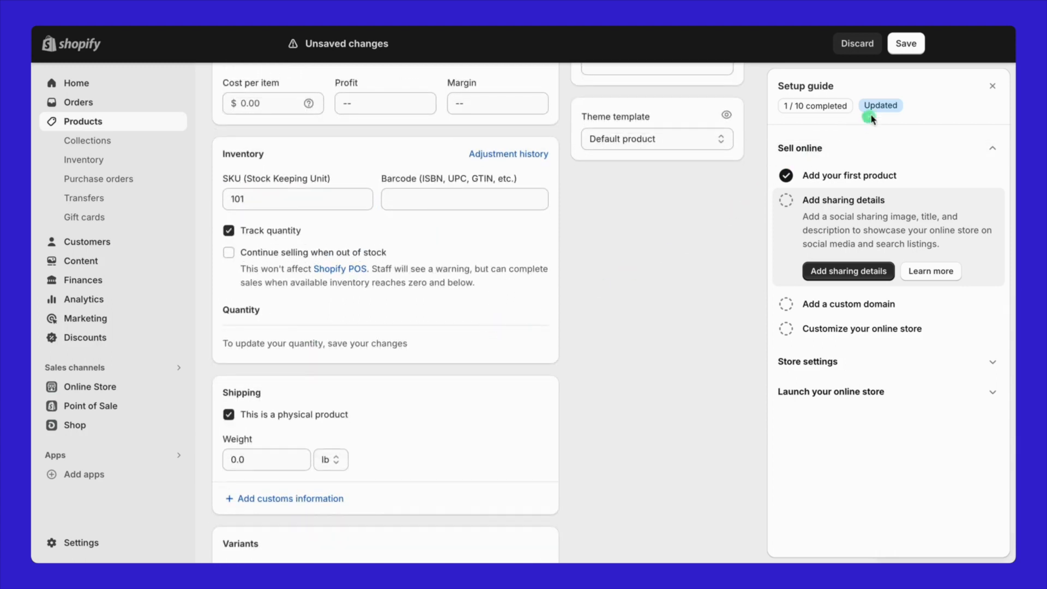
# Save the product and set its available stock to 100 in the Inventory view.
pyautogui.click(906, 43)
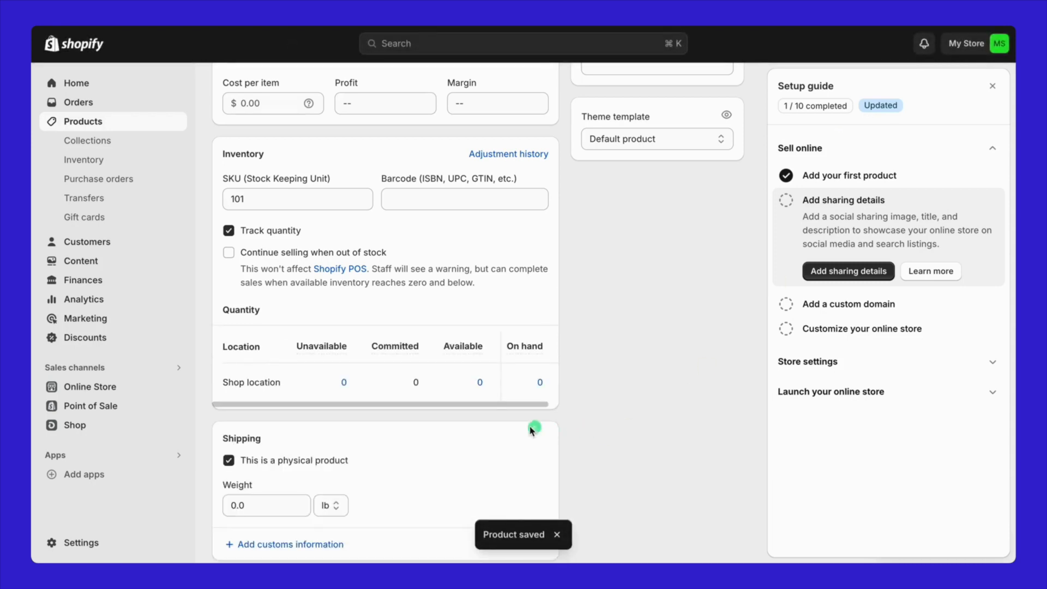
pyautogui.moveTo(100, 163)
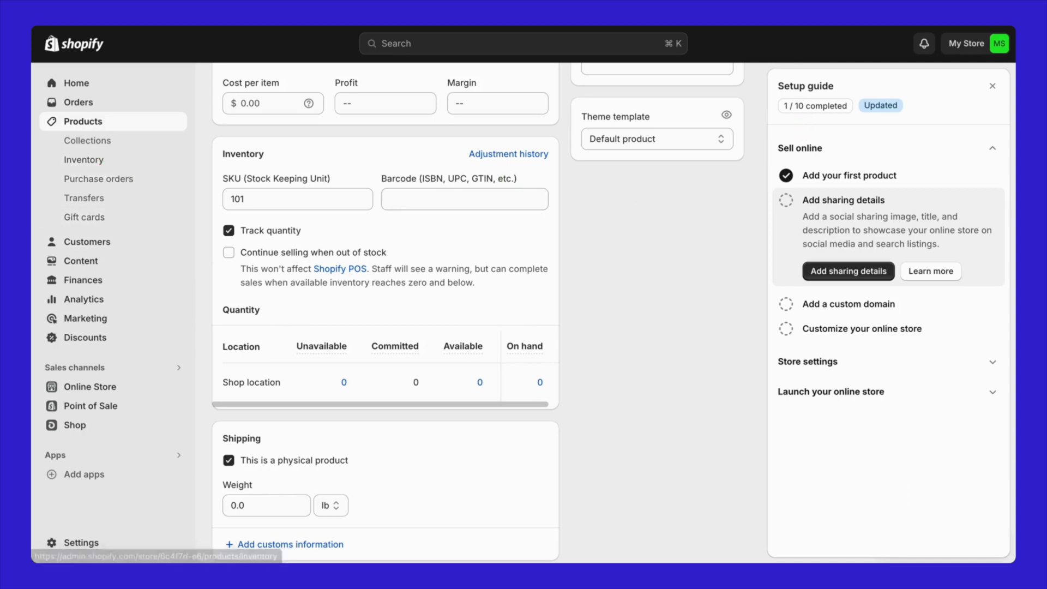
pyautogui.click(84, 159)
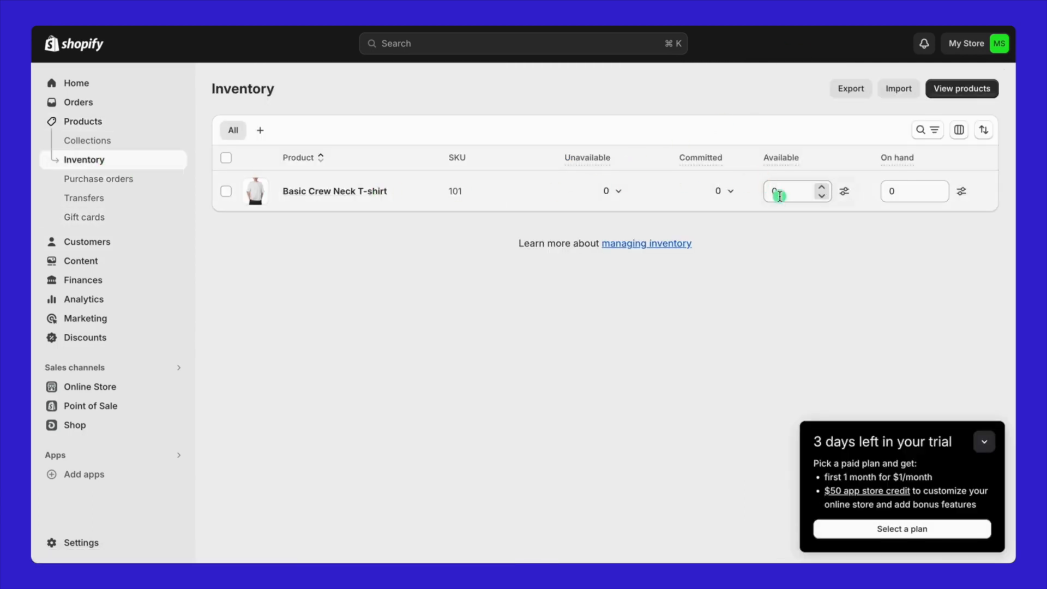
pyautogui.write('100')
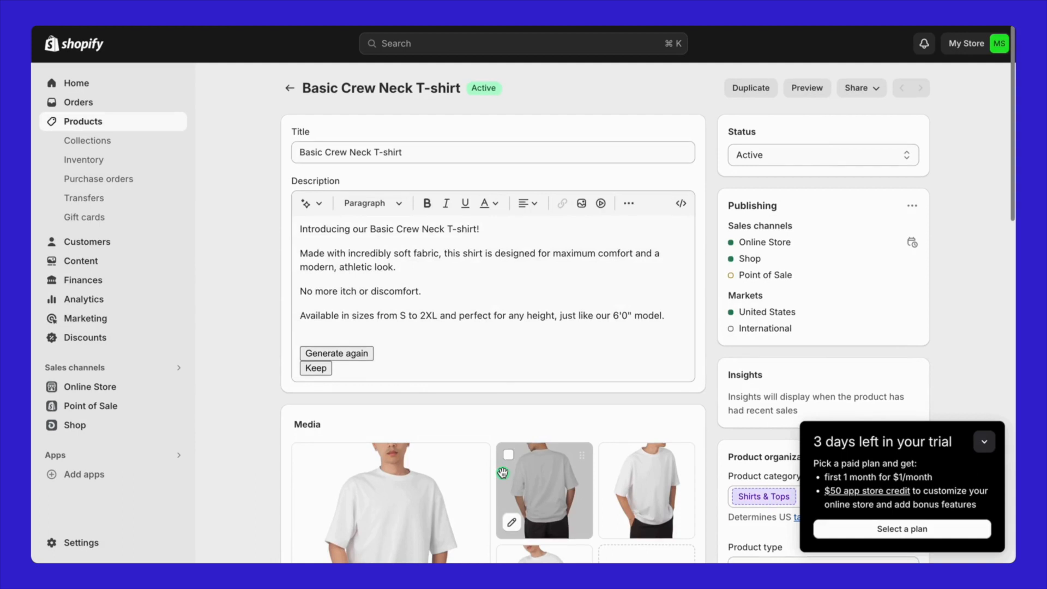
pyautogui.scroll(-3)
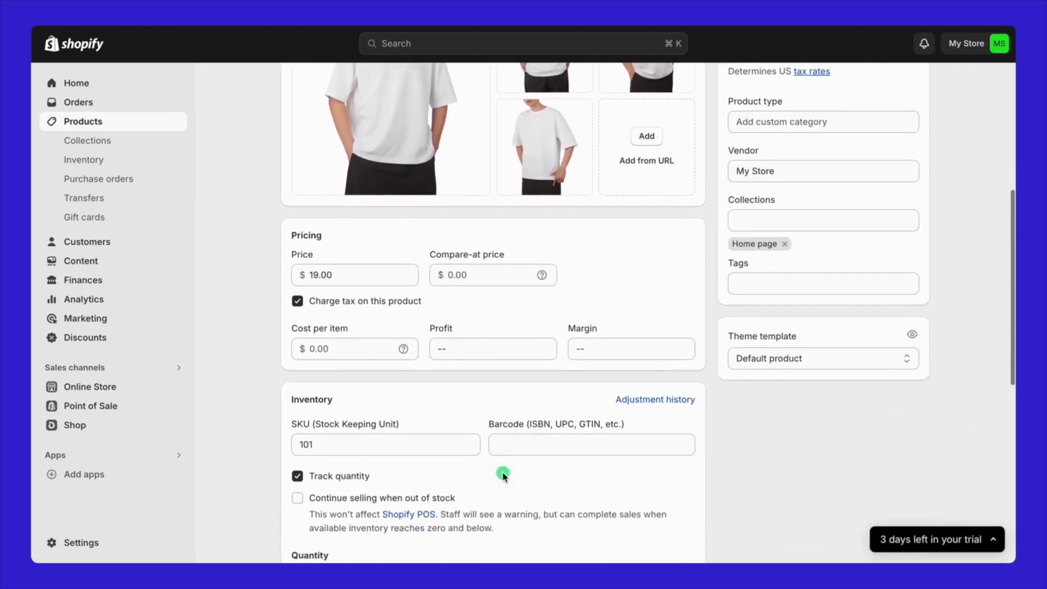
pyautogui.scroll(-3)
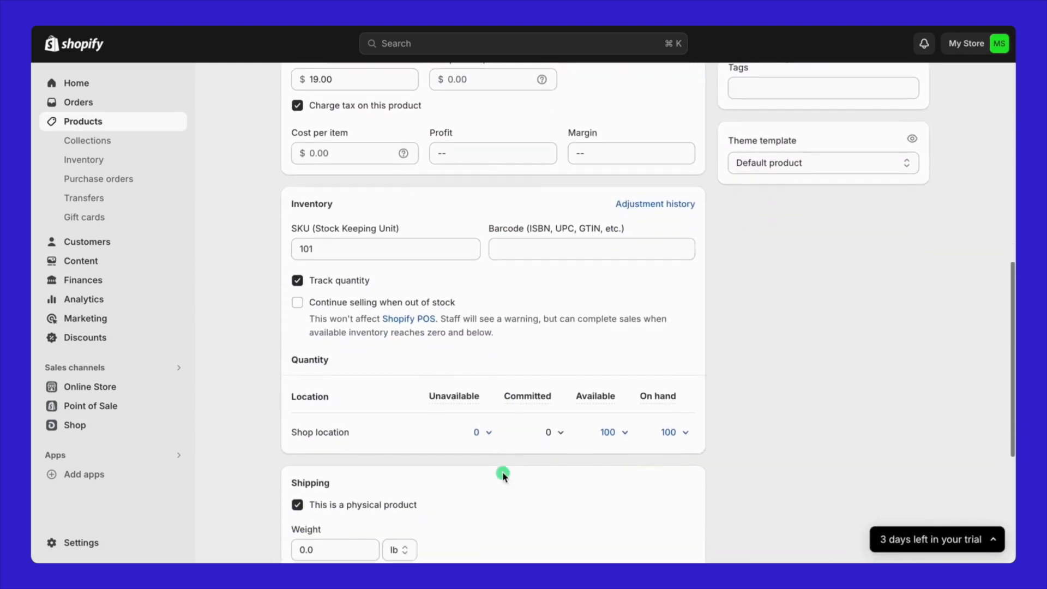
pyautogui.scroll(-3)
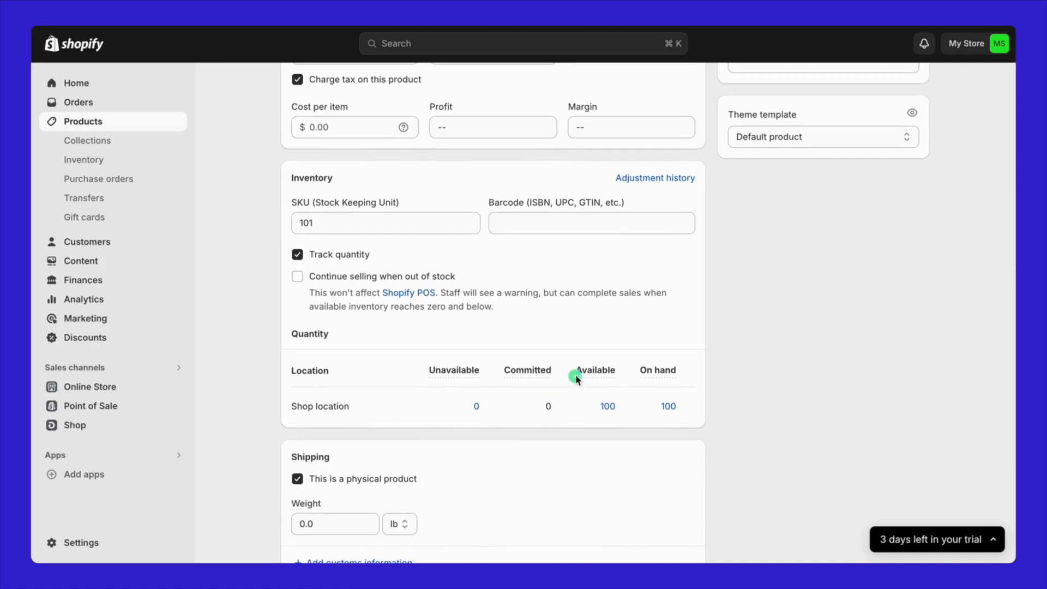
pyautogui.moveTo(649, 375)
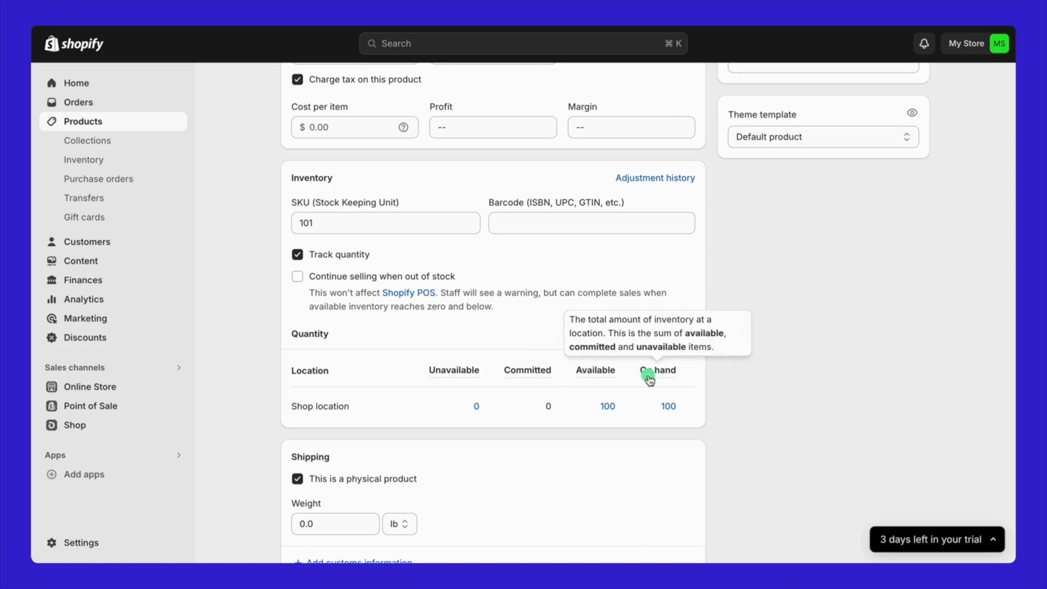
pyautogui.scroll(-3)
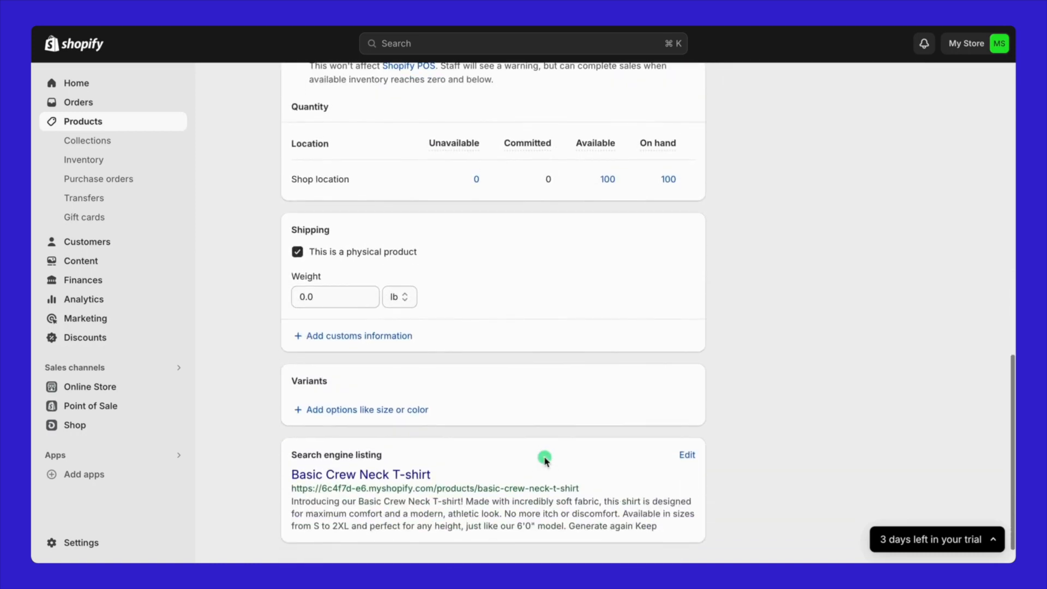
# Set the shipping weight to 250 grams.
pyautogui.click(297, 253)
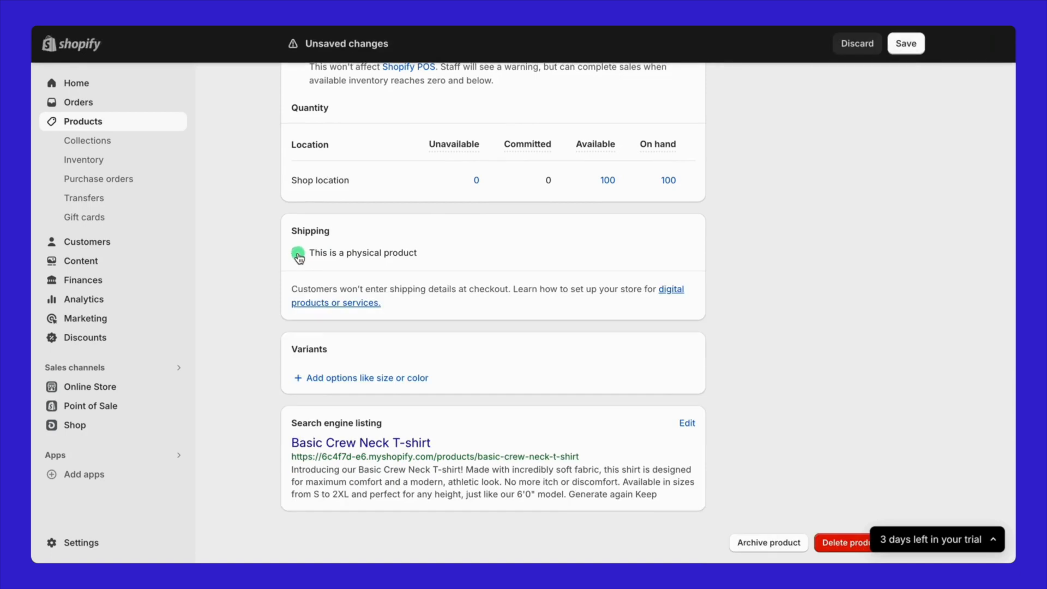
pyautogui.click(297, 253)
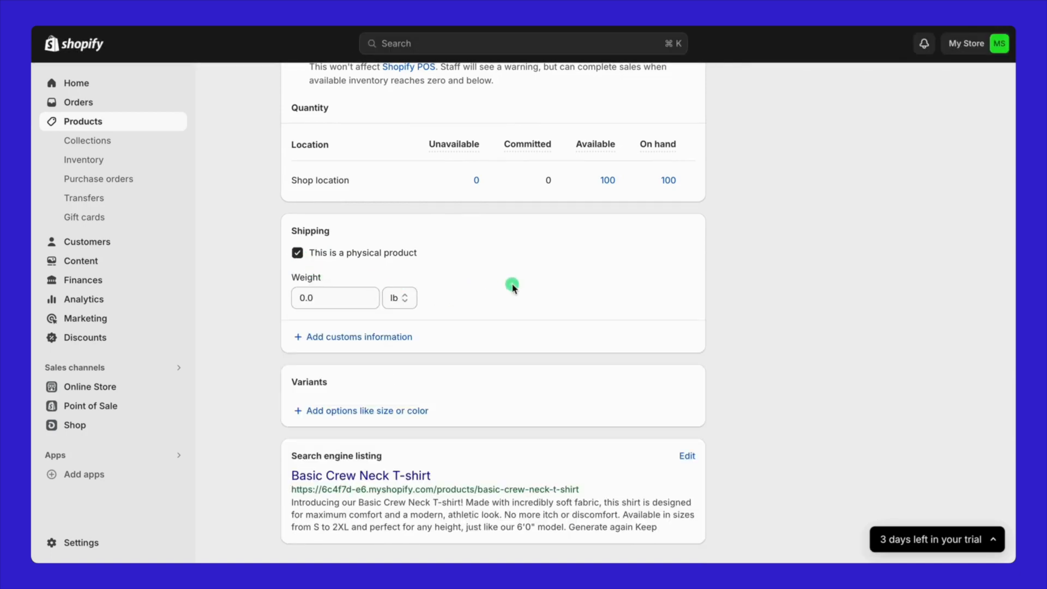
pyautogui.click(348, 298)
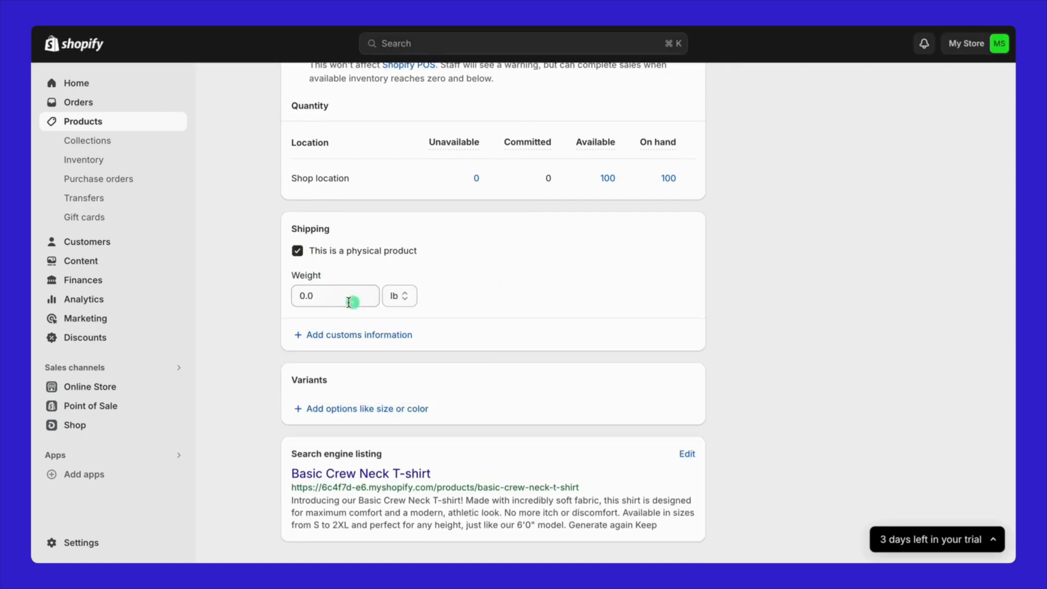
pyautogui.click(335, 296)
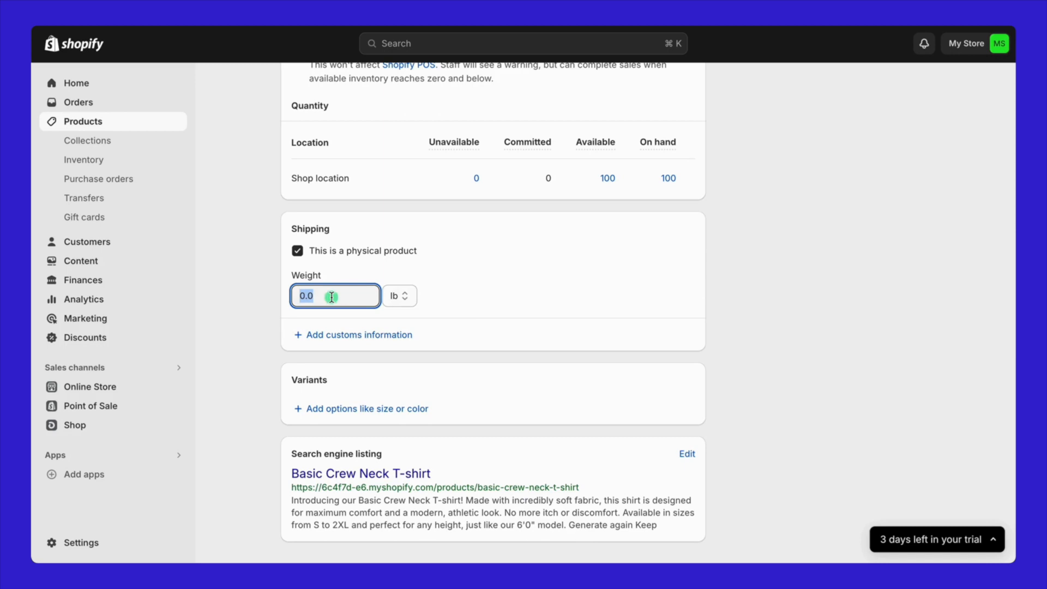
pyautogui.click(399, 295)
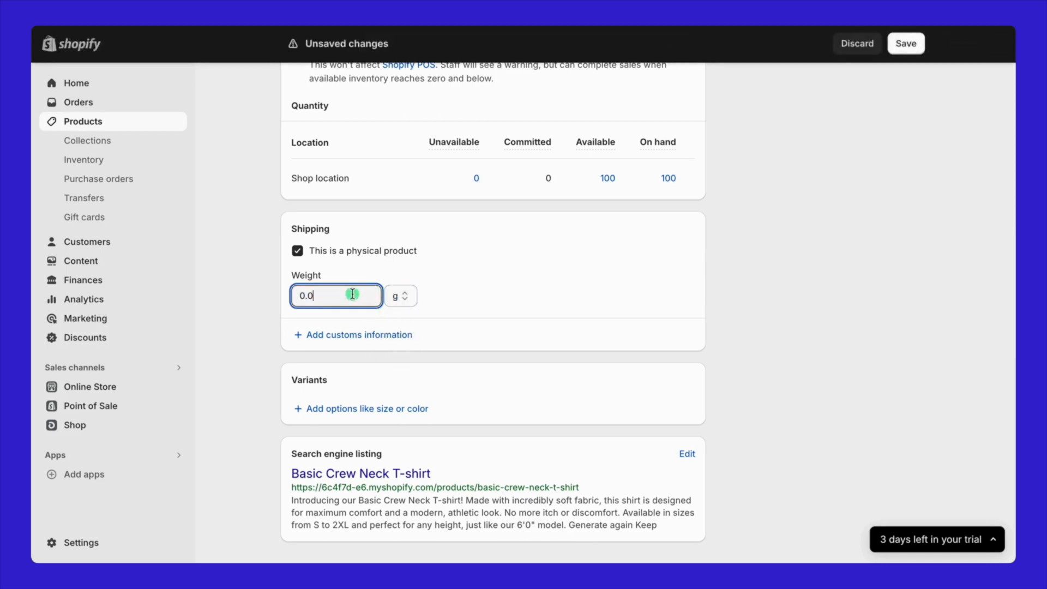
pyautogui.write('250')
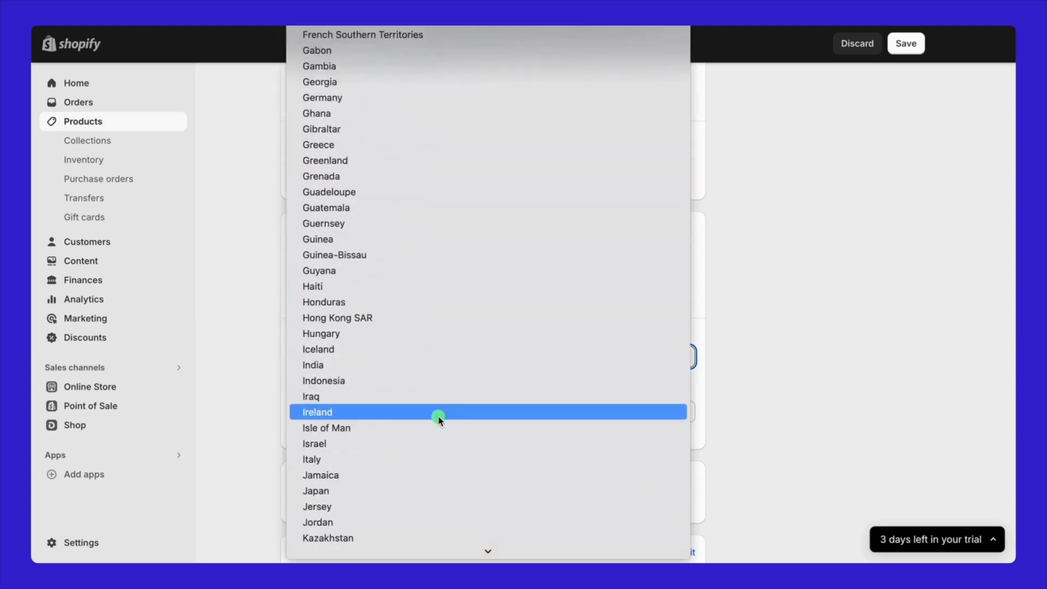
# Add customs information with United States as the country of origin.
pyautogui.scroll(-3)
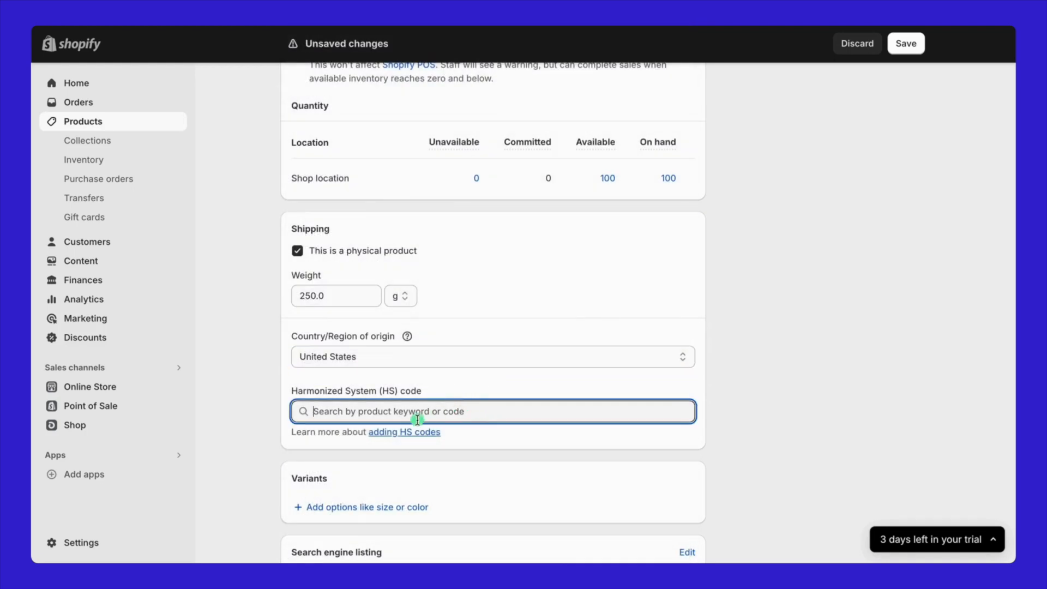
pyautogui.moveTo(419, 436)
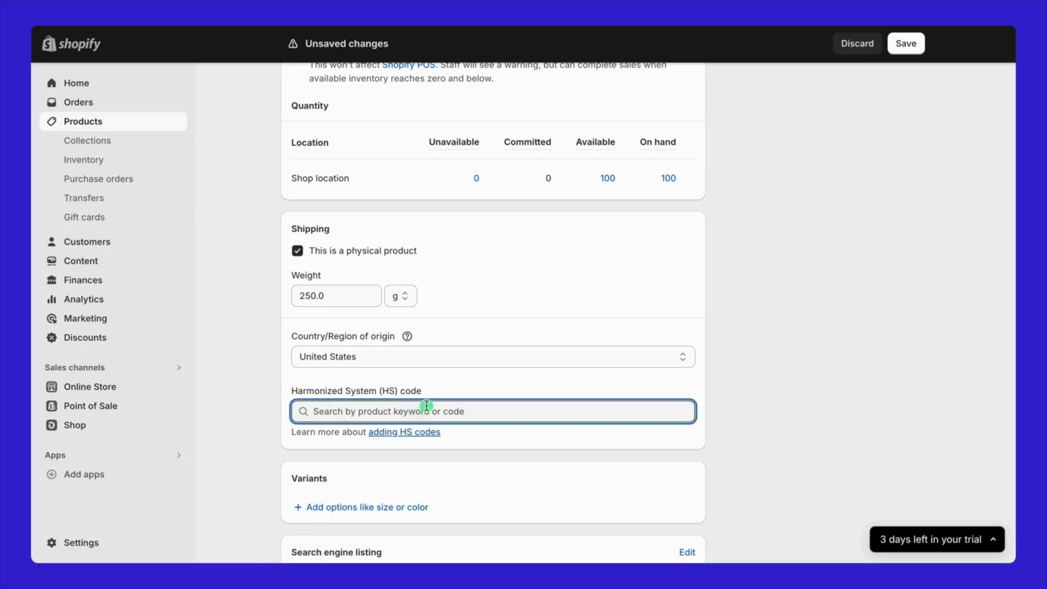
pyautogui.scroll(-3)
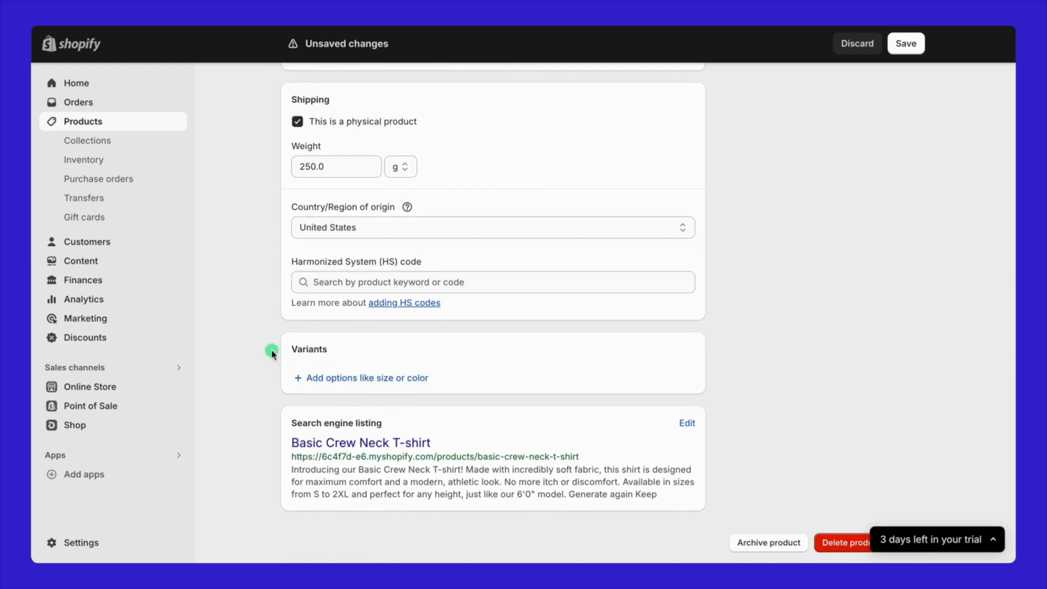
# Add a Size option with the values M, L, XL and 2XL.
pyautogui.click(366, 377)
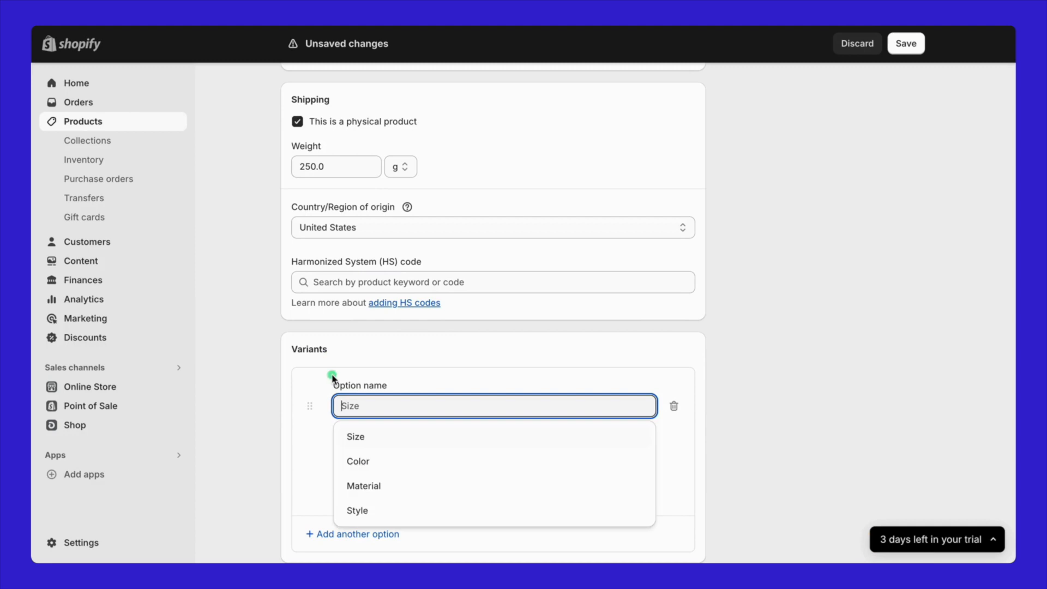
pyautogui.scroll(-3)
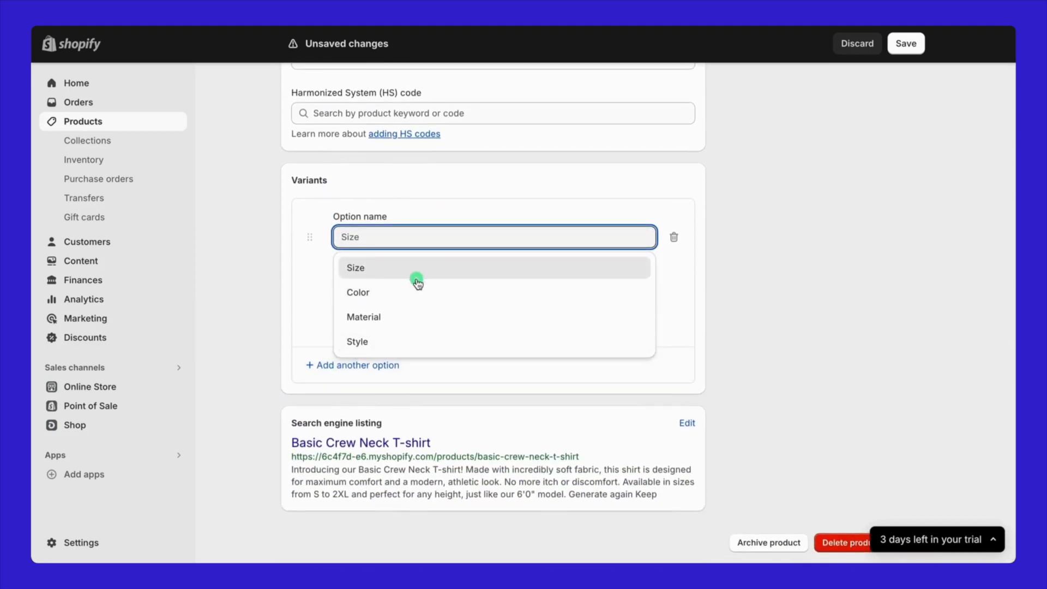
pyautogui.moveTo(417, 340)
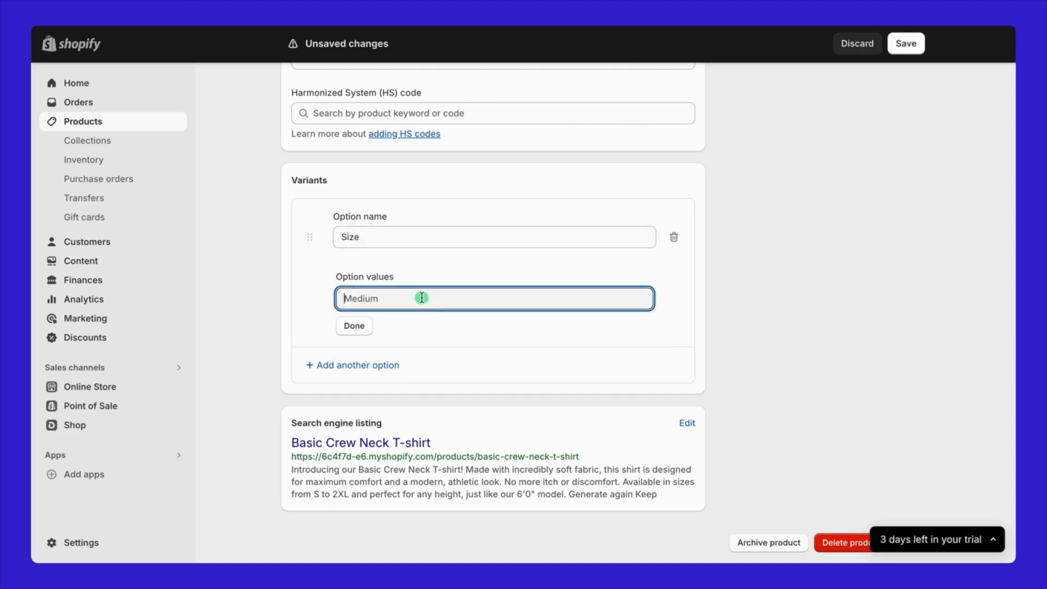
pyautogui.write('M')
pyautogui.write('2XL')
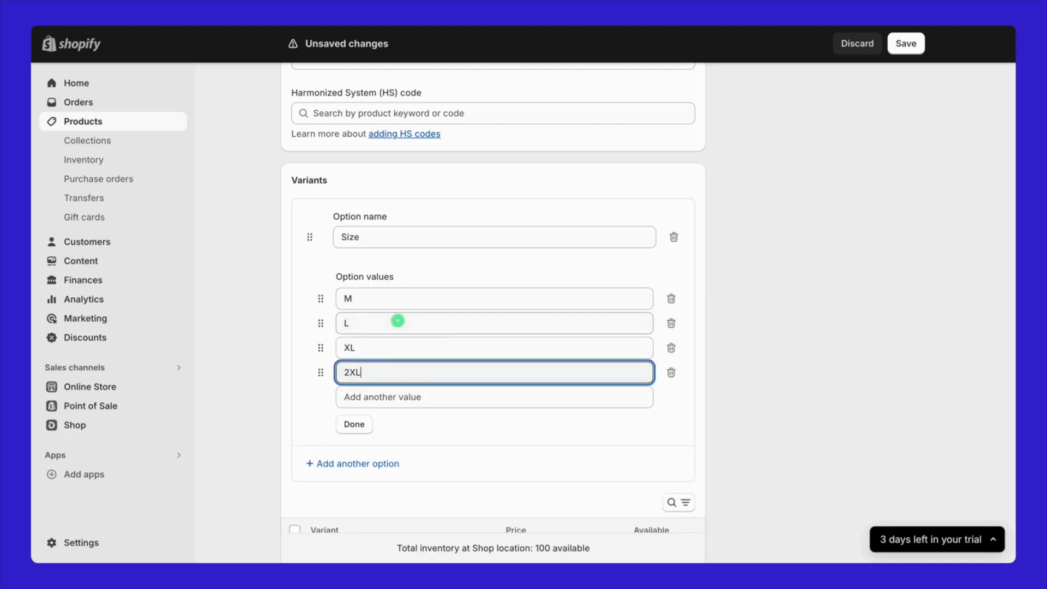
pyautogui.click(354, 425)
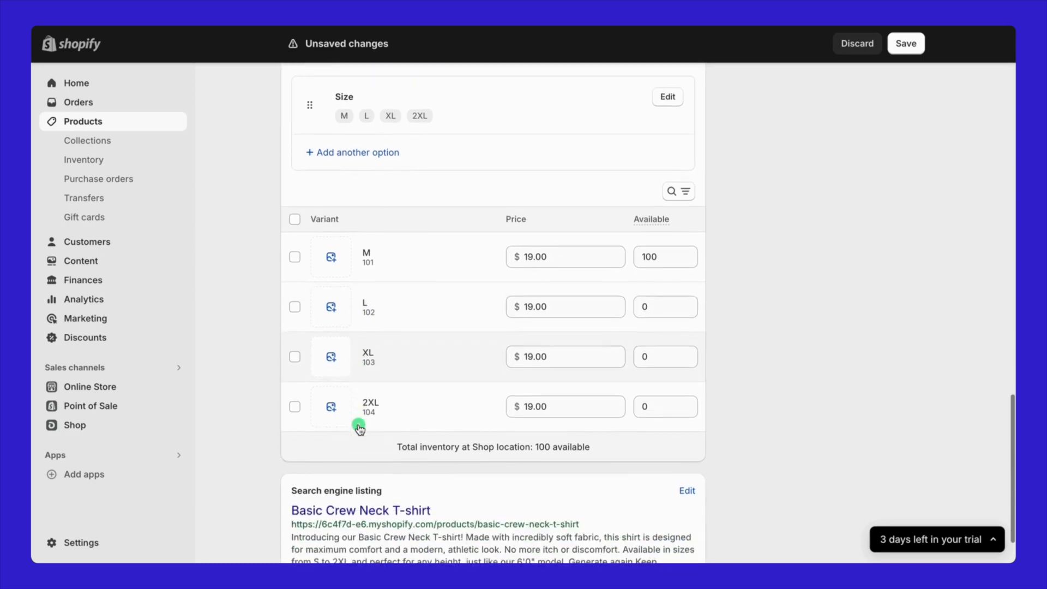
# Add a Color option with the values White and Black.
pyautogui.click(351, 152)
pyautogui.write('Wh')
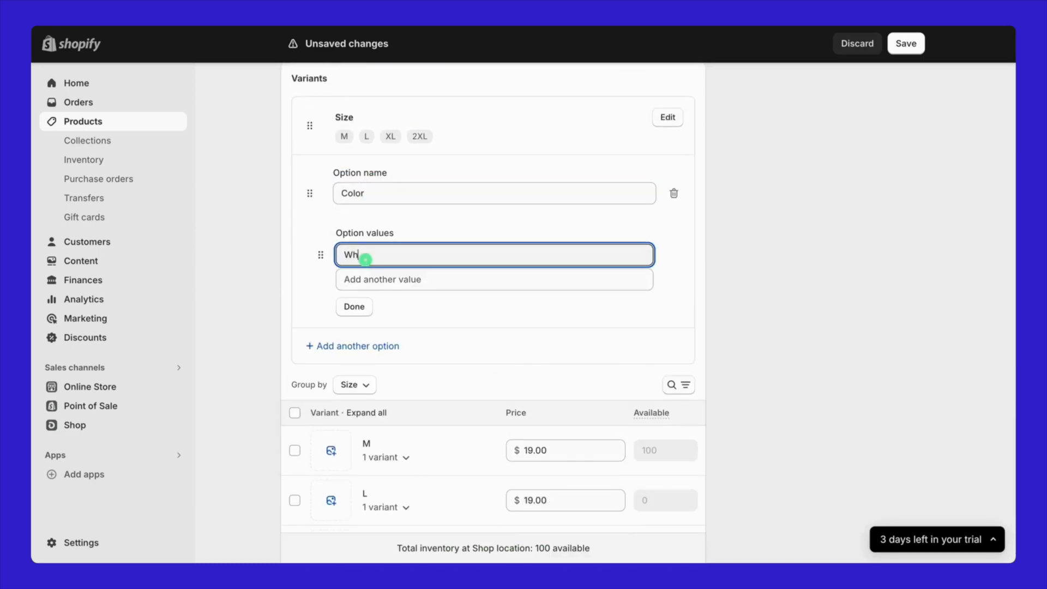
pyautogui.write('Blak')
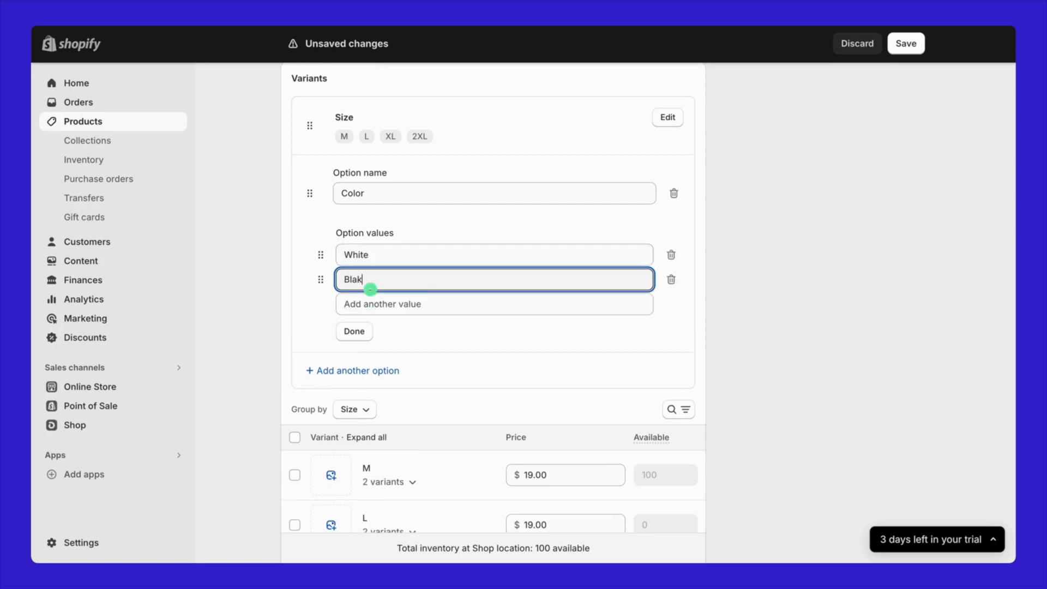
pyautogui.click(354, 331)
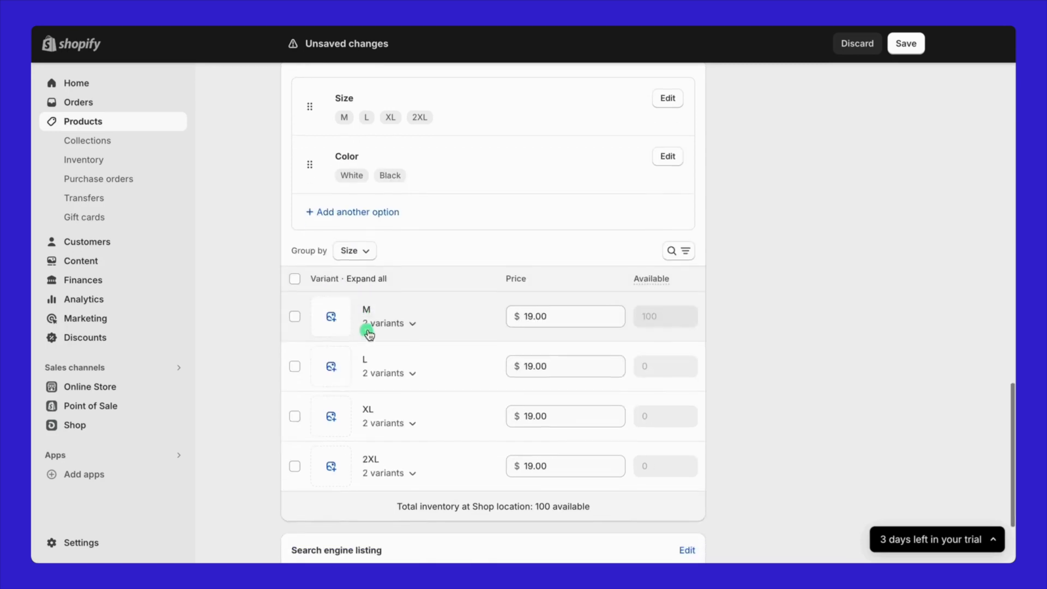
# Expand size M to review its White and Black variants.
pyautogui.click(412, 323)
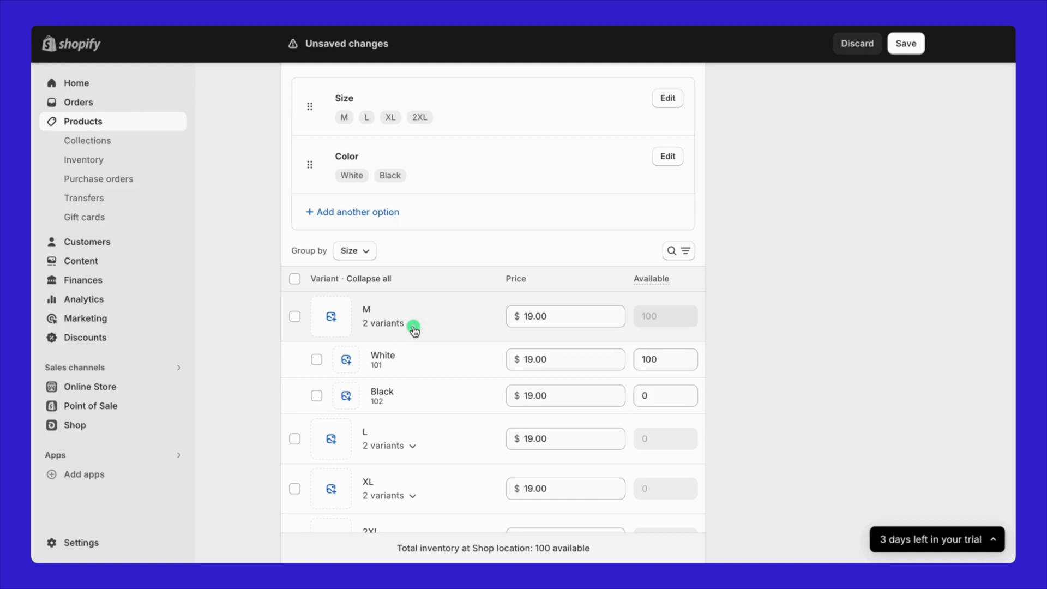
pyautogui.click(331, 317)
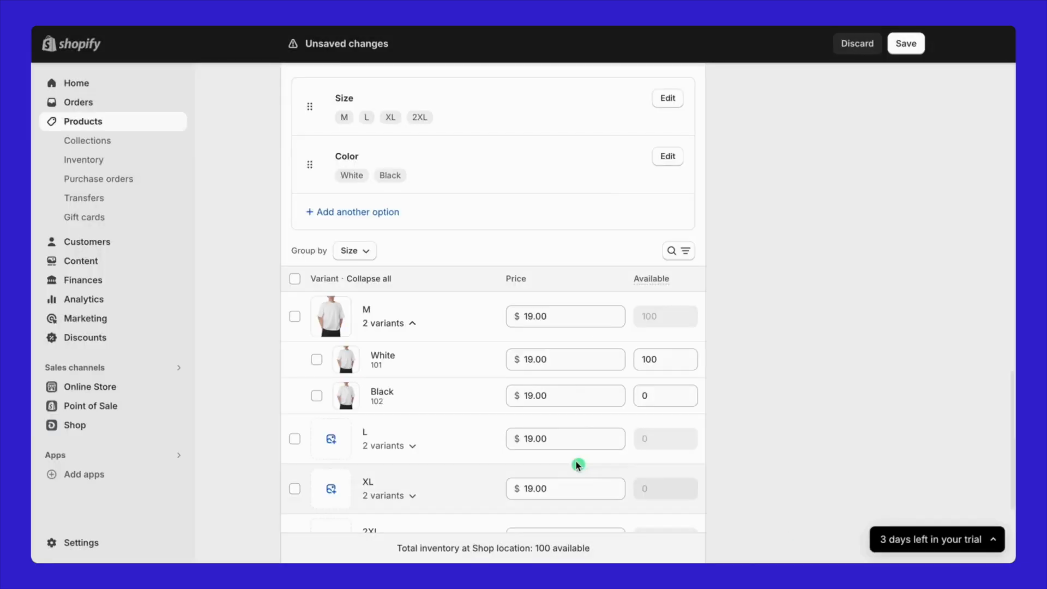
pyautogui.scroll(-3)
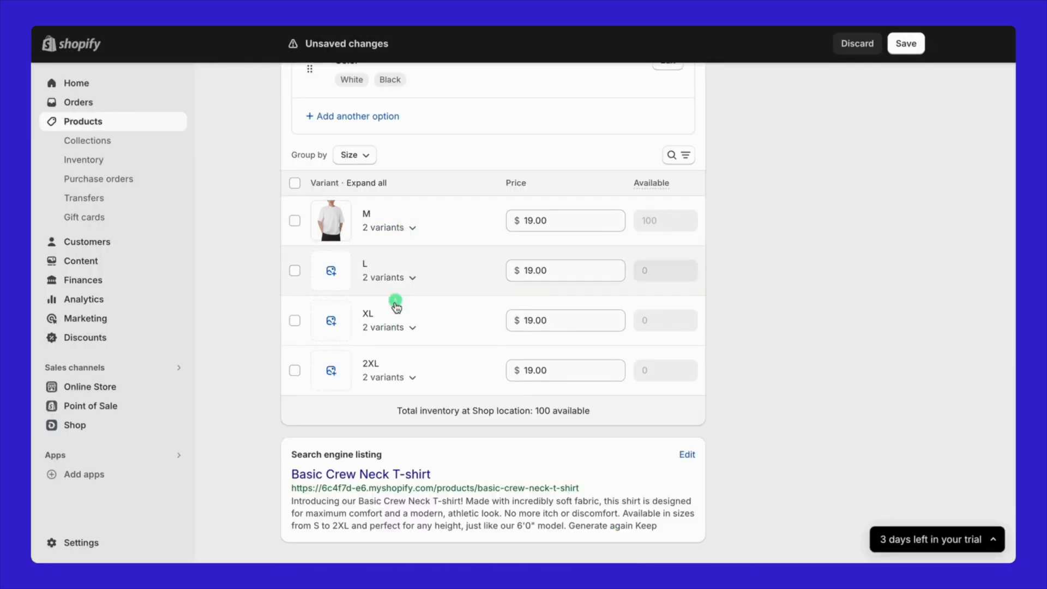
pyautogui.scroll(-3)
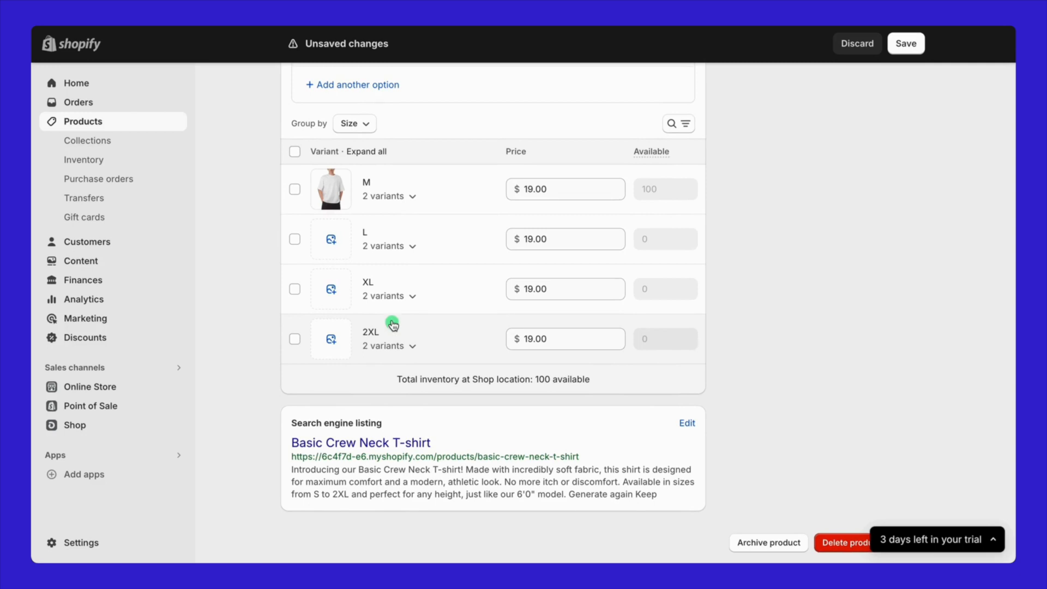
pyautogui.moveTo(686, 425)
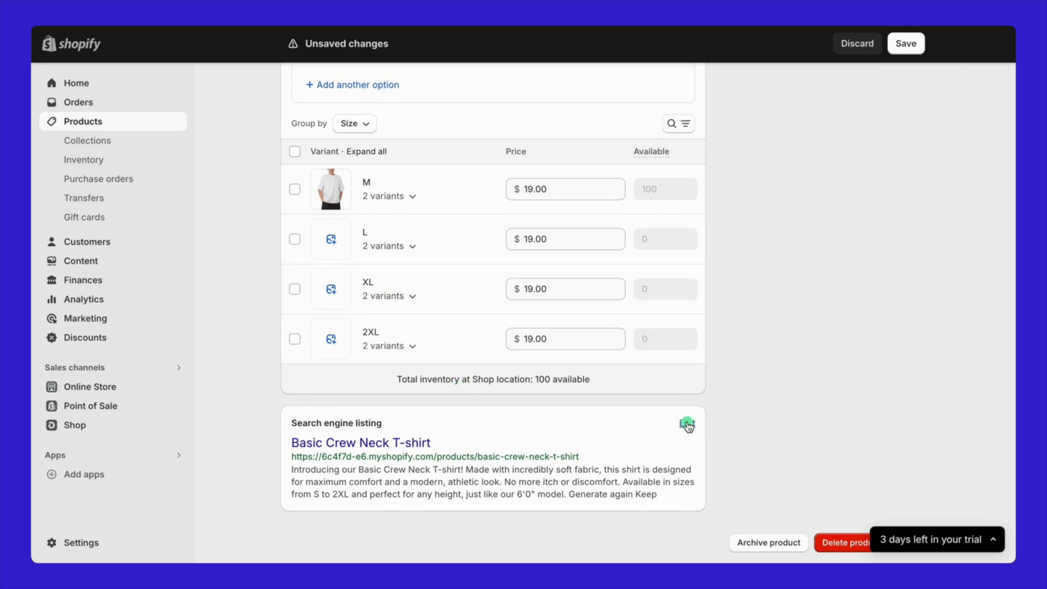
# Delete 'Generate again Keep' from the end of the meta description, leaving 262 characters.
pyautogui.click(687, 423)
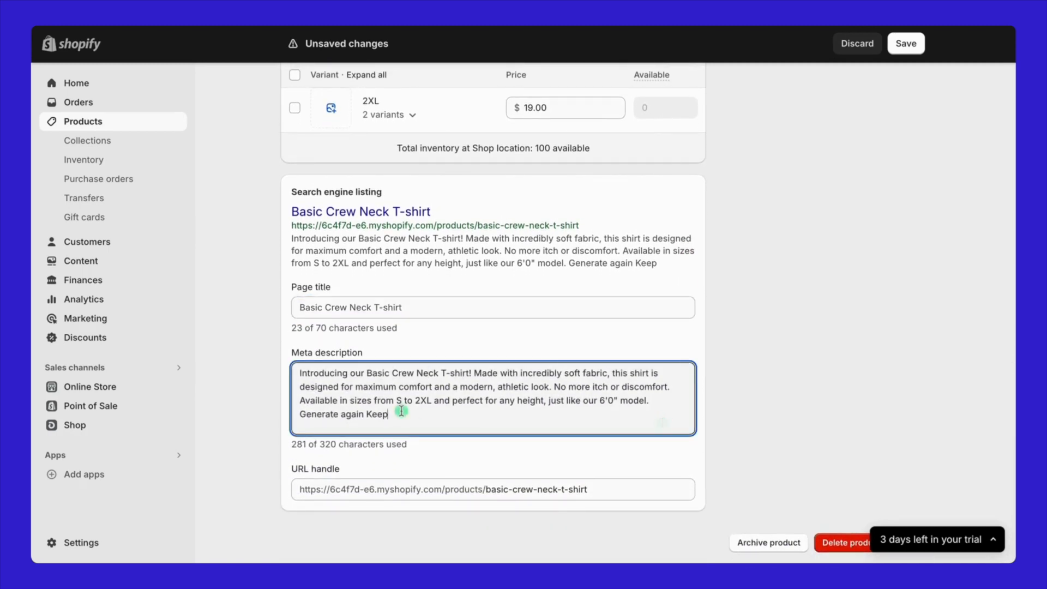
pyautogui.press('Backspace')
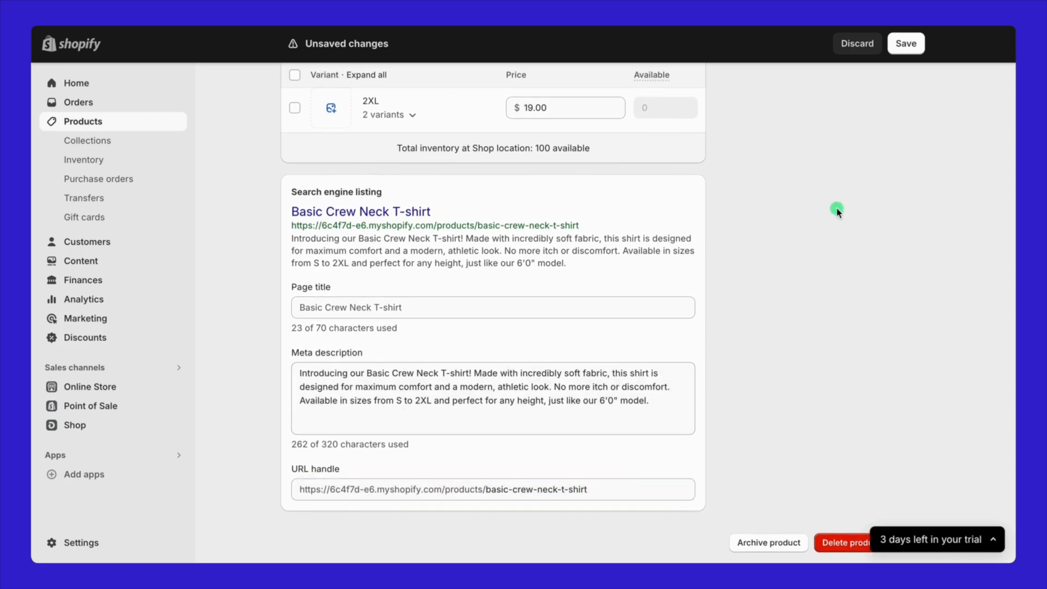
pyautogui.click(906, 44)
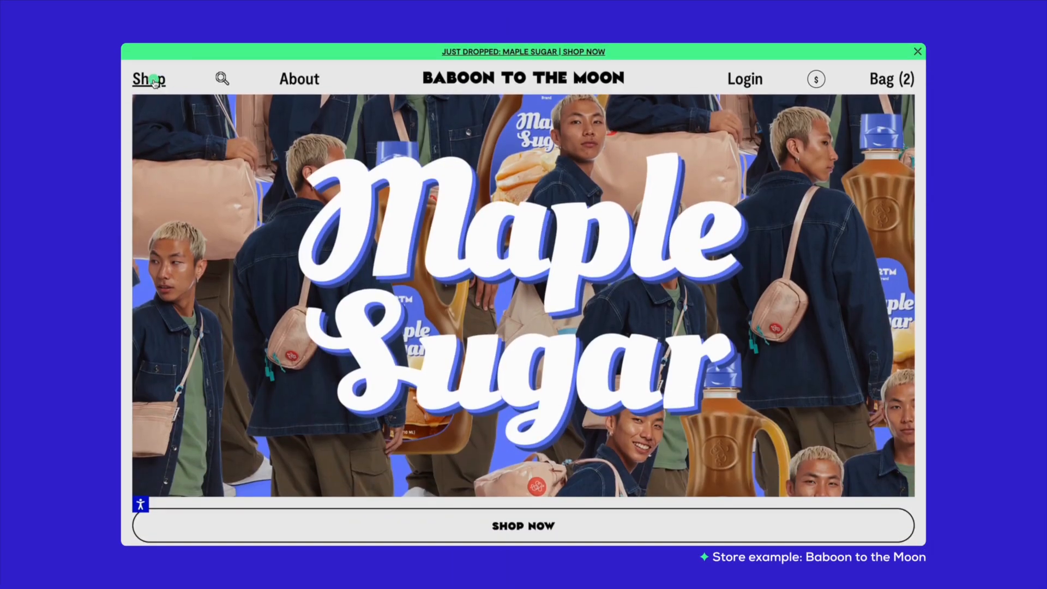
# Browse the Go-Bags collection from the storefront's Shop menu as an example.
pyautogui.click(149, 79)
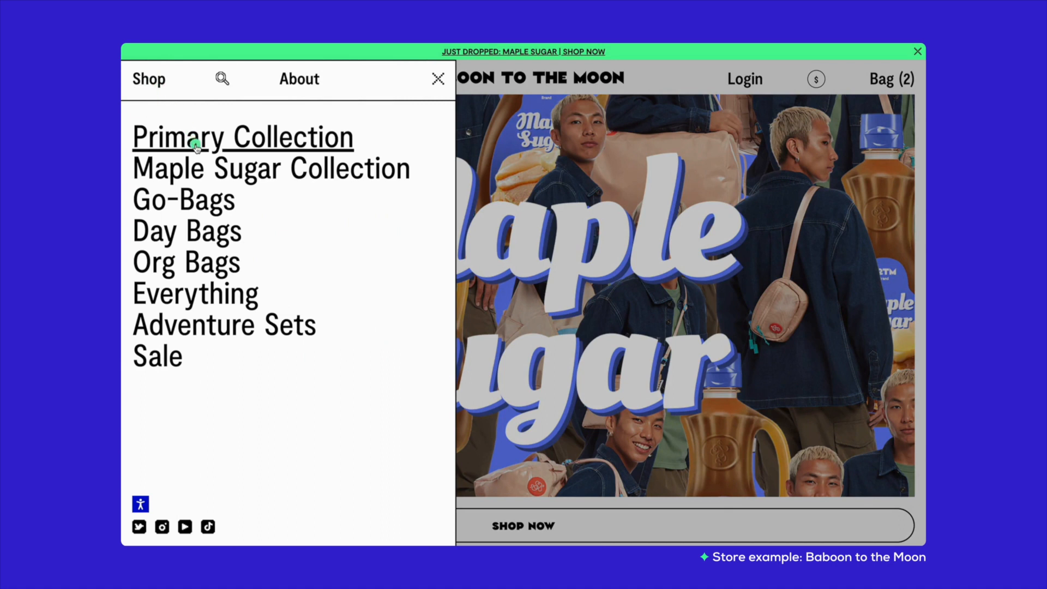
pyautogui.moveTo(194, 207)
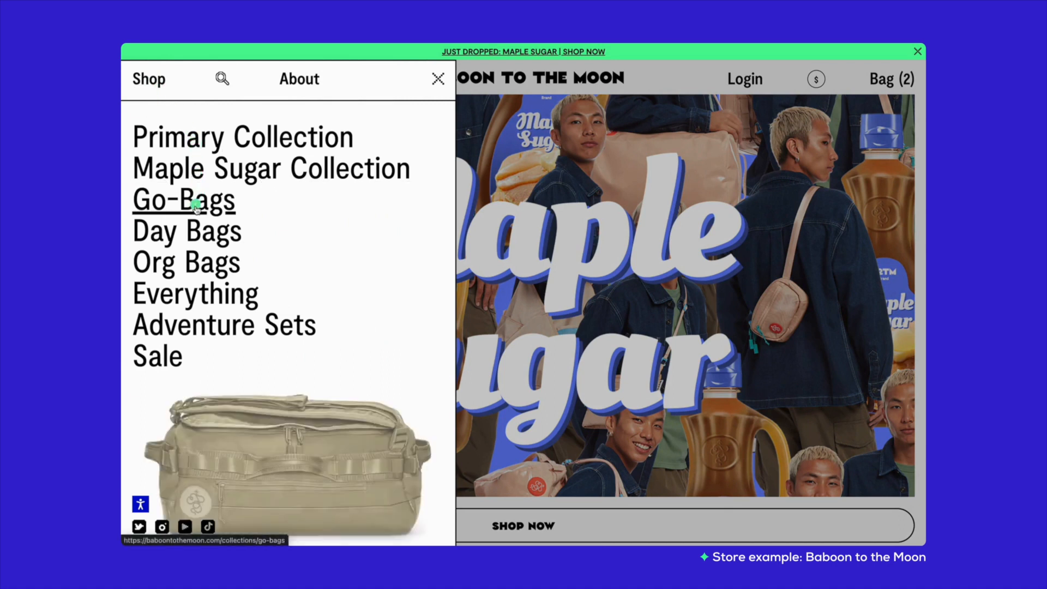
pyautogui.moveTo(189, 235)
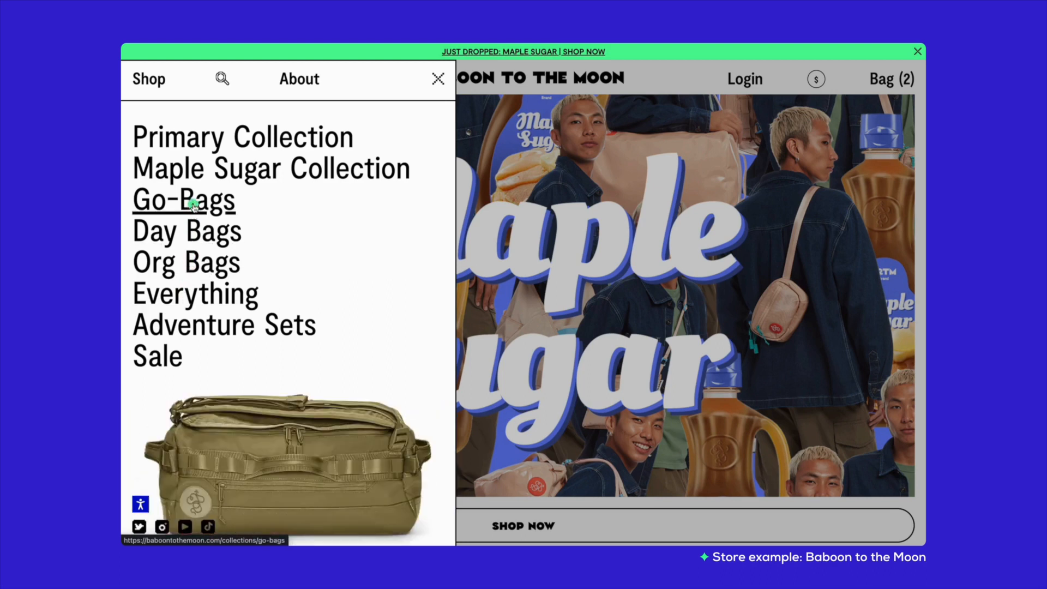
pyautogui.click(192, 201)
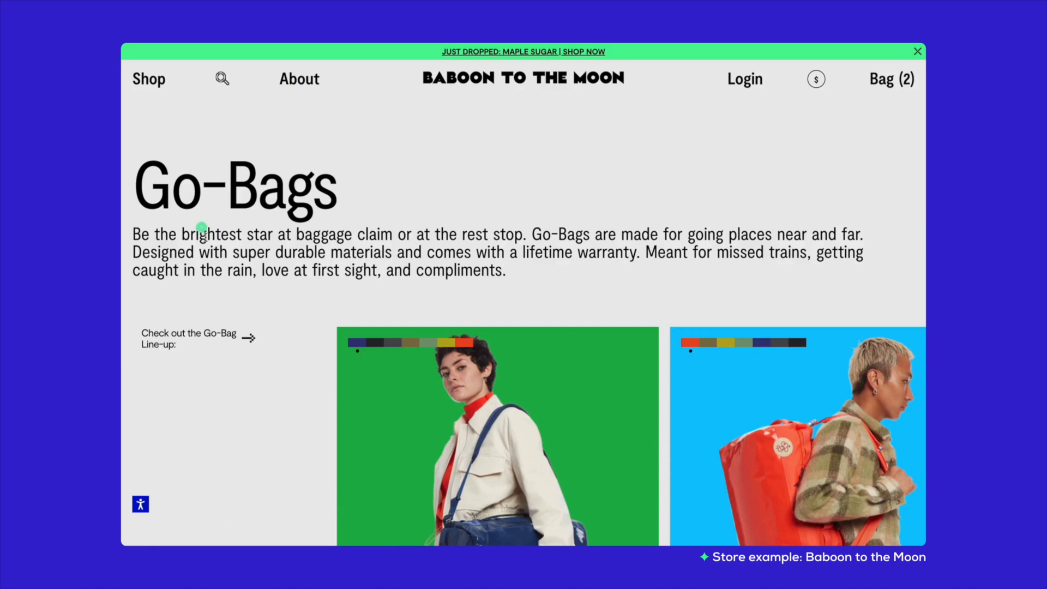
pyautogui.scroll(-3)
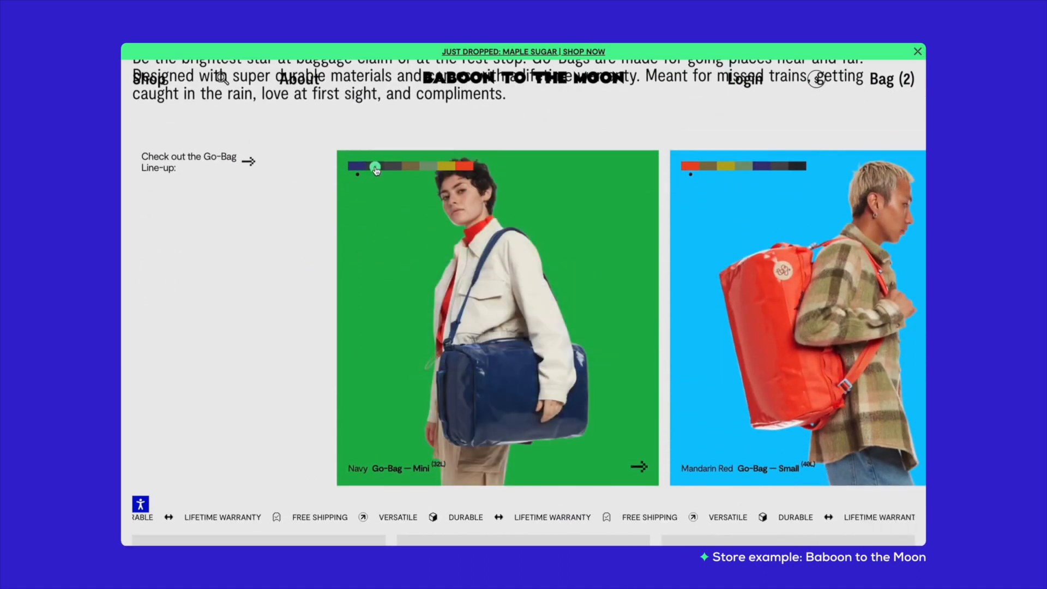
pyautogui.click(395, 166)
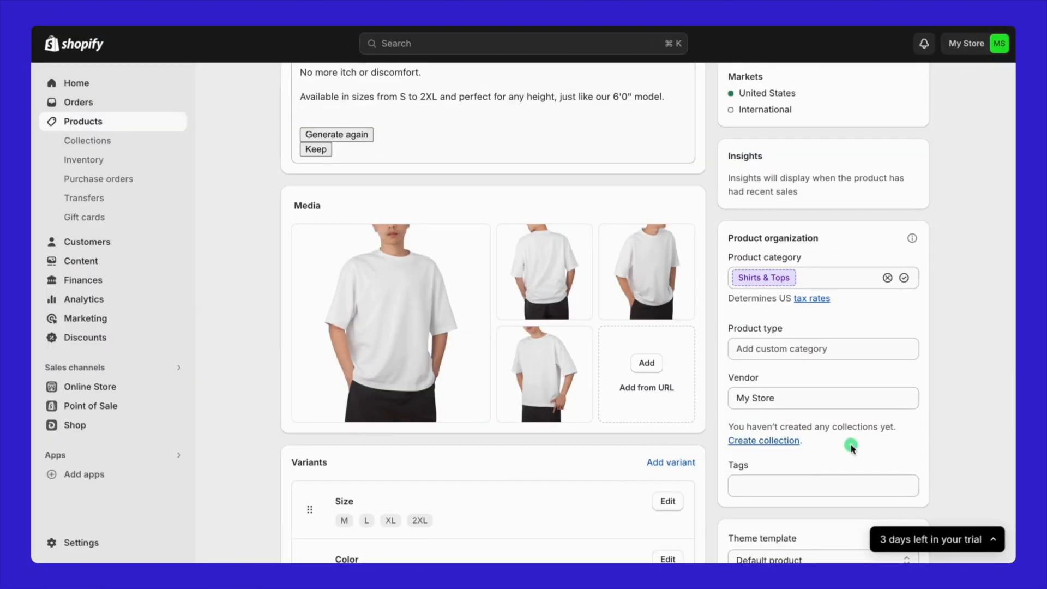
pyautogui.moveTo(818, 449)
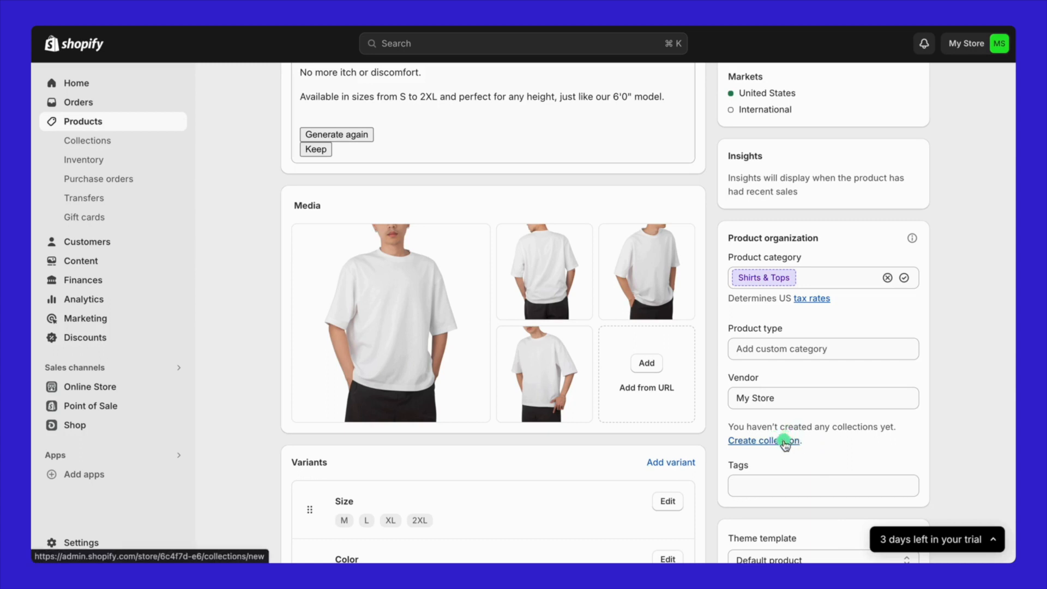
pyautogui.moveTo(789, 445)
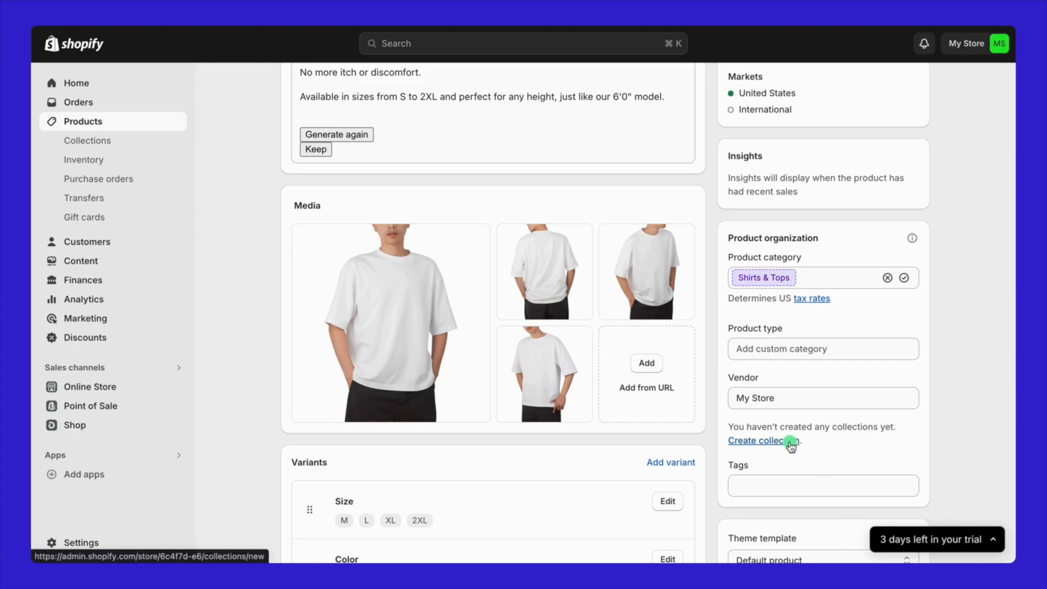
# Start a new collection from the product's Product organization section.
pyautogui.click(792, 485)
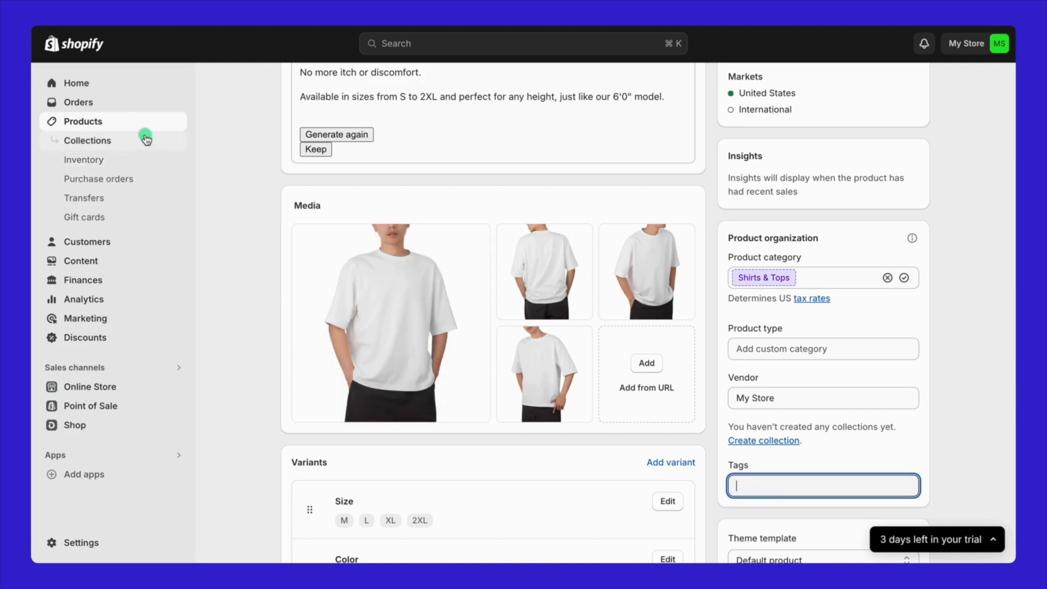
pyautogui.click(83, 122)
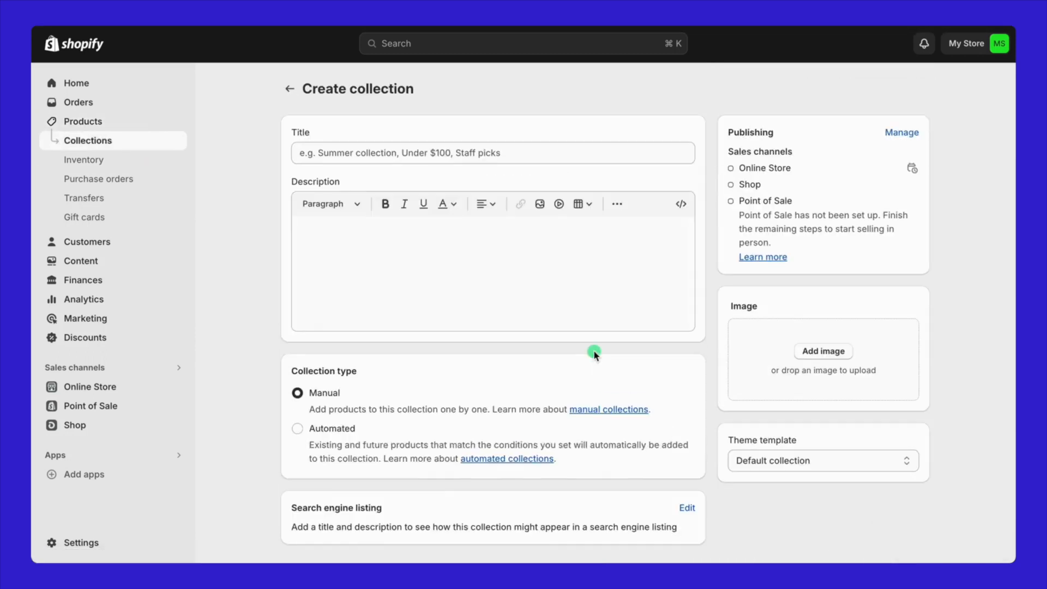
# Title the collection Basic T-shirts, describe it, and begin the cover image alt text 'basic t-sh'.
pyautogui.write('Basic')
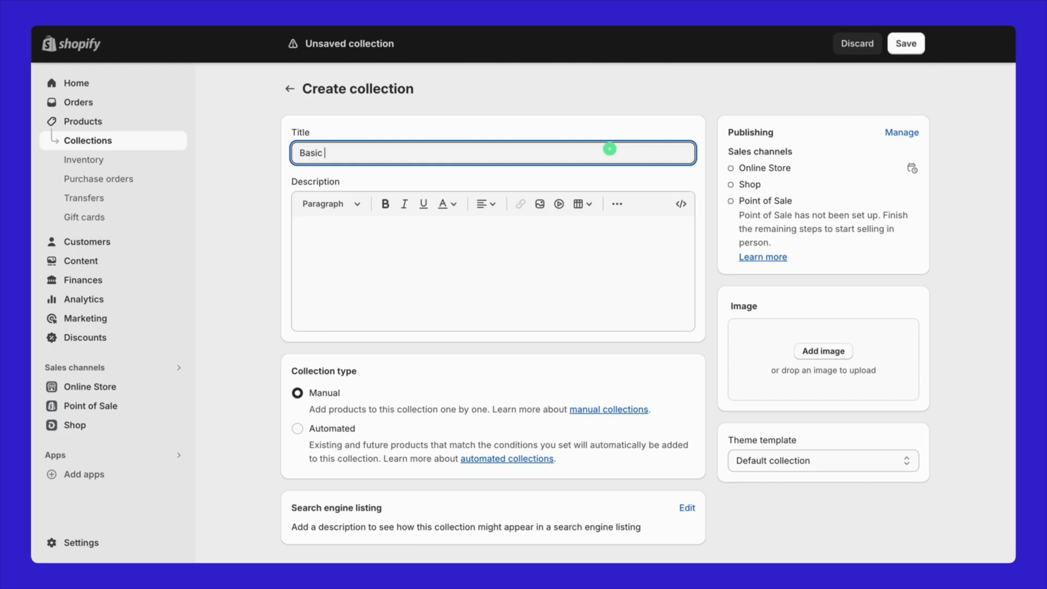
pyautogui.write('T-shirts')
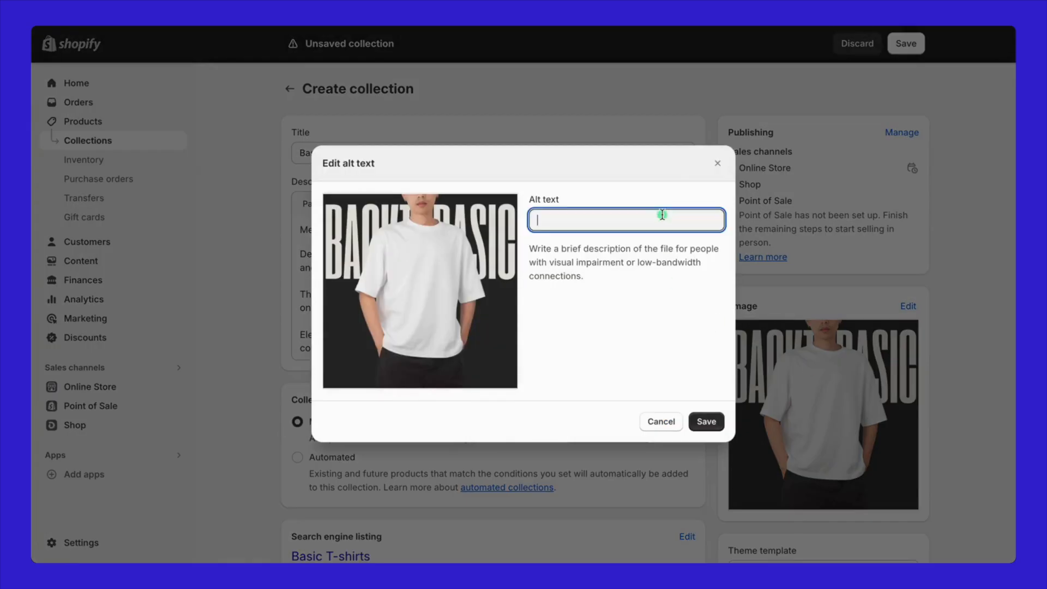
pyautogui.write('basic t-sh')
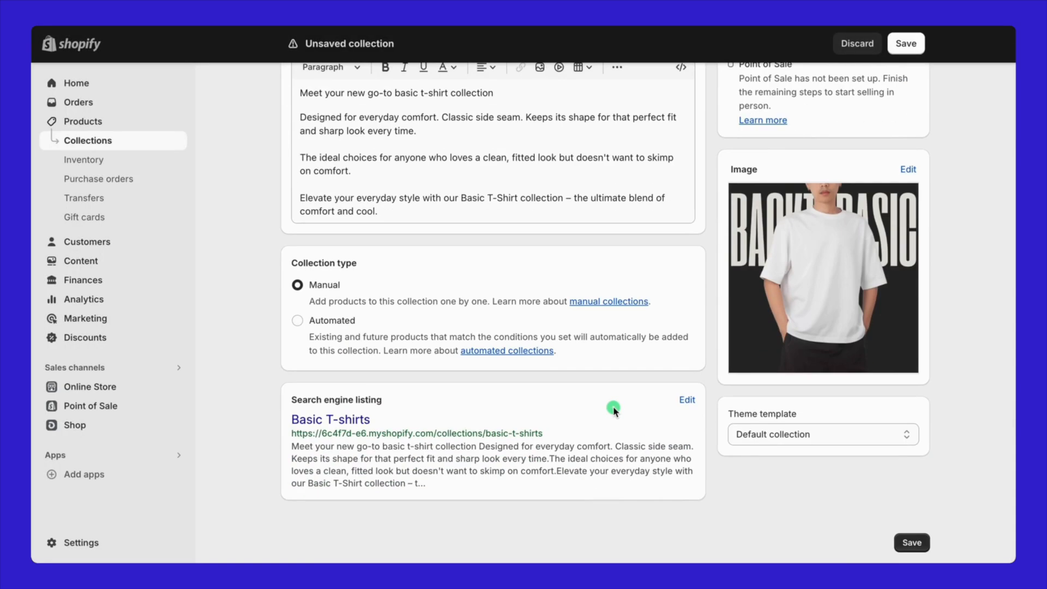
pyautogui.moveTo(368, 362)
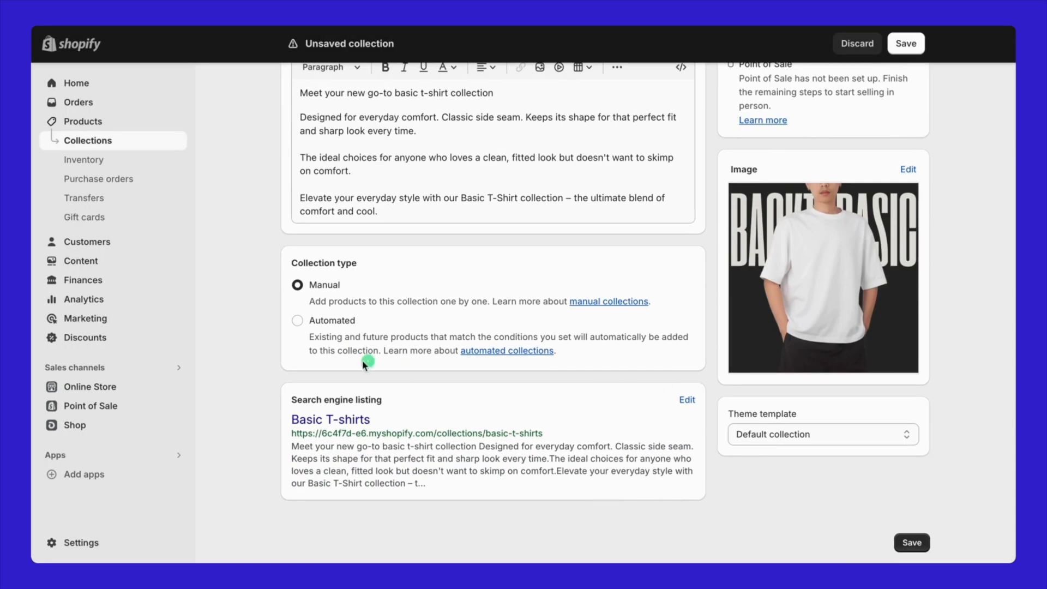
# Make the collection Automated with condition Product tag equals t-shirt and save it.
pyautogui.click(296, 320)
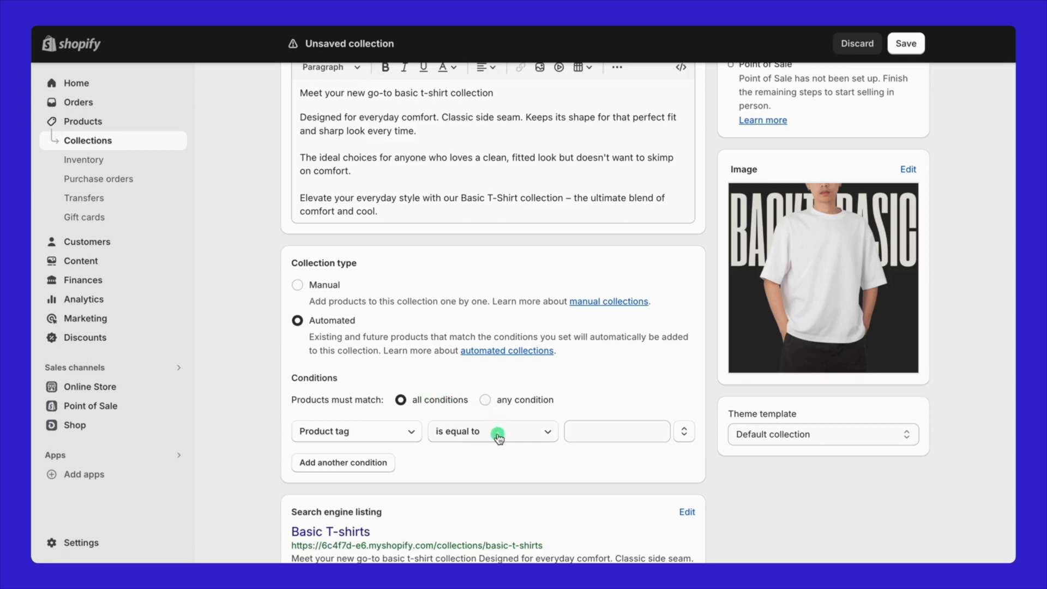
pyautogui.click(616, 431)
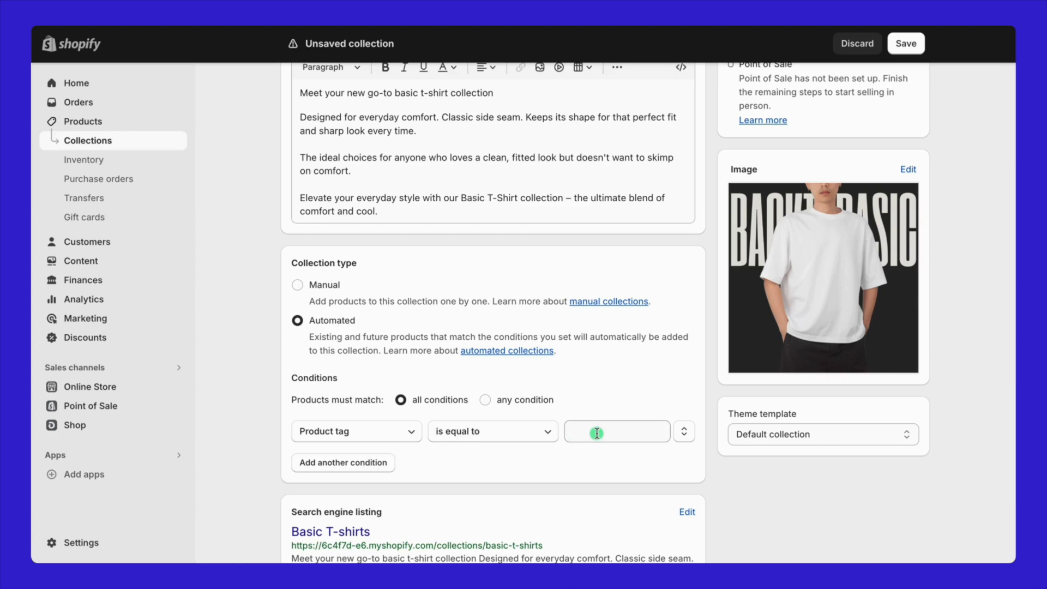
pyautogui.click(615, 432)
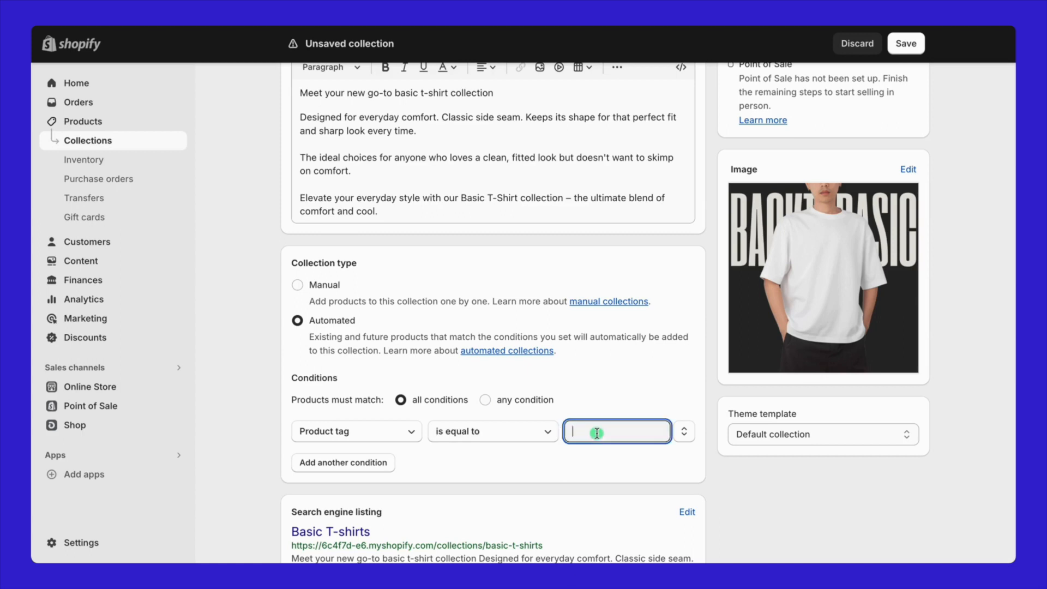
pyautogui.write('t-shirt')
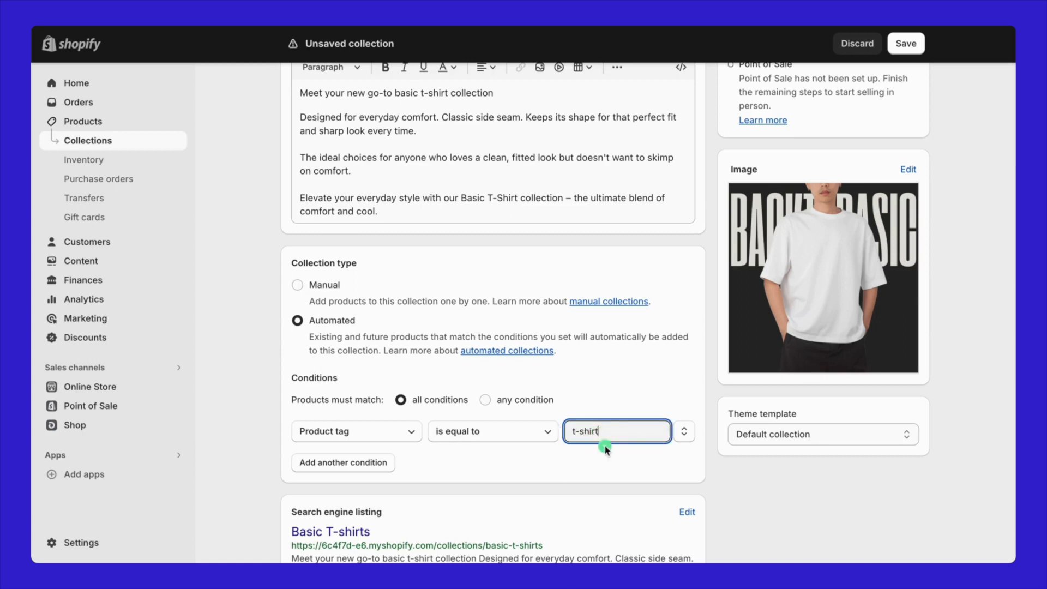
pyautogui.click(905, 44)
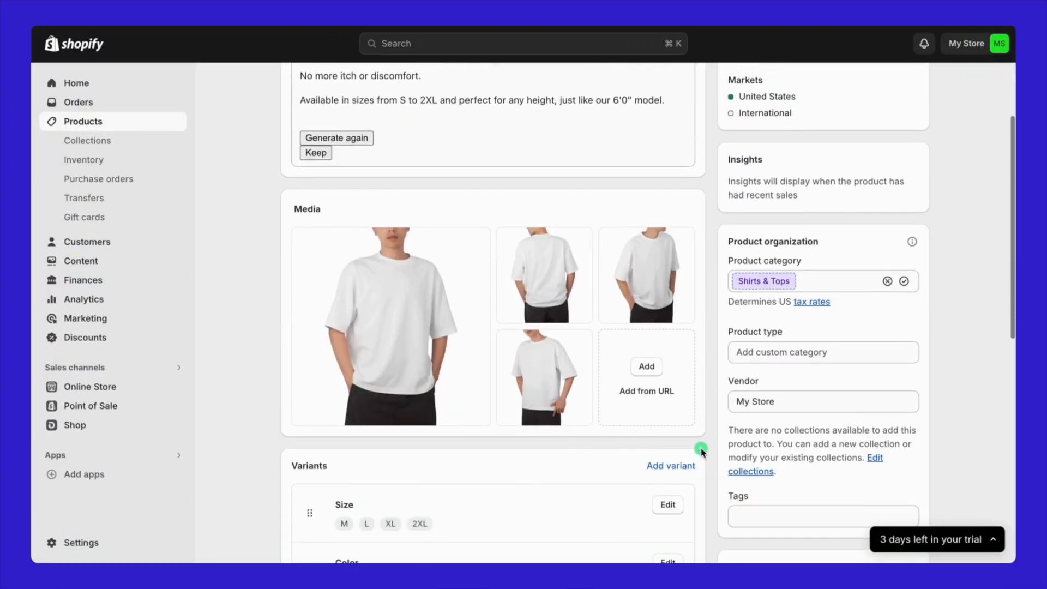
# Add the t-shirt tag to the product, save it, and return to the collections list.
pyautogui.write('t')
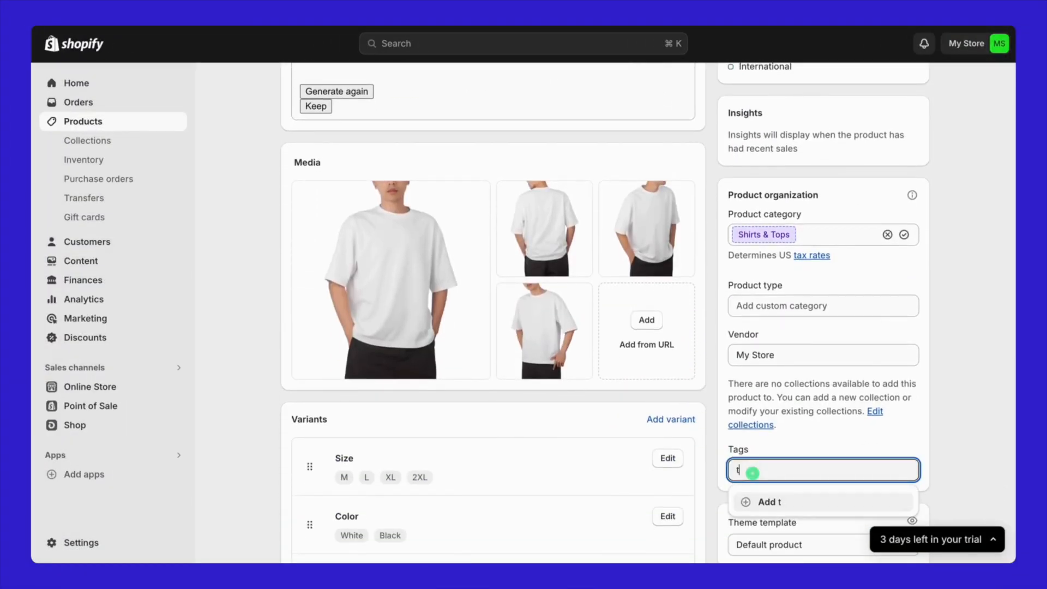
pyautogui.click(769, 502)
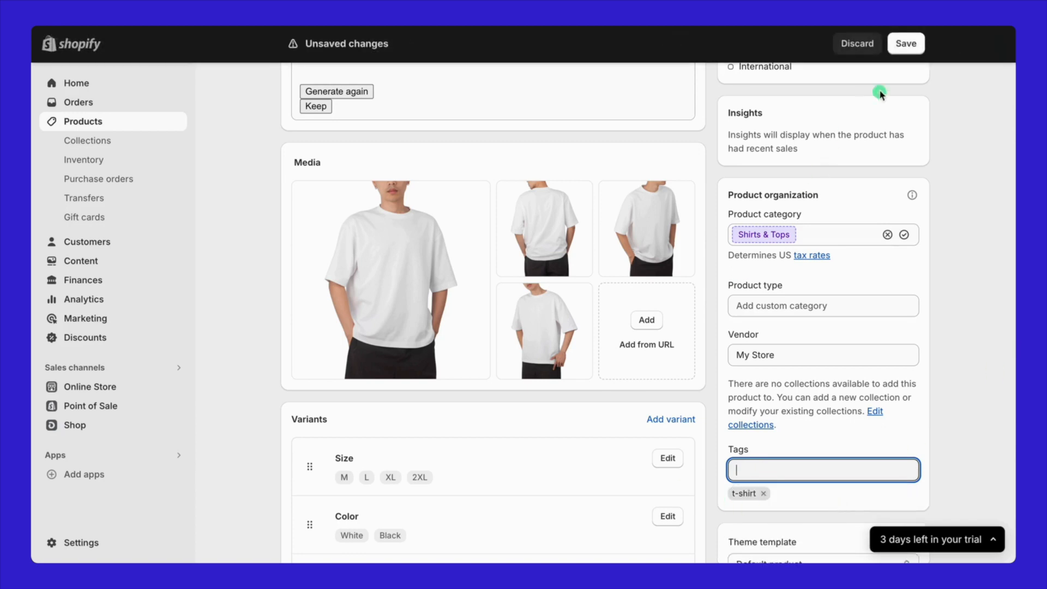
pyautogui.click(905, 44)
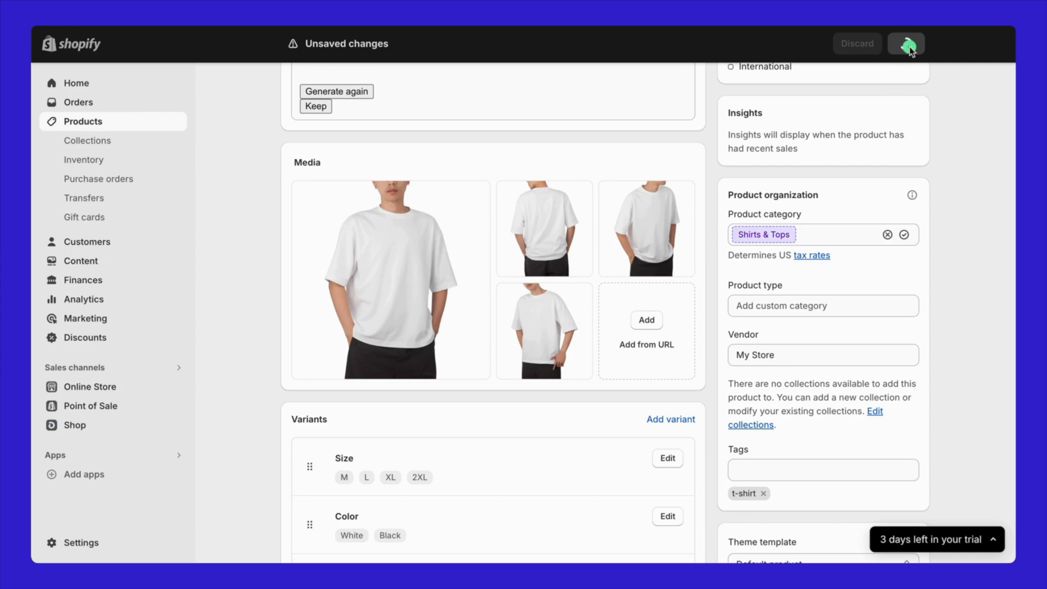
pyautogui.click(905, 43)
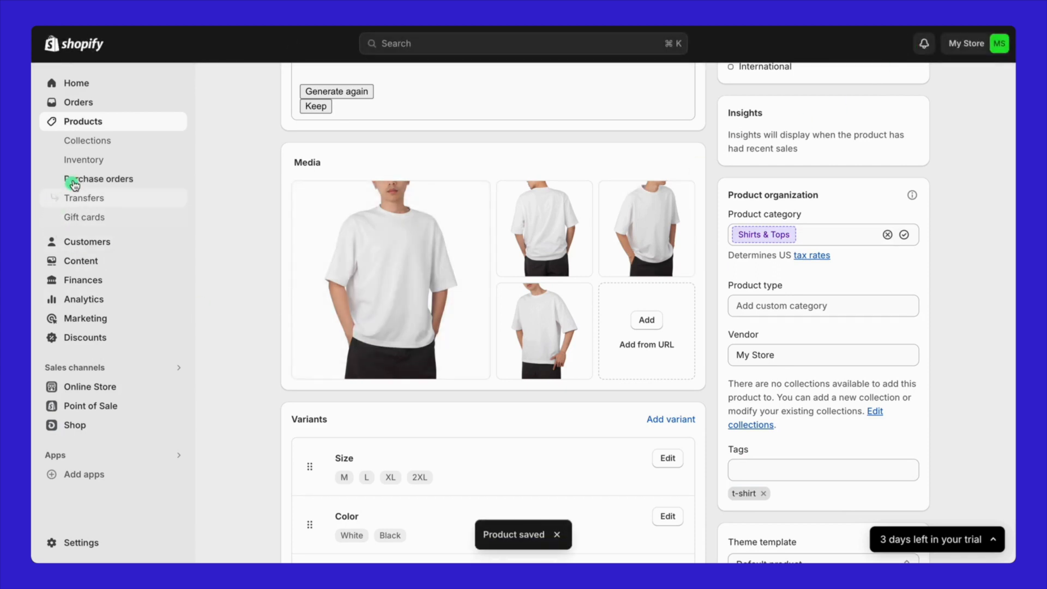
pyautogui.click(88, 141)
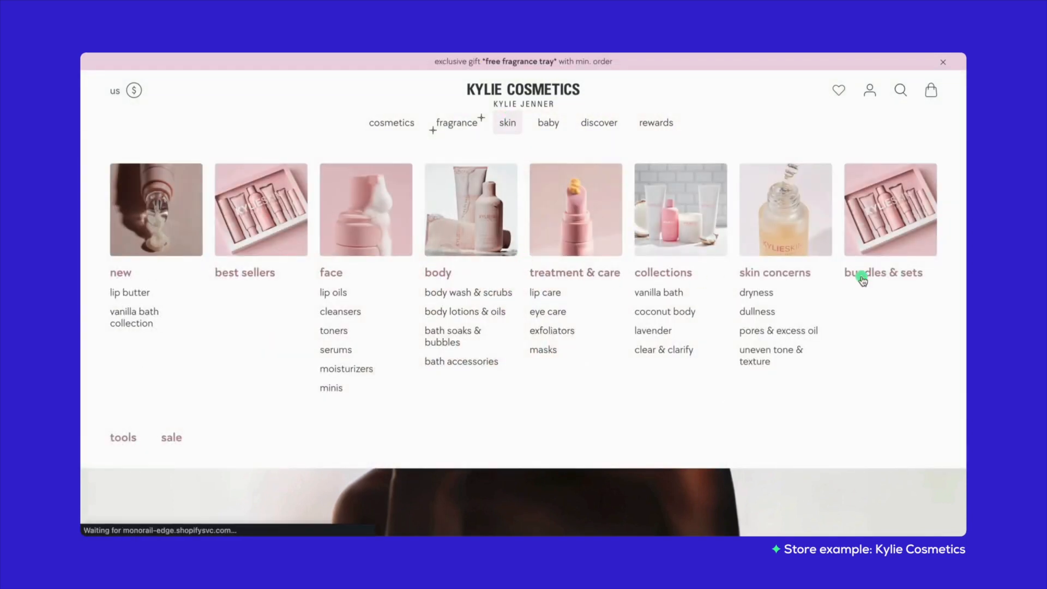
# Browse the bundles & sets collection's grid of 30 bundled products.
pyautogui.click(883, 272)
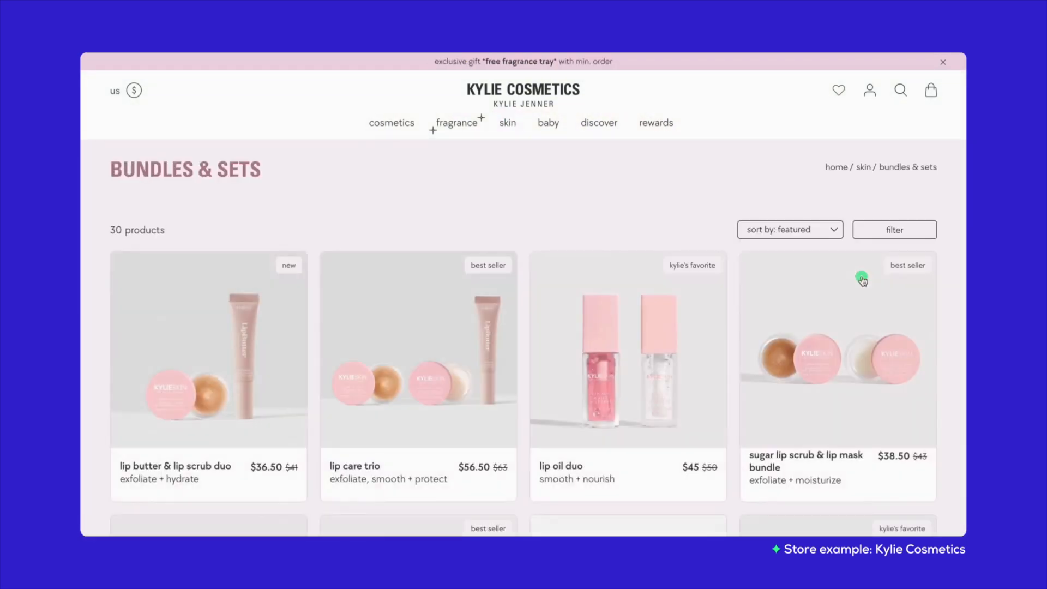
pyautogui.scroll(-3)
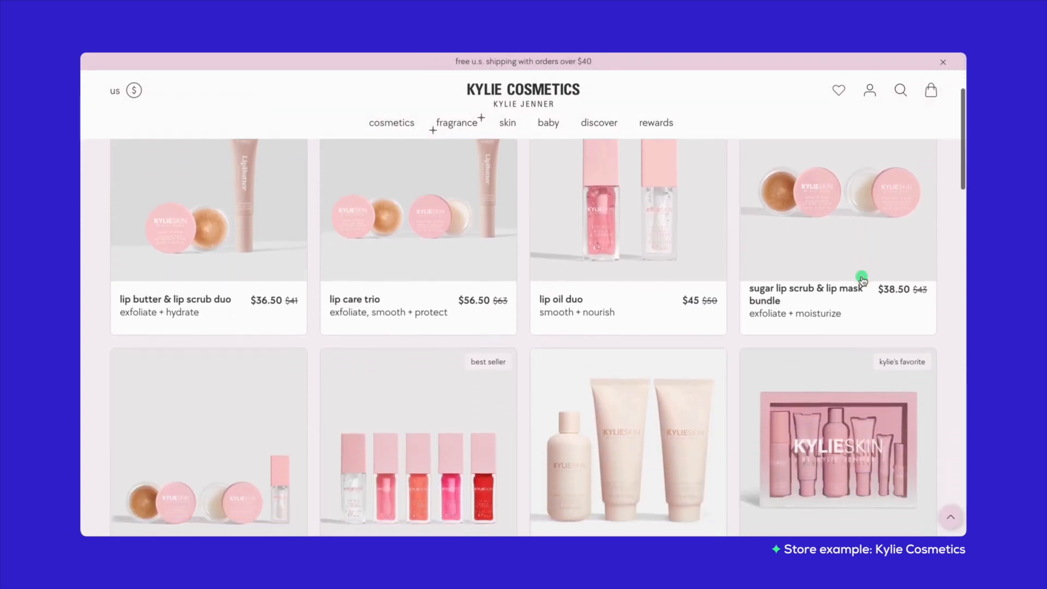
pyautogui.scroll(-3)
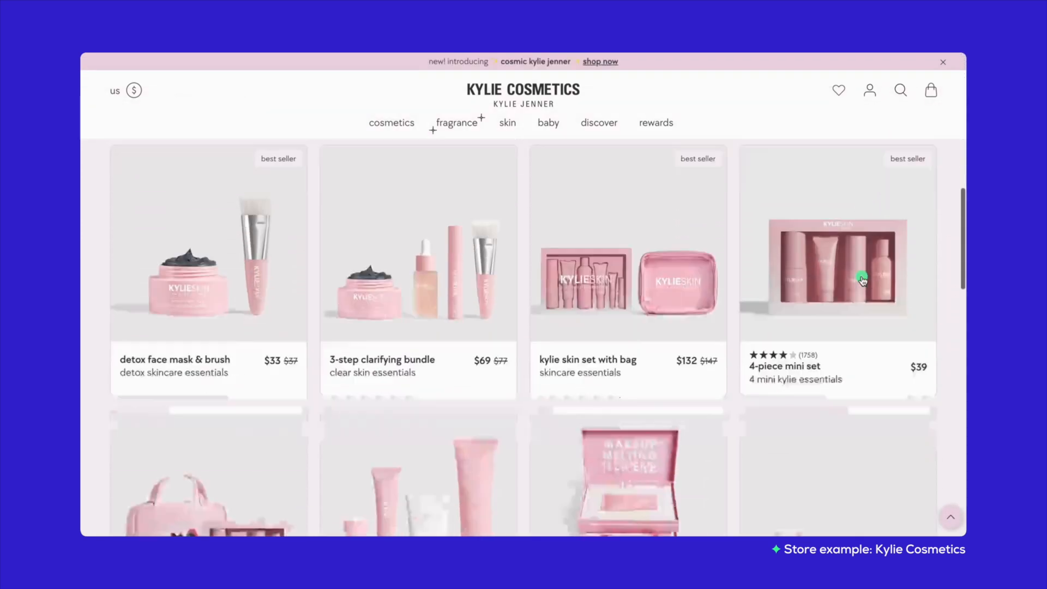
pyautogui.scroll(-3)
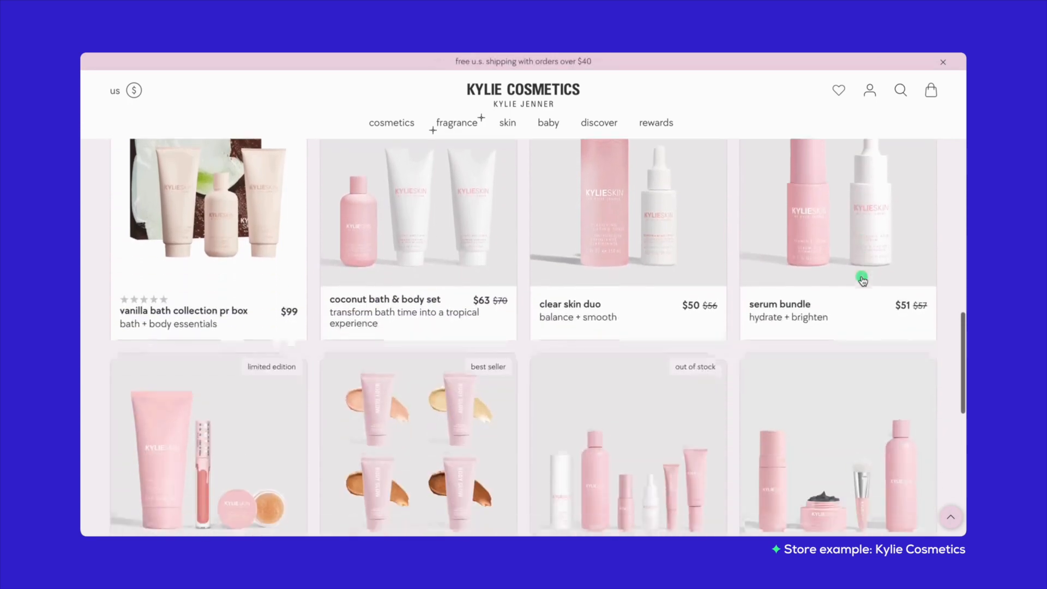
pyautogui.scroll(-3)
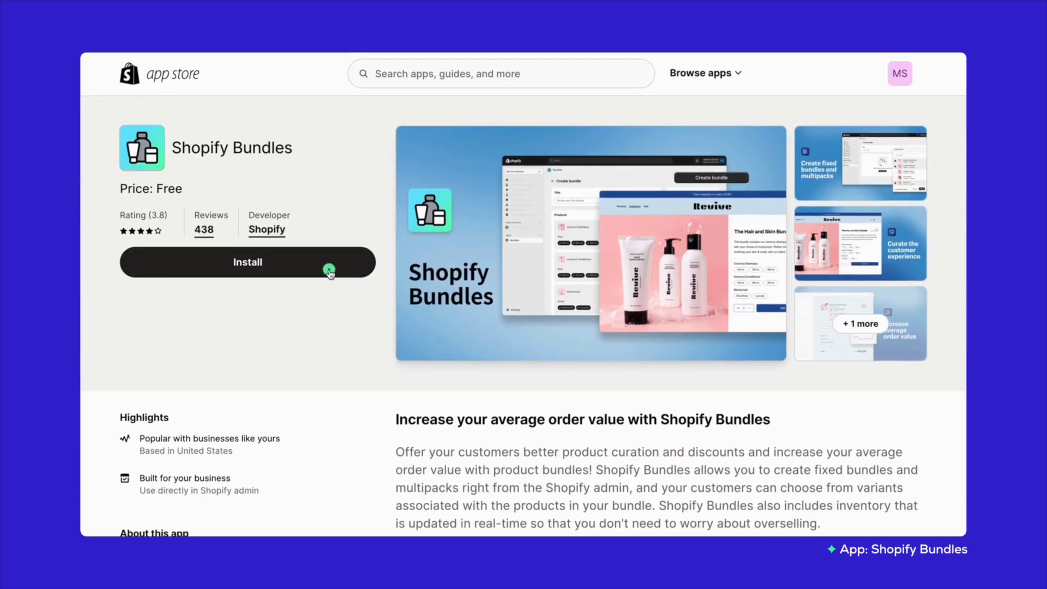
# Install the Shopify Bundles app and start a bundle titled T-Shirt Bundle.
pyautogui.click(247, 262)
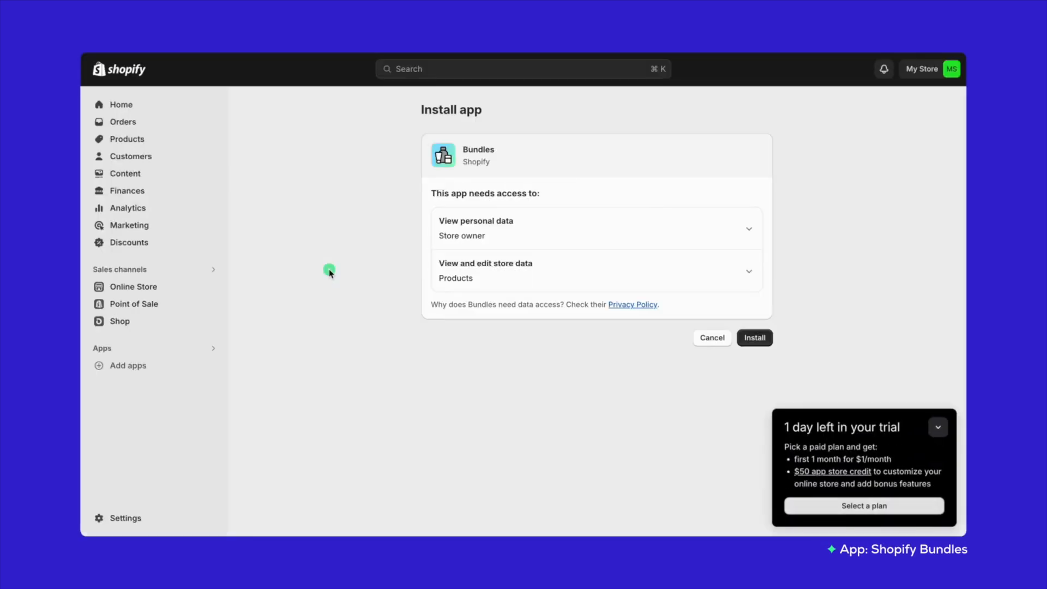
pyautogui.moveTo(755, 397)
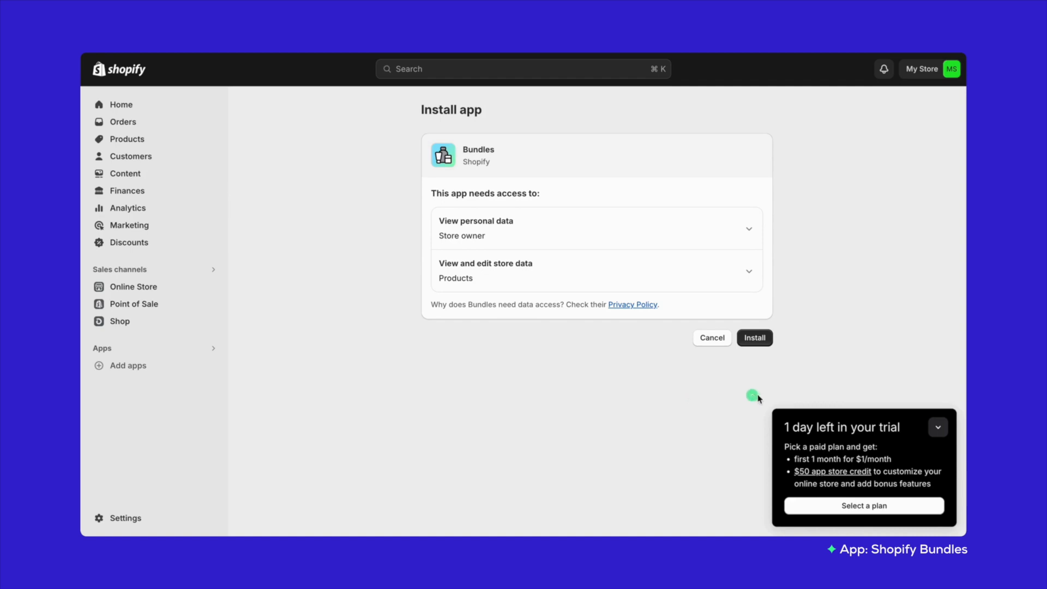
pyautogui.click(938, 427)
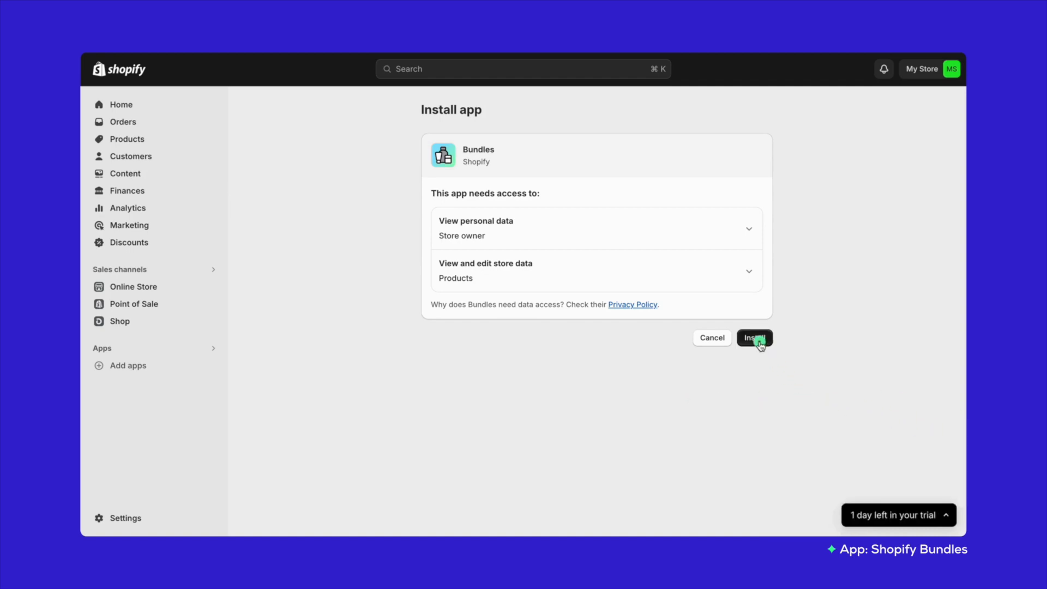
pyautogui.click(755, 339)
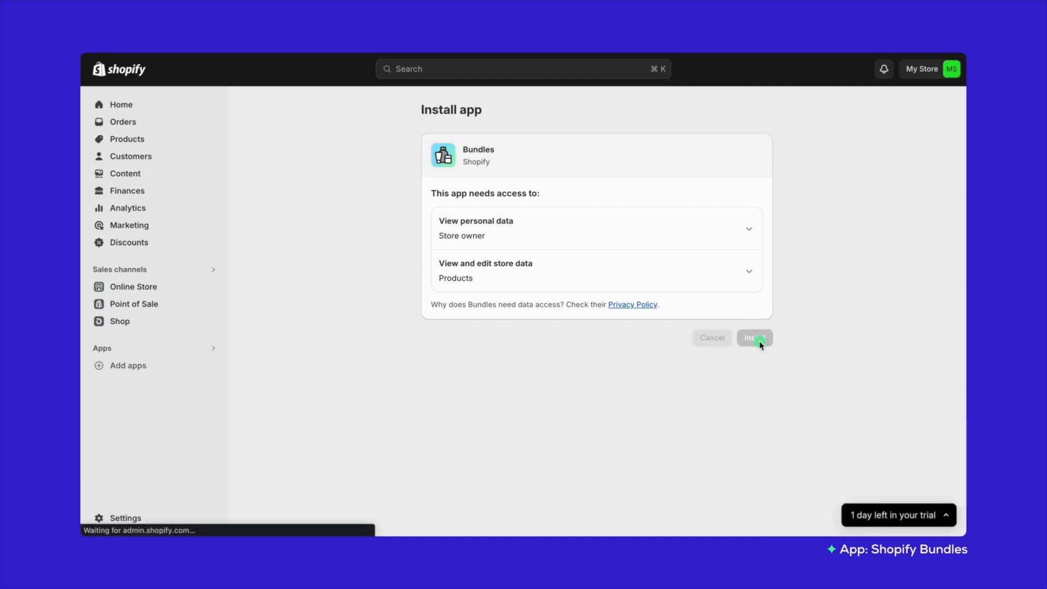
pyautogui.click(754, 338)
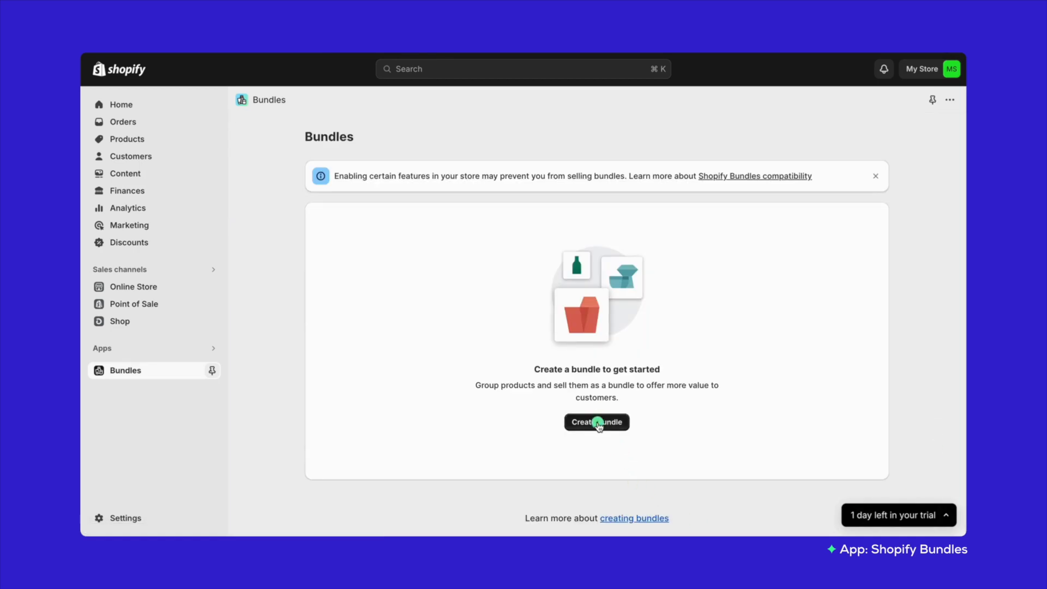
pyautogui.click(597, 422)
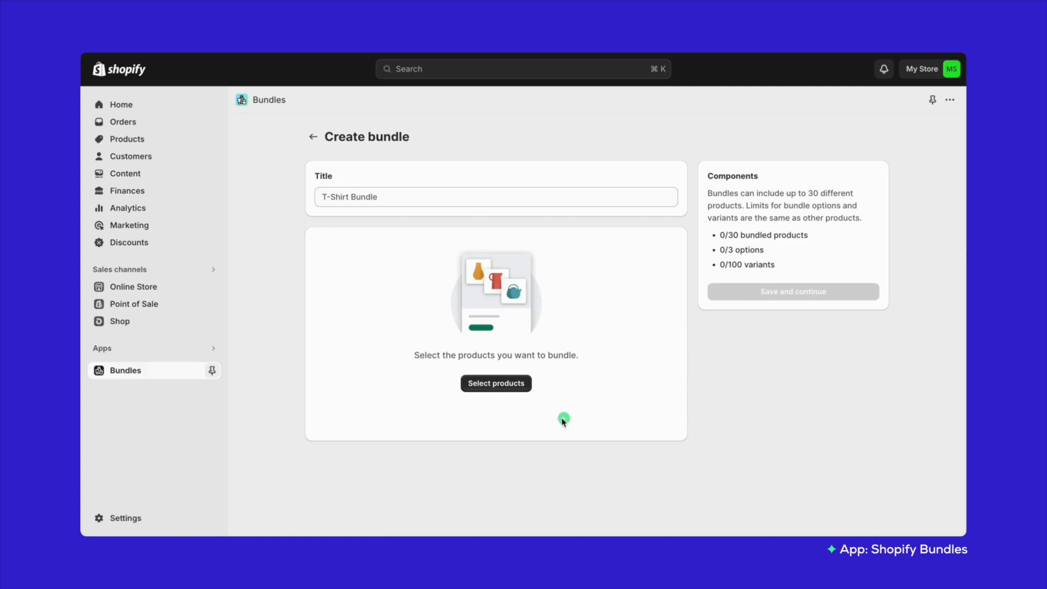
pyautogui.moveTo(704, 317)
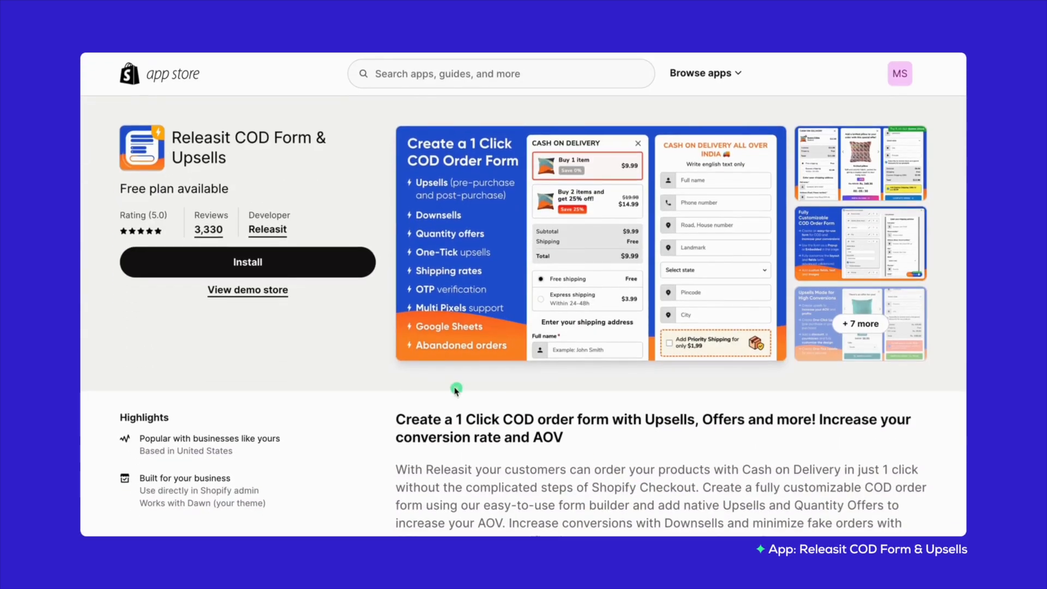
# Place the demo cash-on-delivery order with the buy-3 offer, express shipping and gift wrapping, totalling $30.94.
pyautogui.click(246, 290)
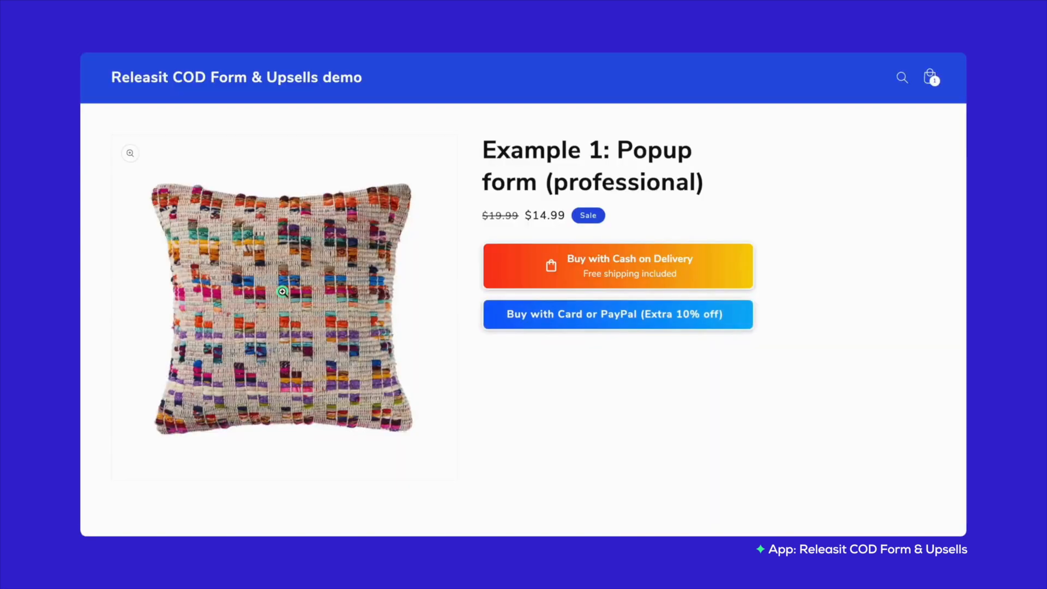
pyautogui.click(618, 265)
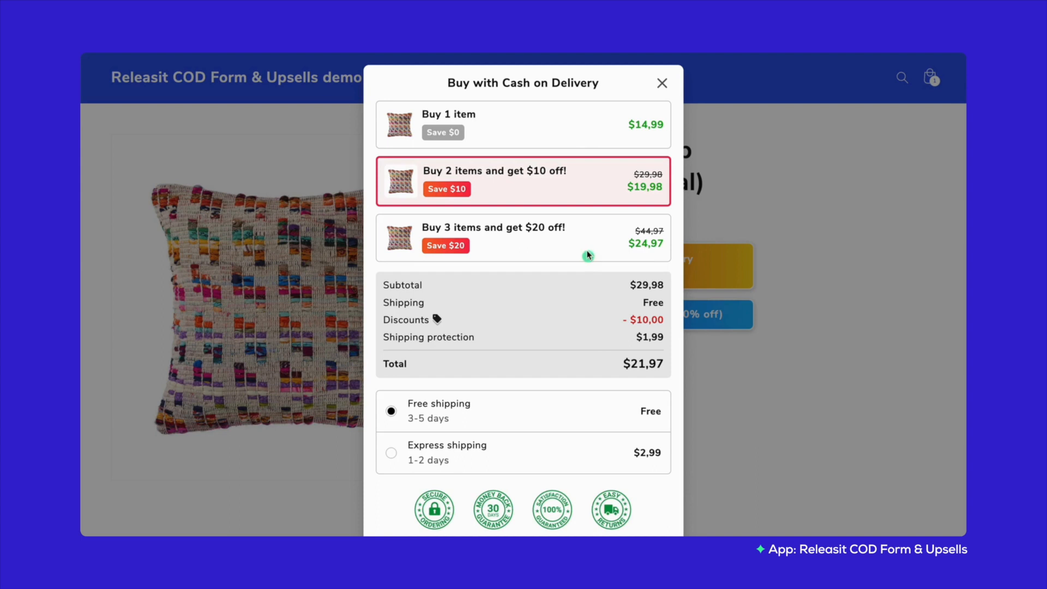
pyautogui.click(522, 238)
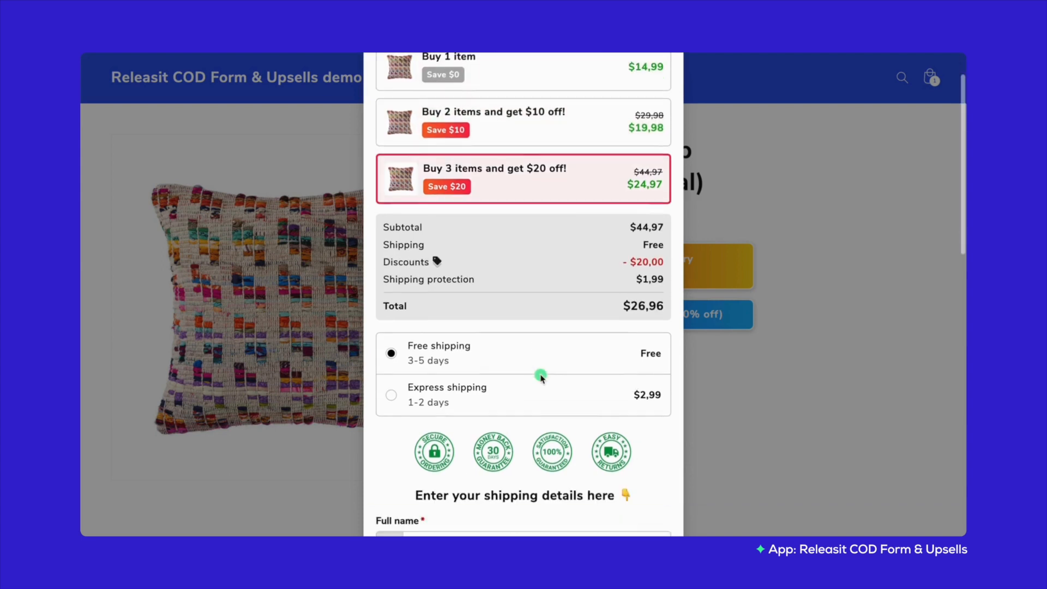
pyautogui.scroll(-3)
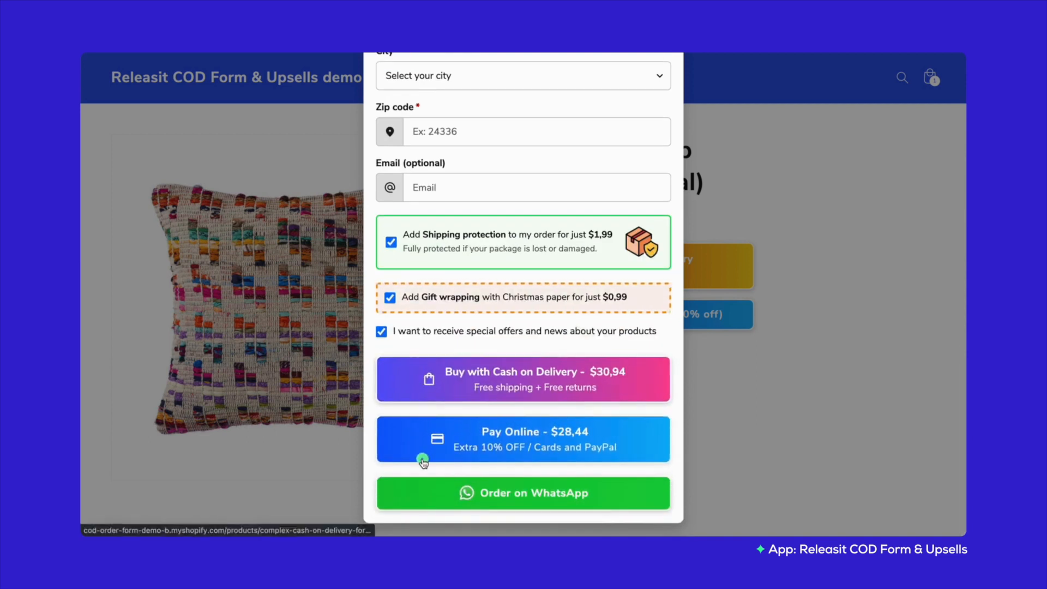
pyautogui.click(523, 379)
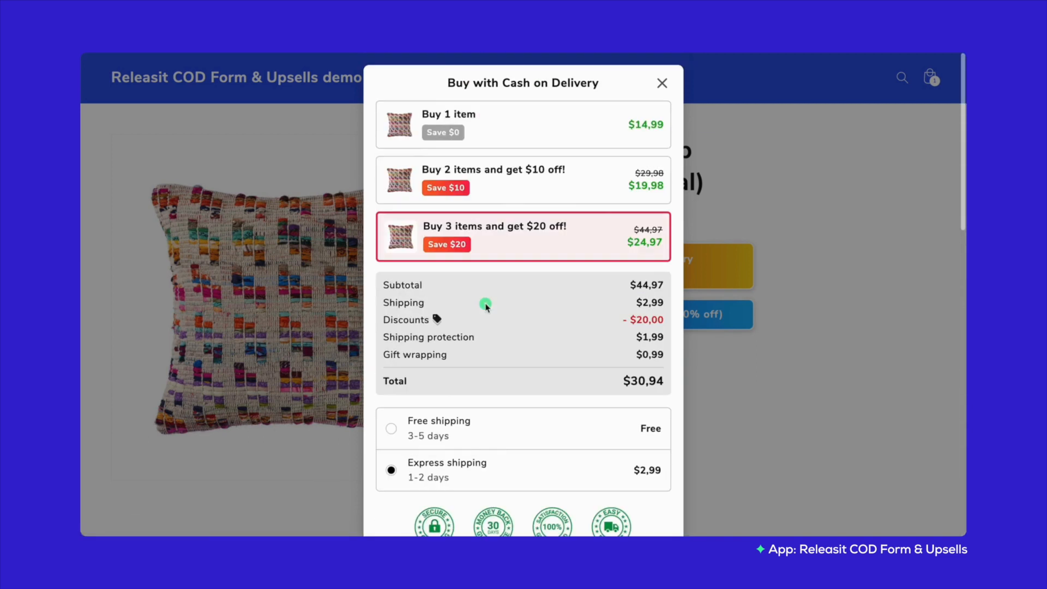
pyautogui.moveTo(679, 225)
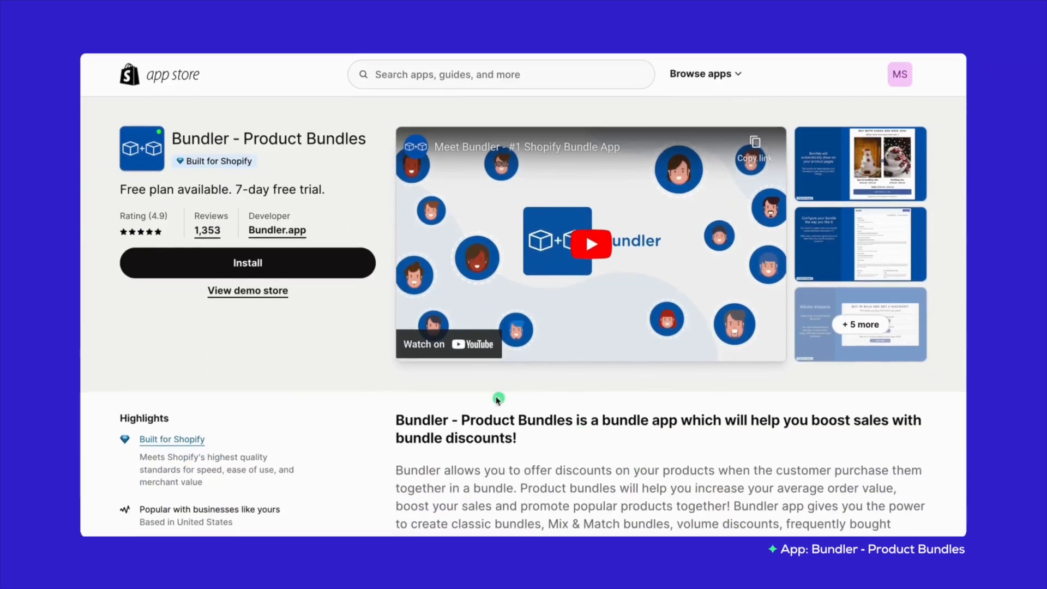
# In the demo cake store, choose Fruit cake size and add a piece of chocolate cake to the discount bundle.
pyautogui.click(247, 290)
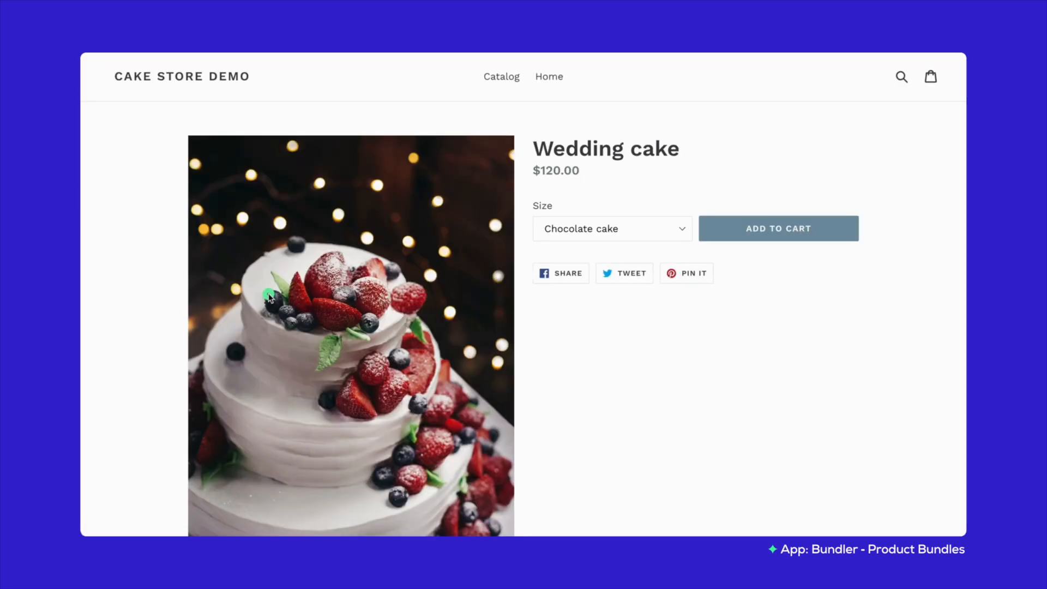
pyautogui.click(612, 229)
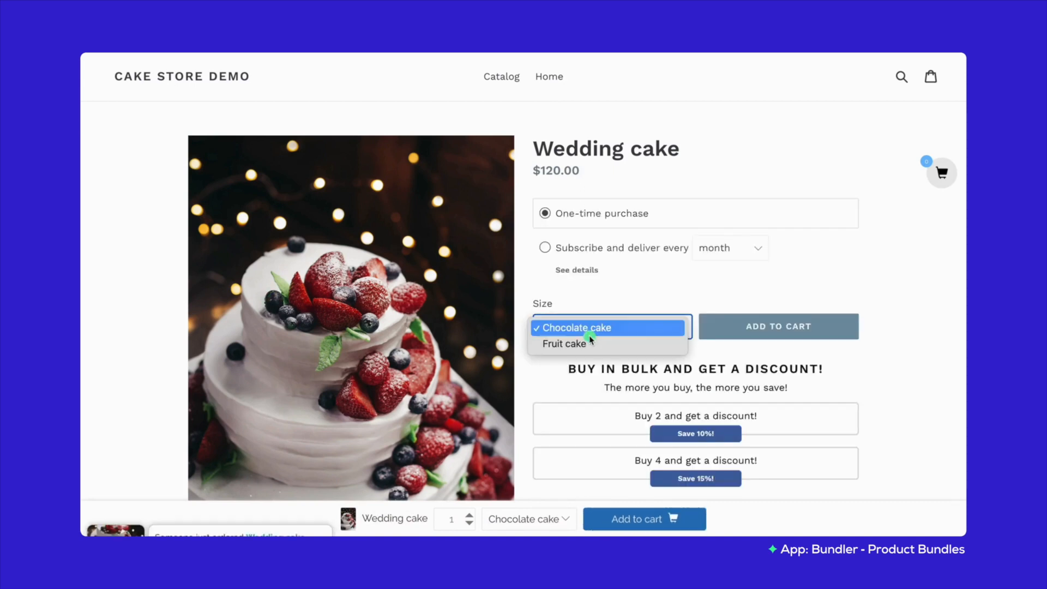
pyautogui.click(565, 344)
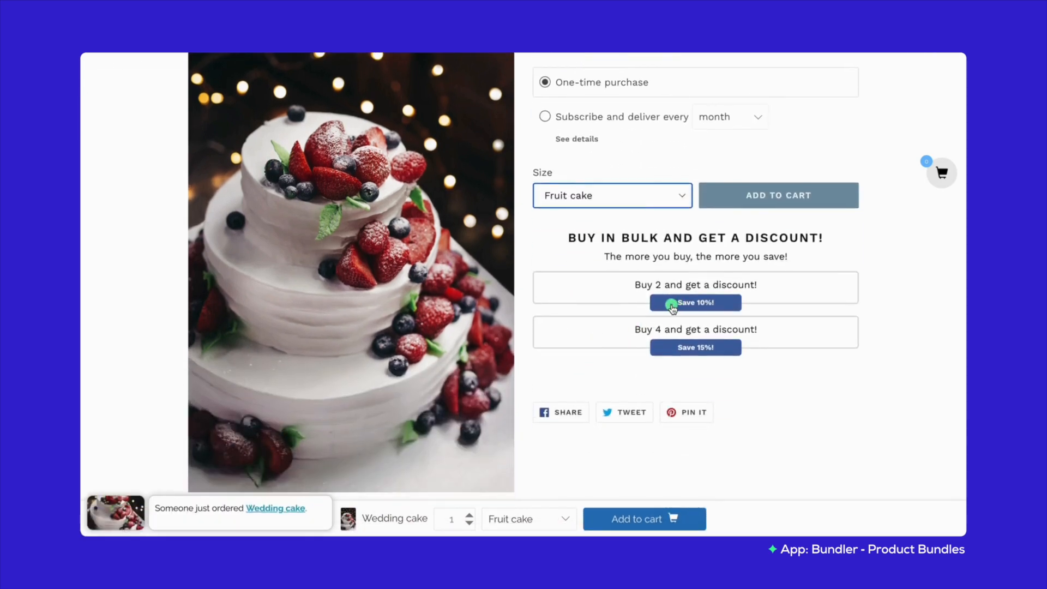
pyautogui.click(672, 303)
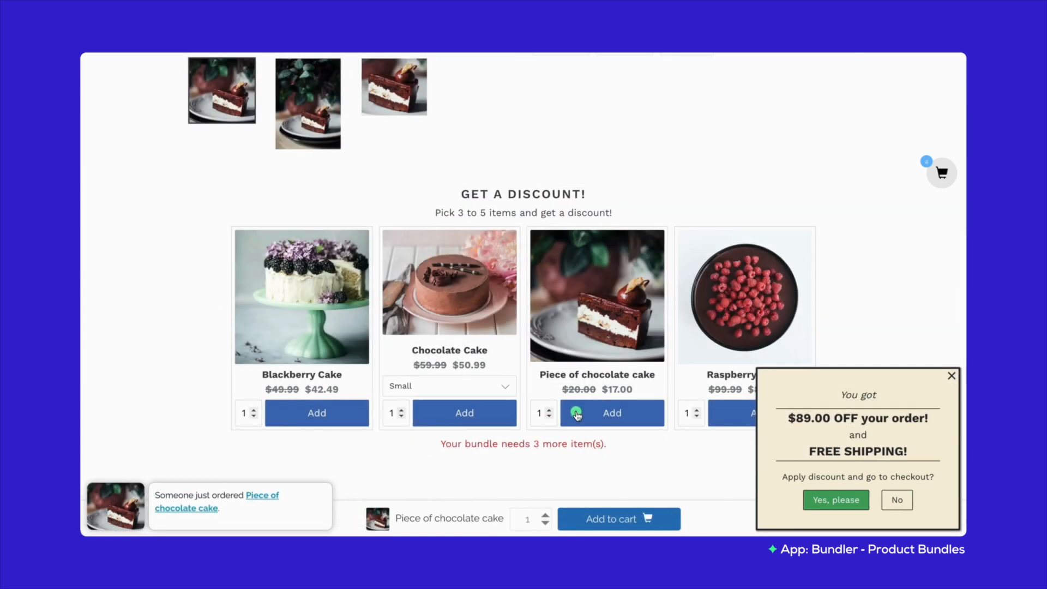
pyautogui.click(612, 412)
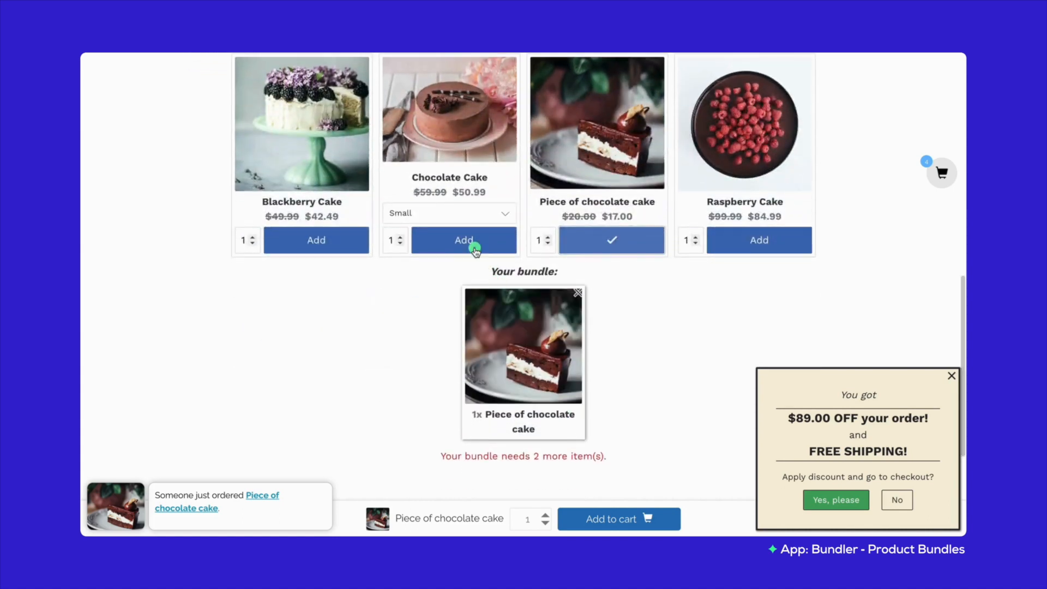
pyautogui.click(315, 240)
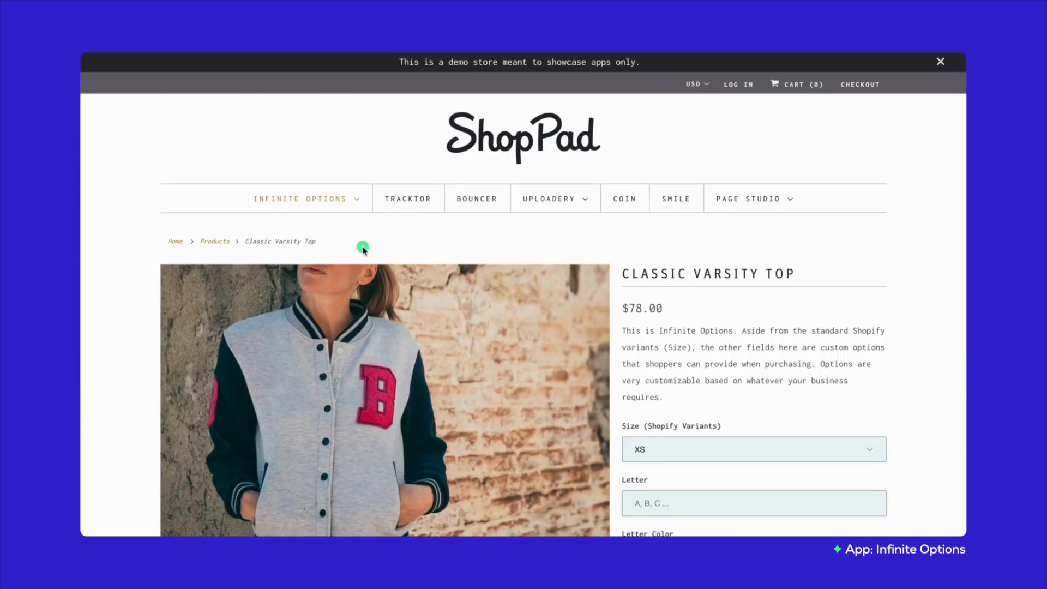
# In the ShopPad jersey customizer, switch the sleeves to a different patterned style.
pyautogui.write('Ecom Learning with P')
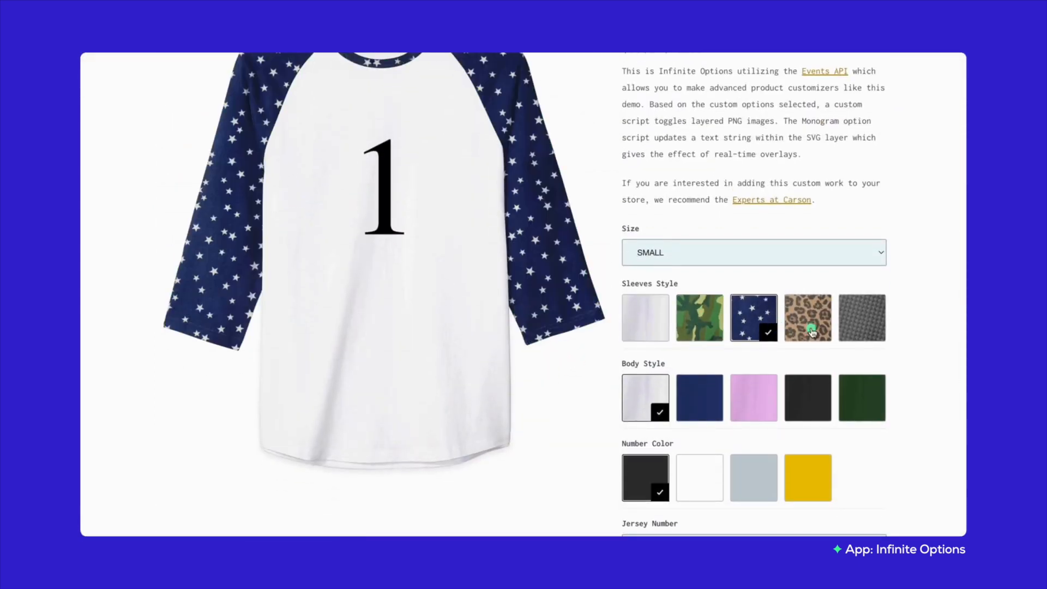
pyautogui.click(862, 318)
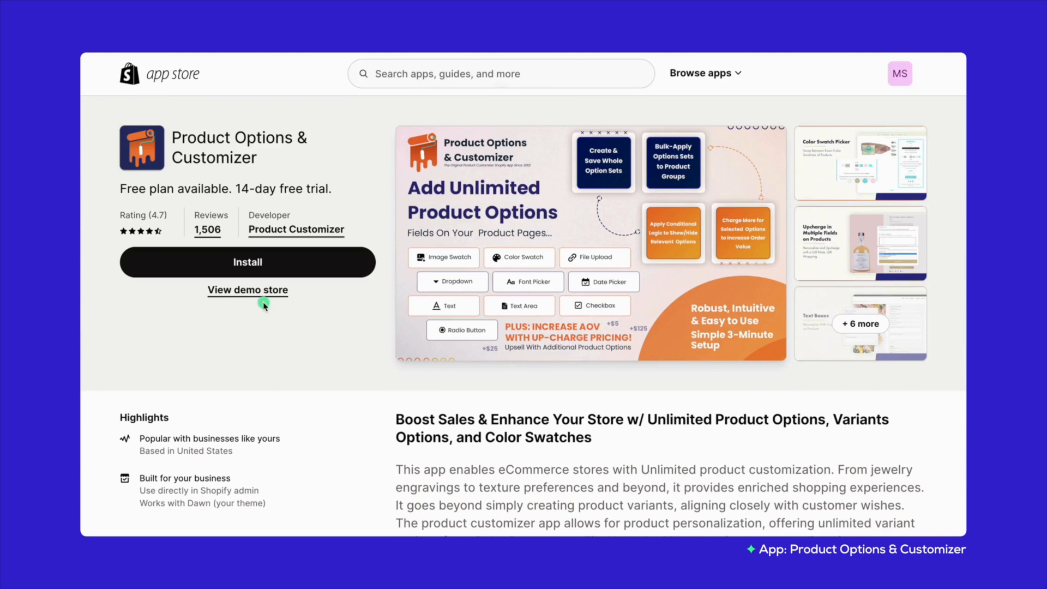
# View the demo store's font picker, colour swatch and product example cards.
pyautogui.click(247, 290)
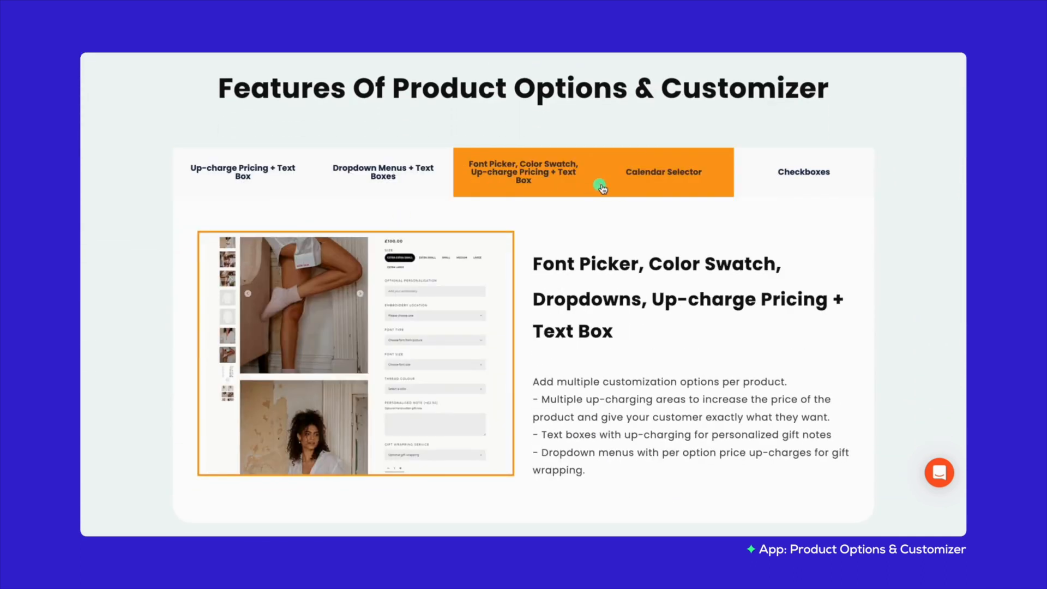
pyautogui.scroll(-3)
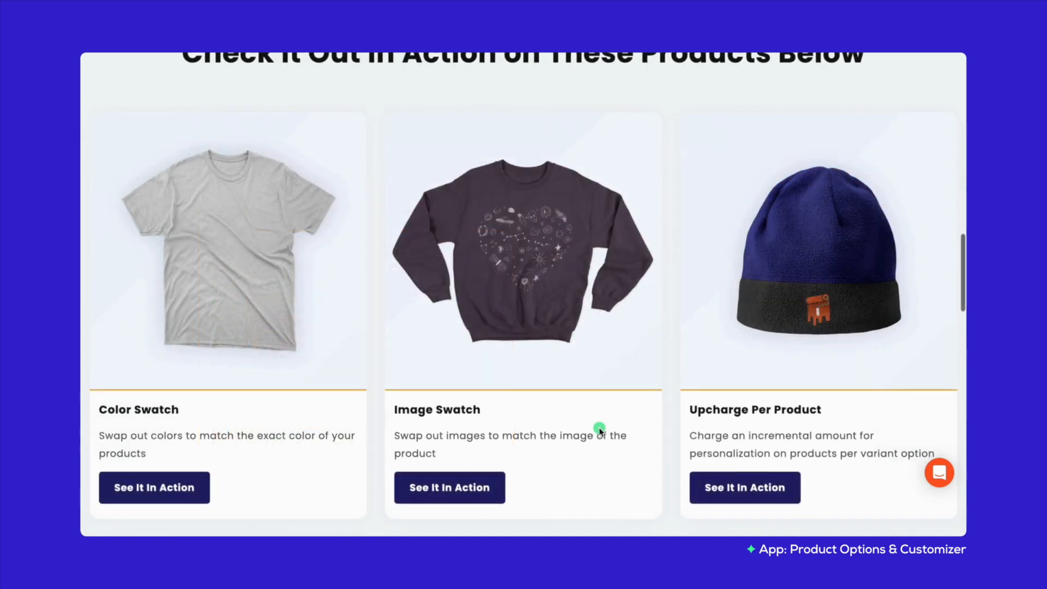
pyautogui.scroll(-3)
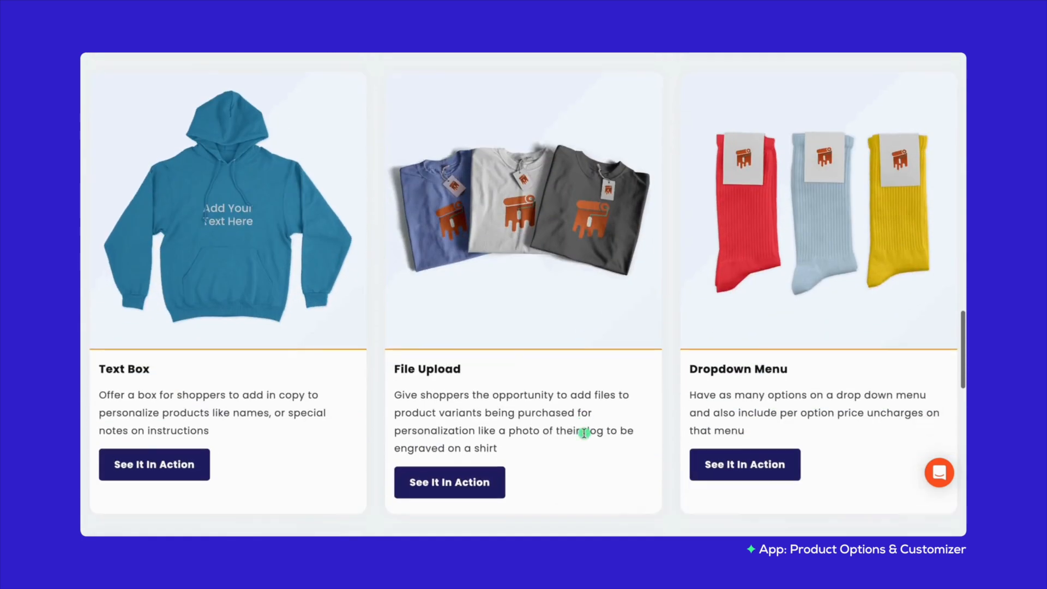
pyautogui.scroll(-3)
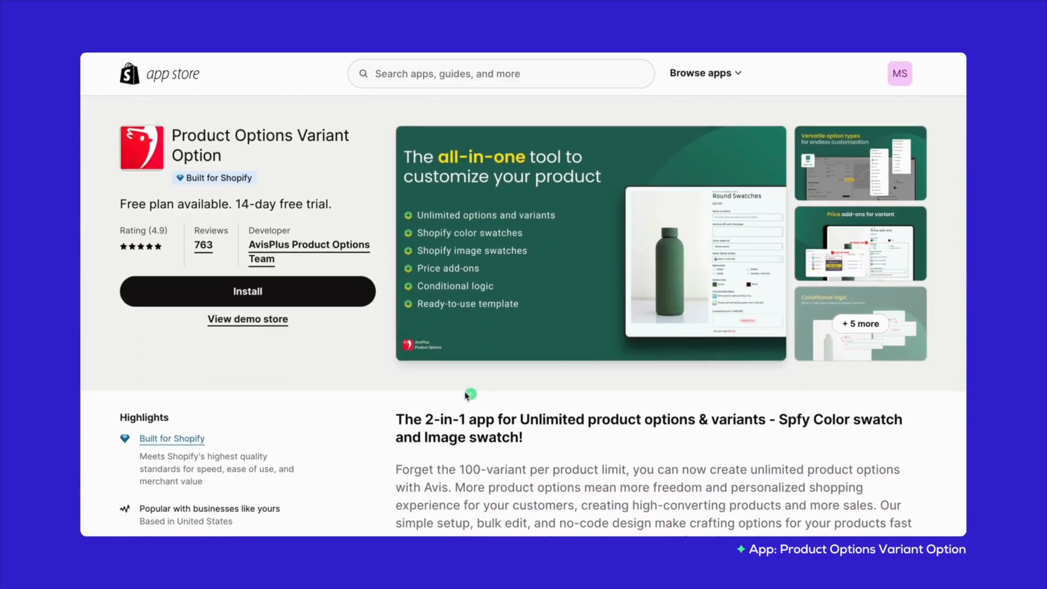
pyautogui.moveTo(287, 332)
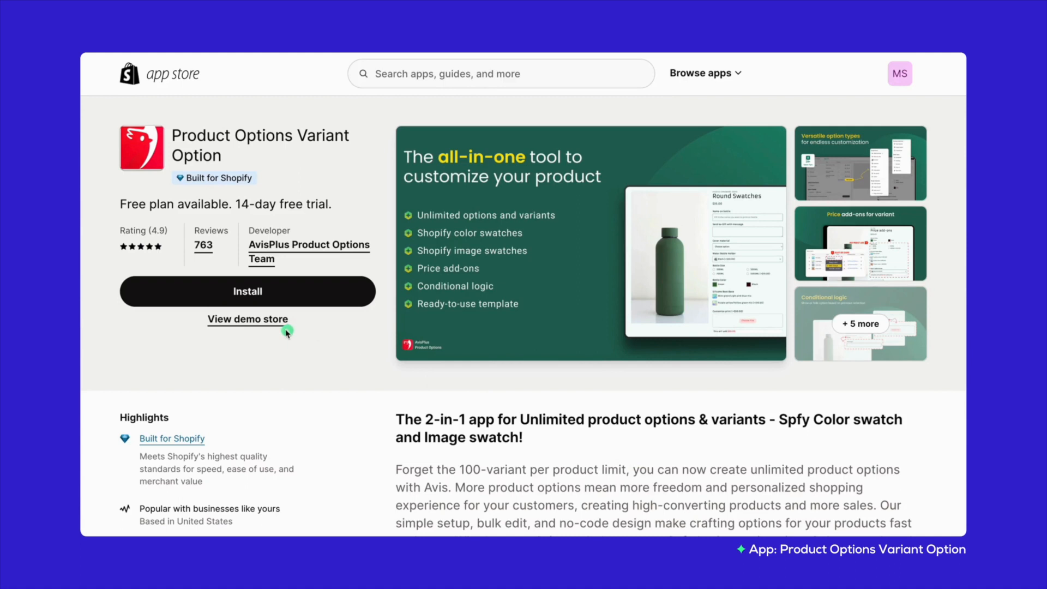
# In the AvisPlus demo store, switch the Dropdown With Color boot to its second colour swatch.
pyautogui.click(248, 319)
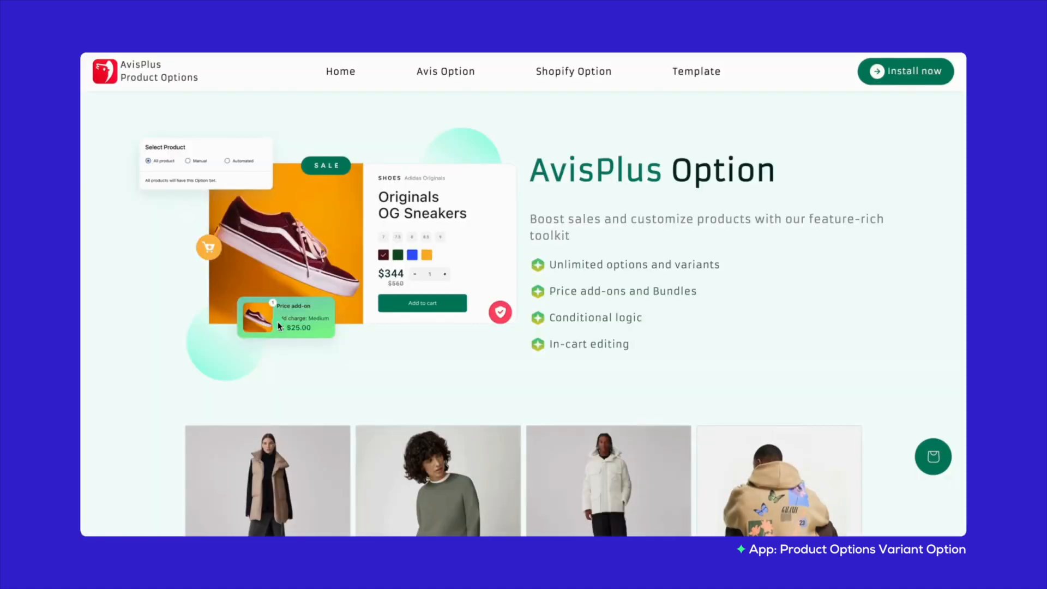
pyautogui.scroll(-3)
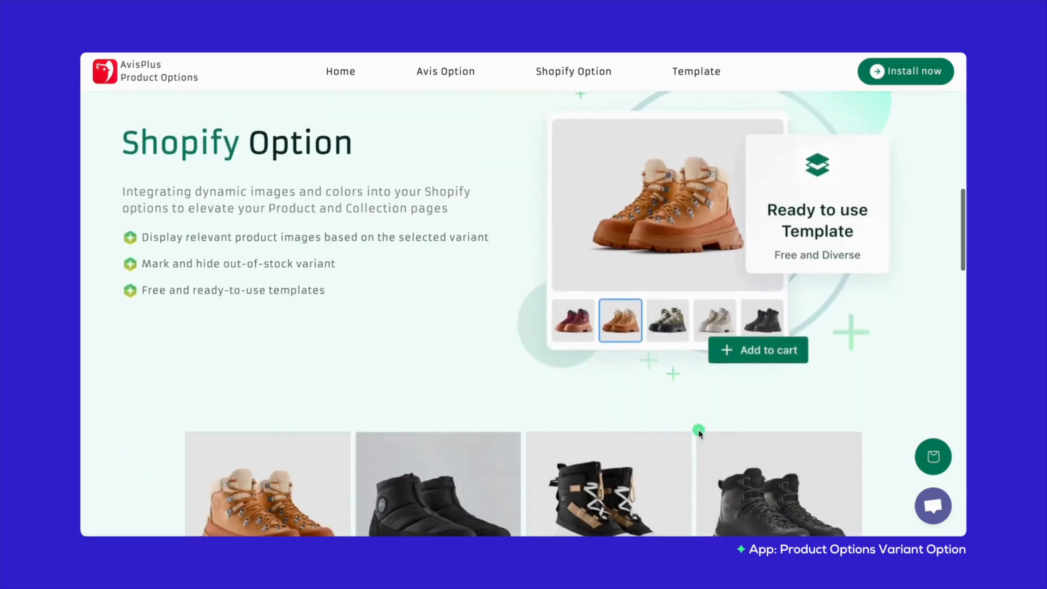
pyautogui.scroll(-3)
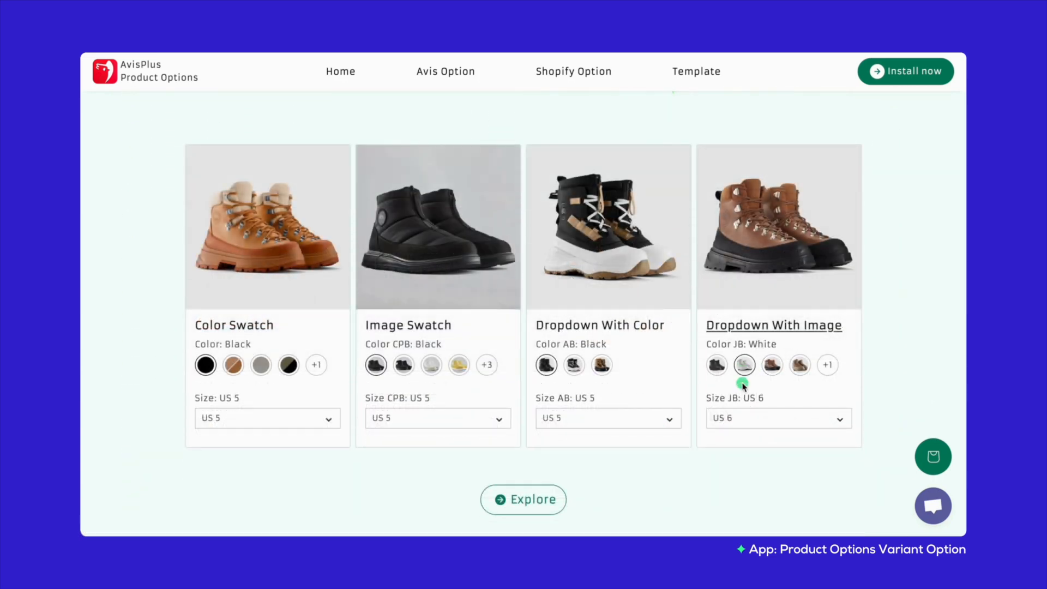
pyautogui.click(574, 365)
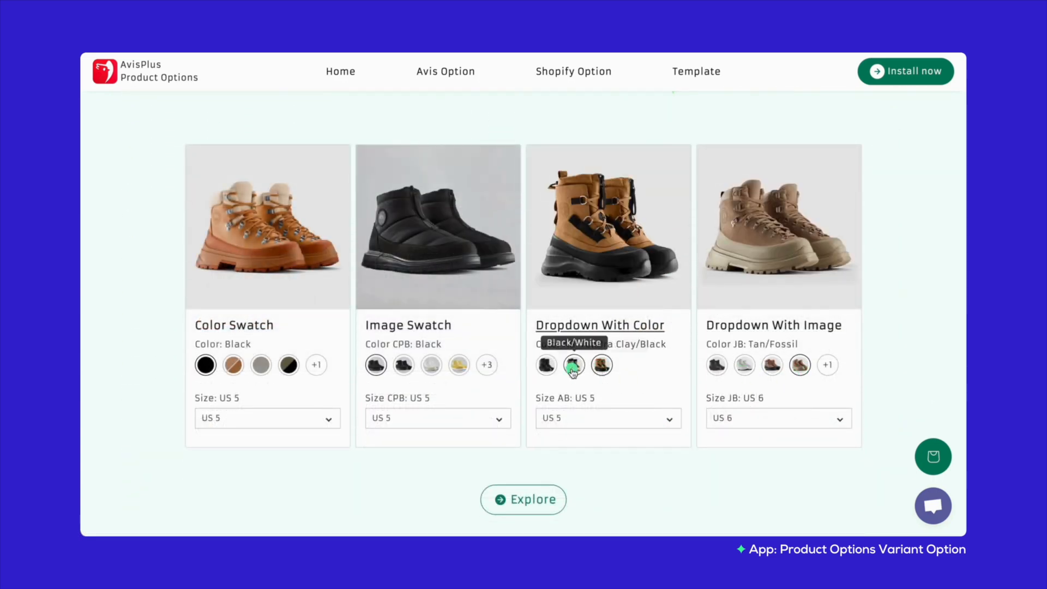